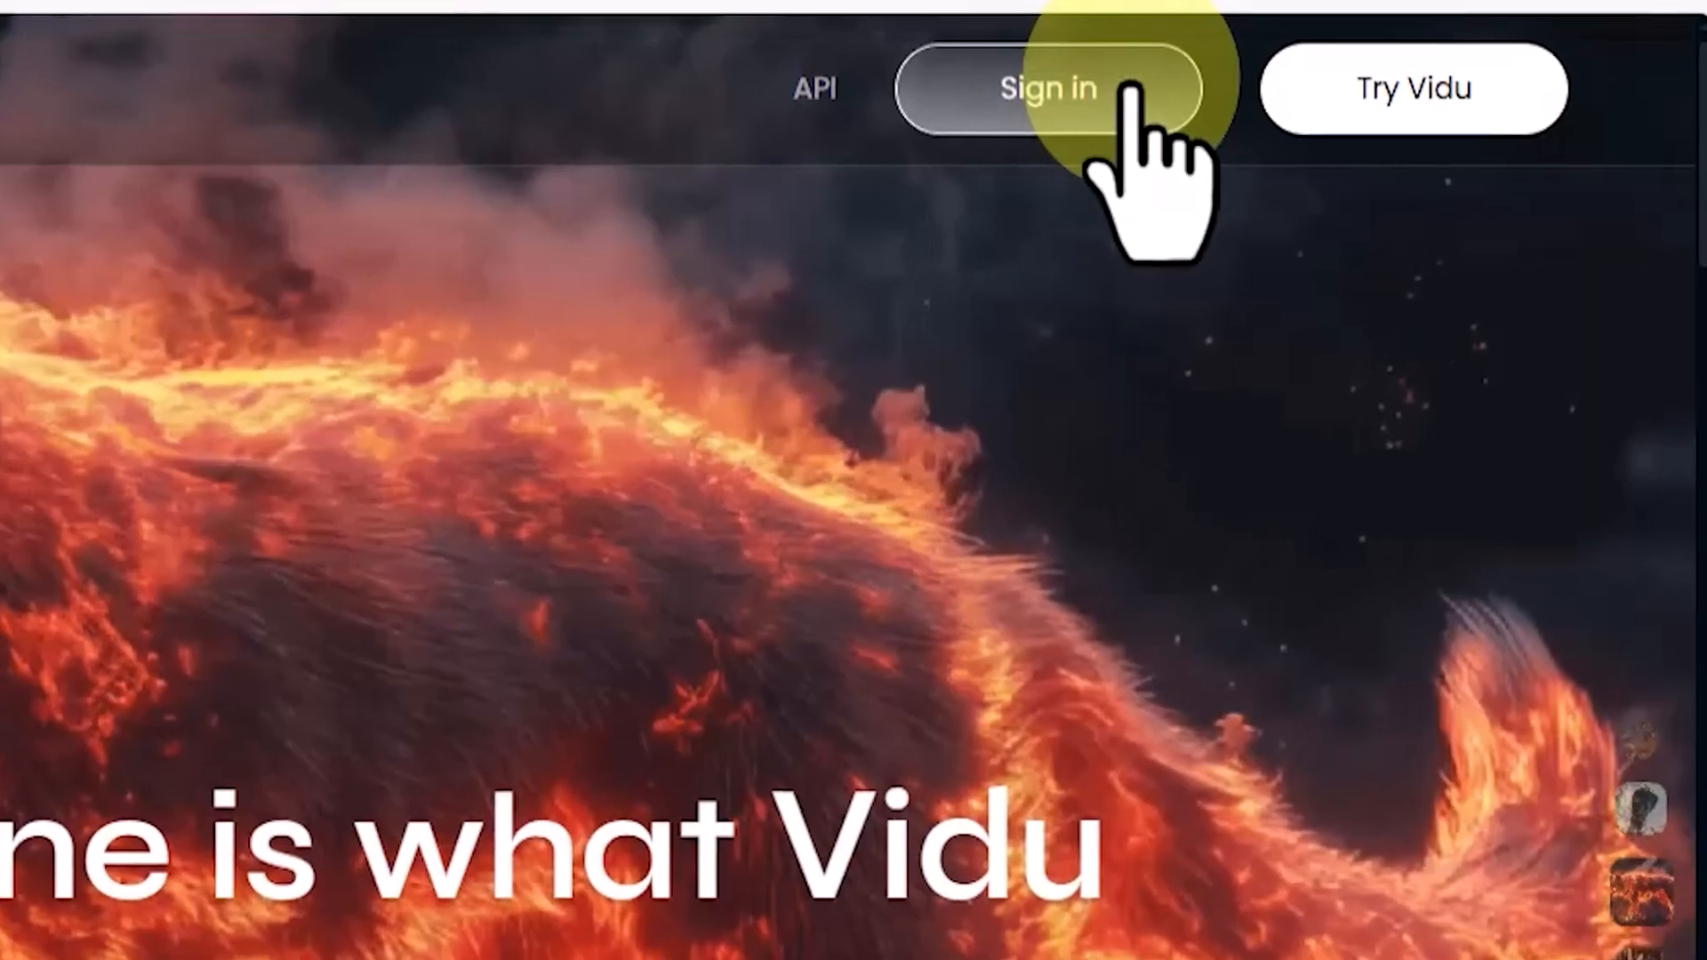
# Step: Sign in to Vidu with the email account to reach the Reference to Video workspace
pyautogui.click(1049, 89)
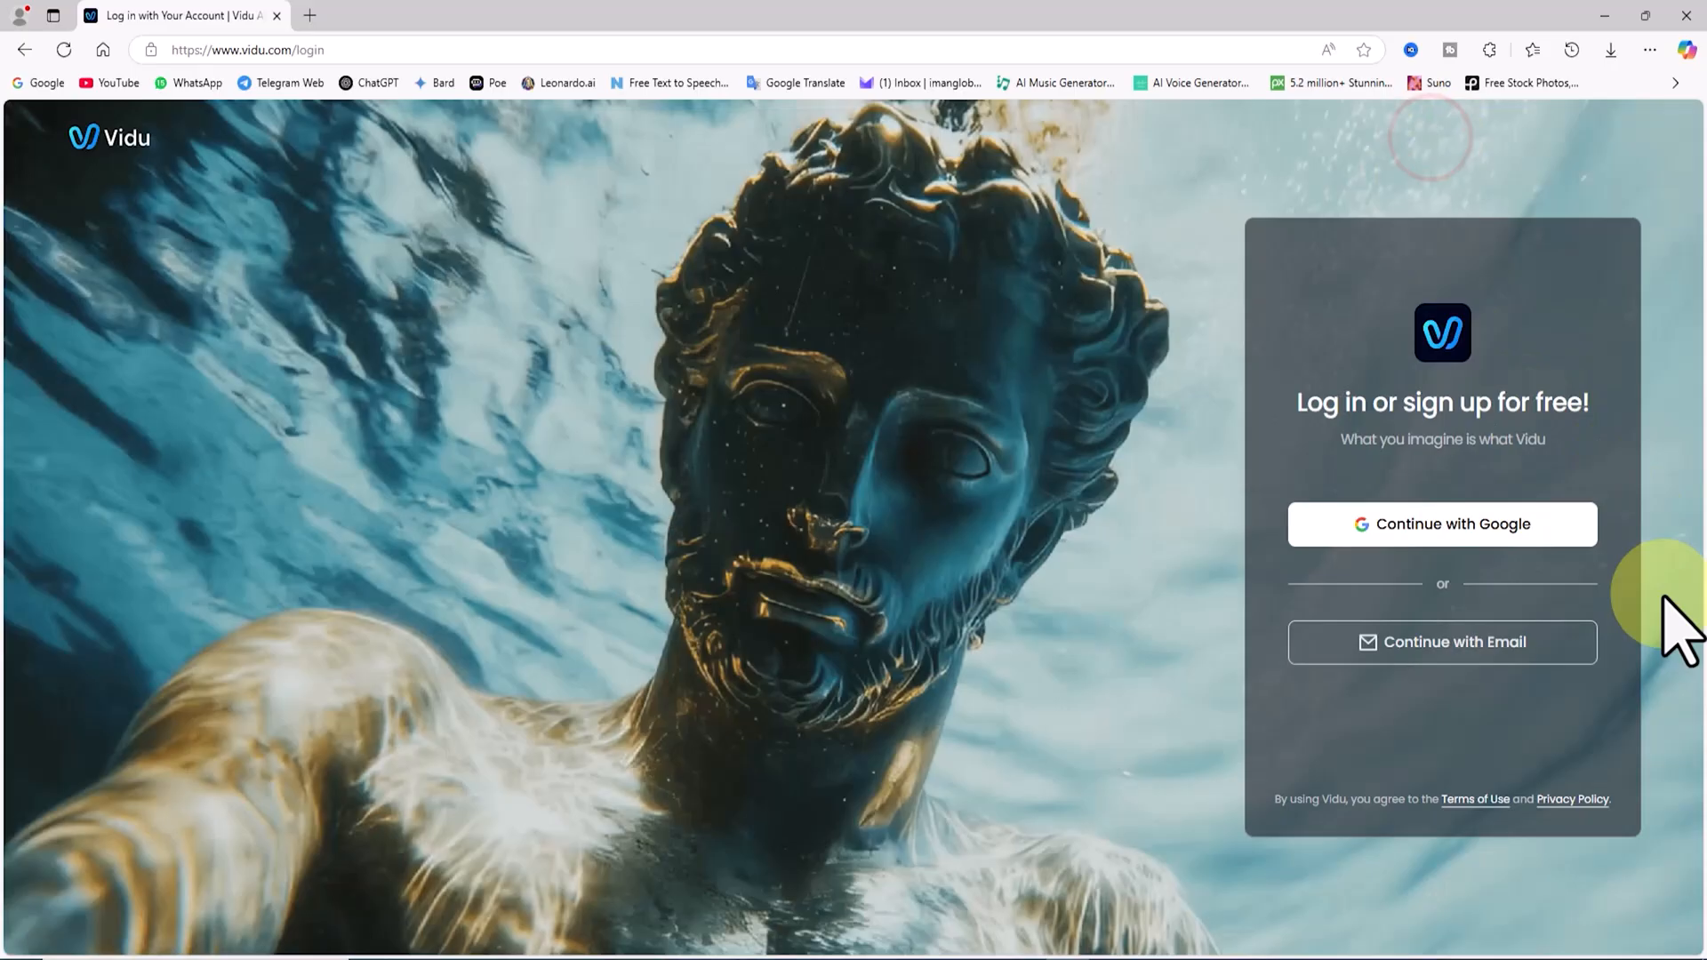
pyautogui.click(1442, 642)
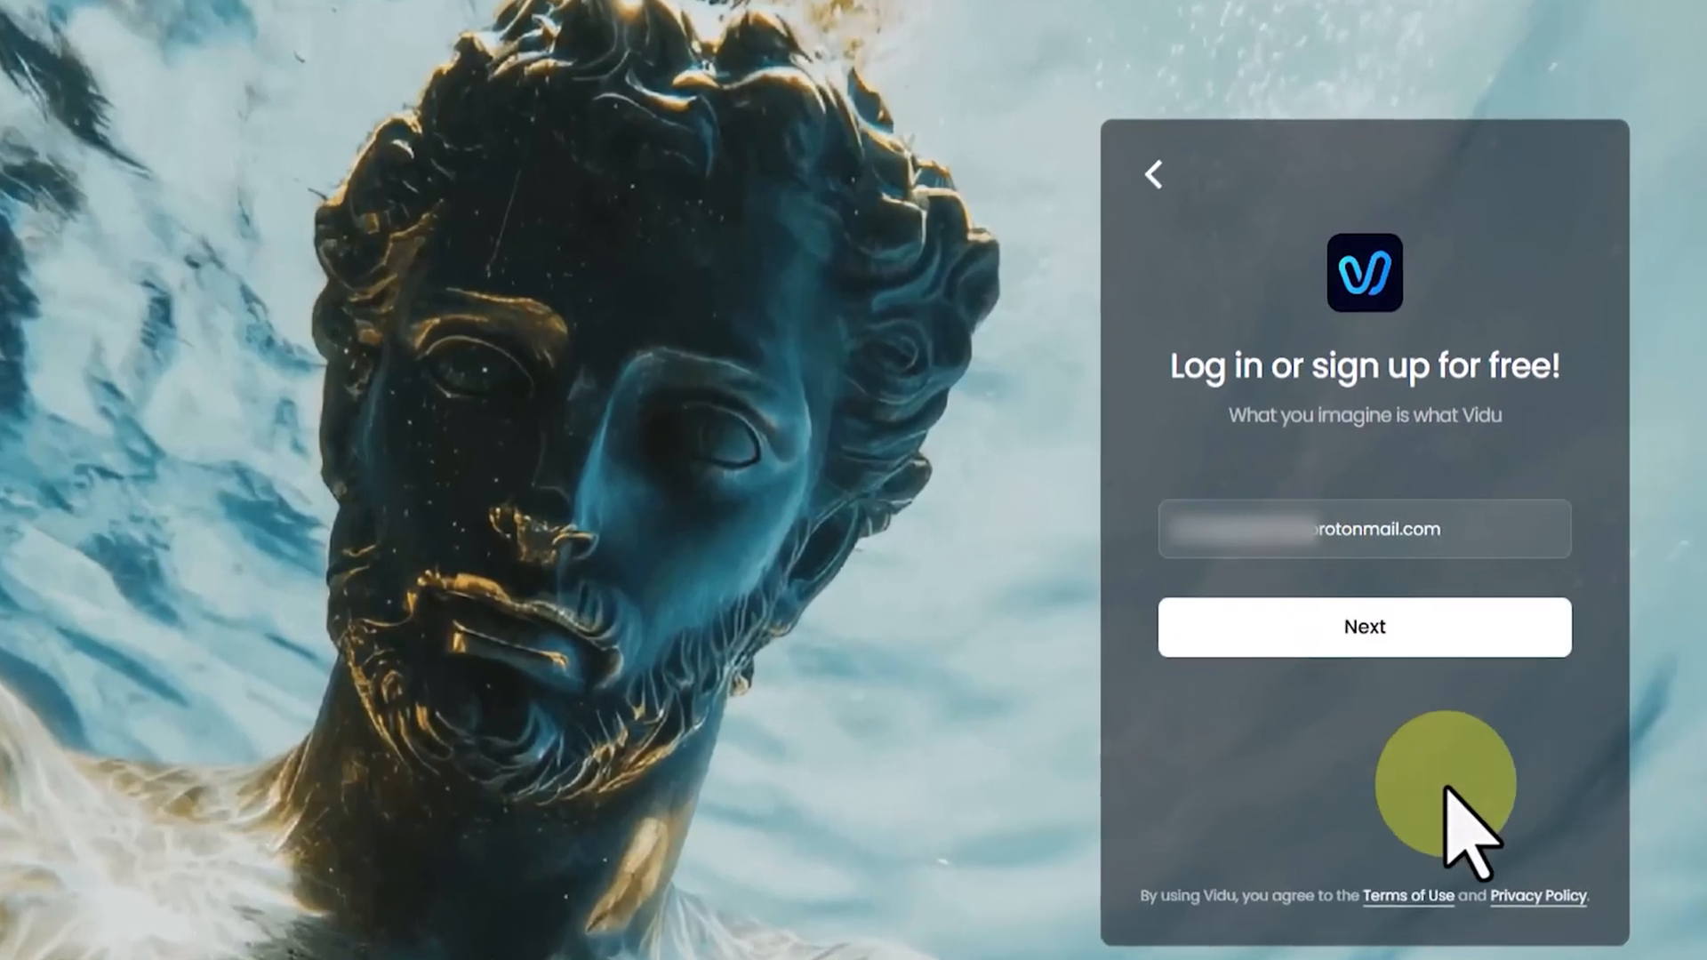
pyautogui.click(1364, 628)
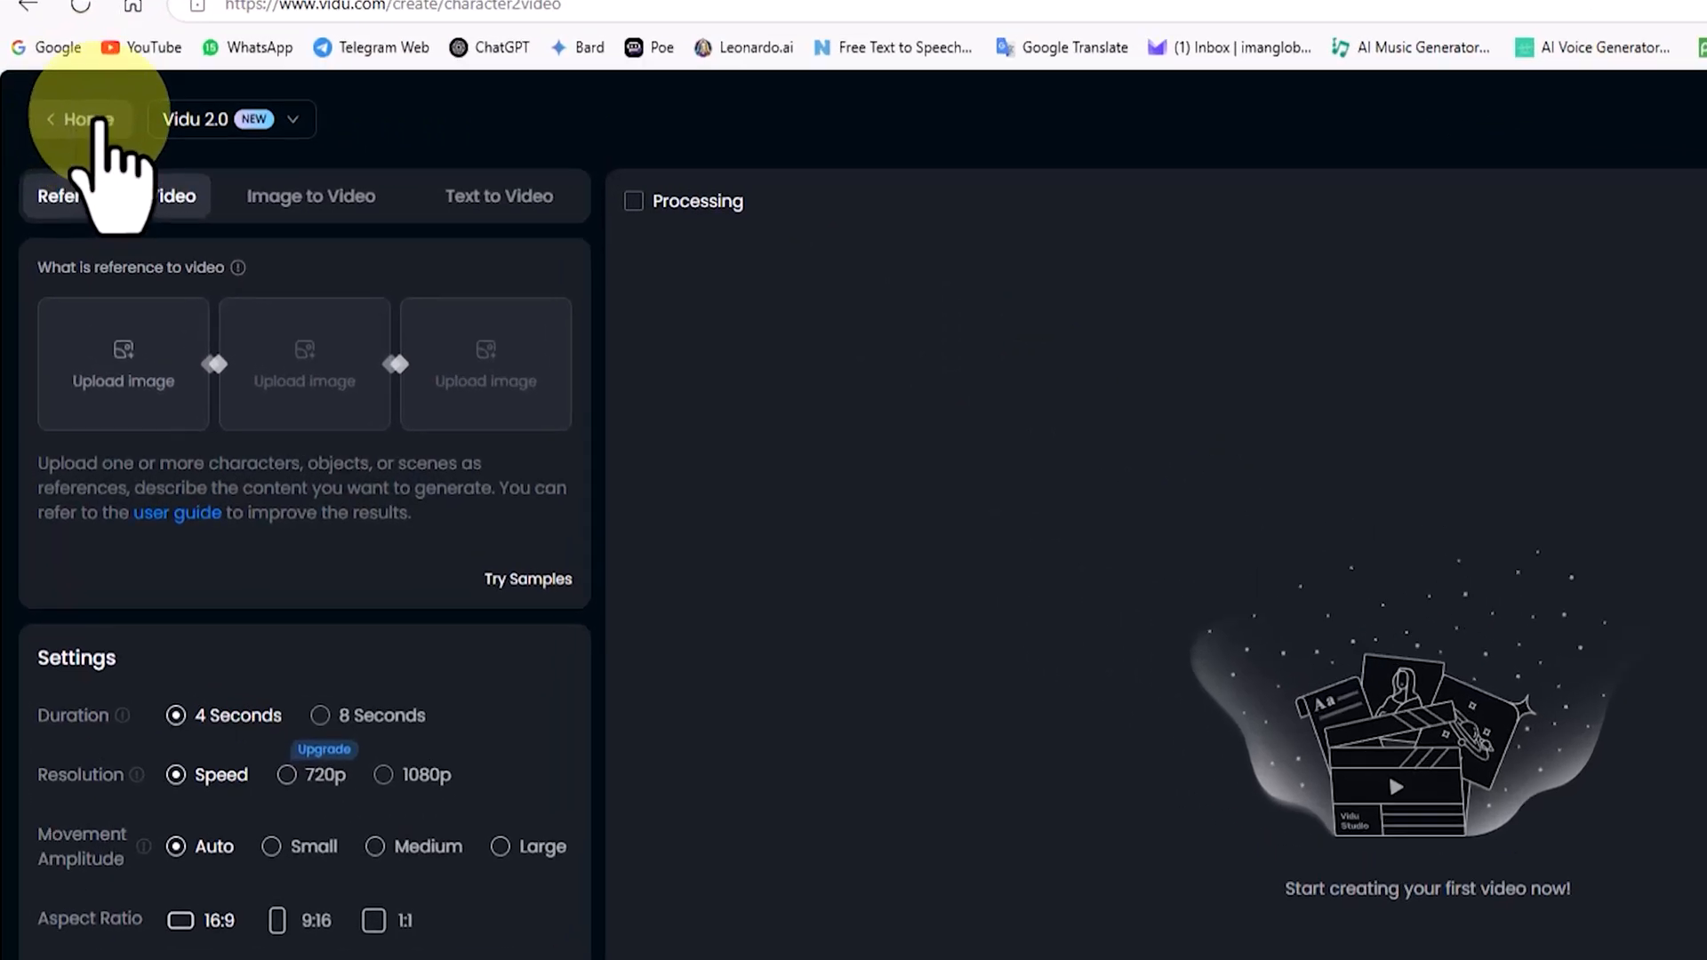
# Step: Return home, check the 80 free credits balance and browse the subscription plans
pyautogui.click(78, 119)
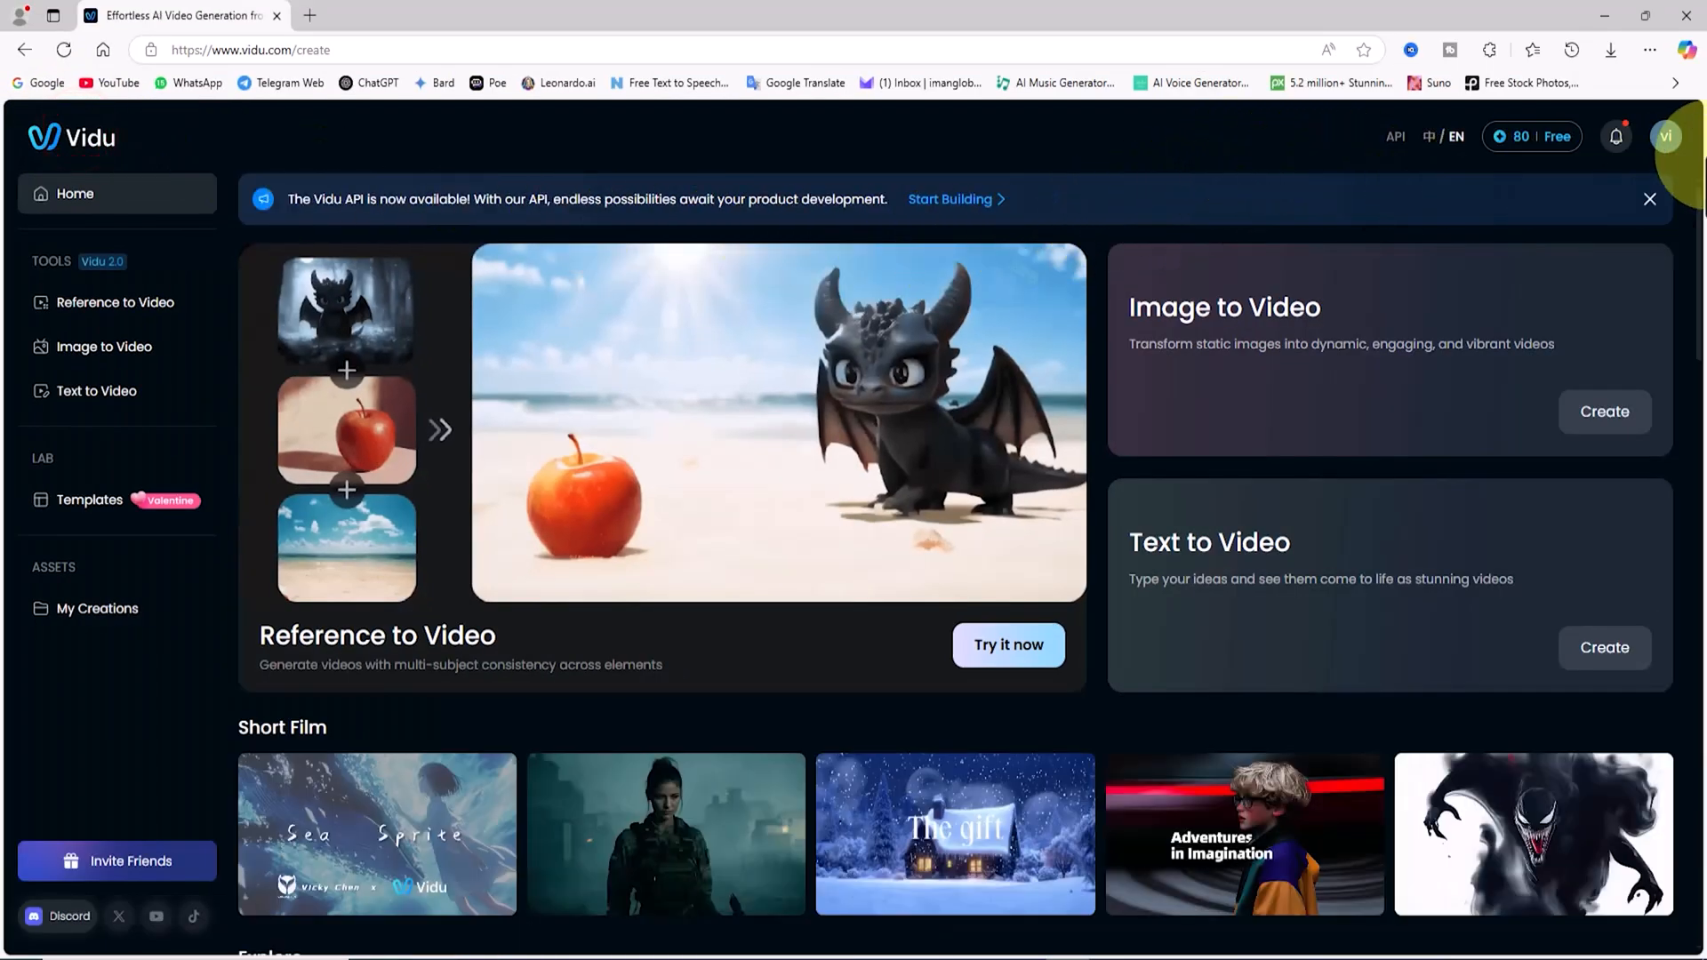
pyautogui.click(1665, 136)
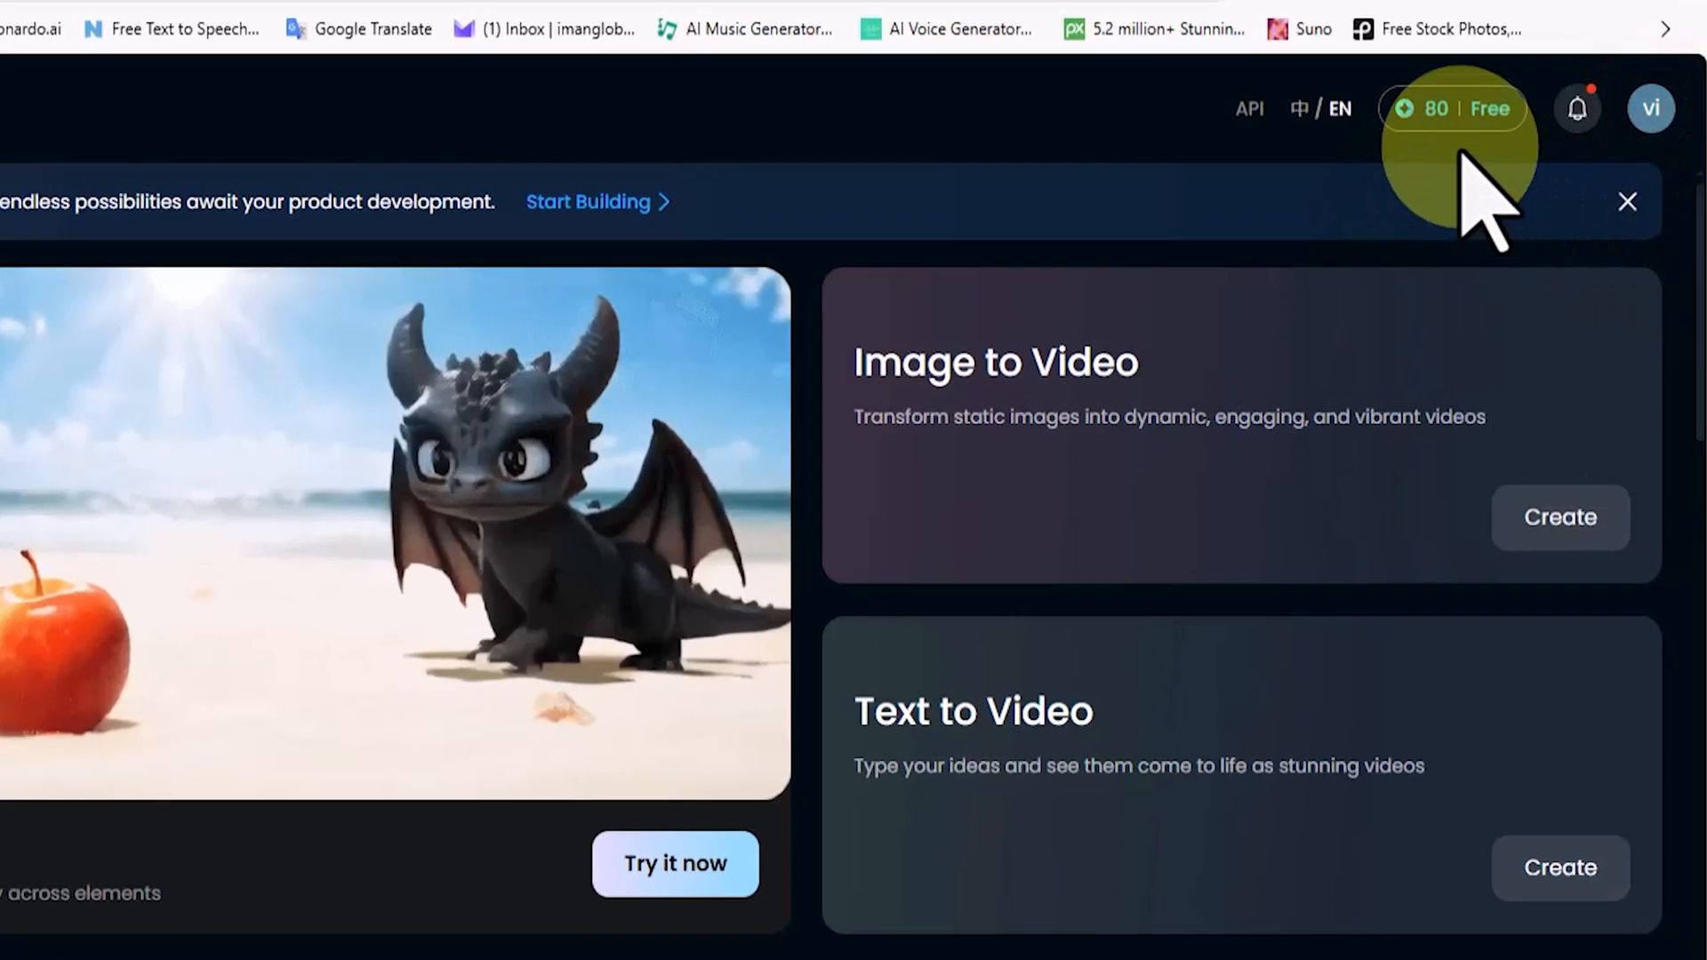
pyautogui.click(1453, 108)
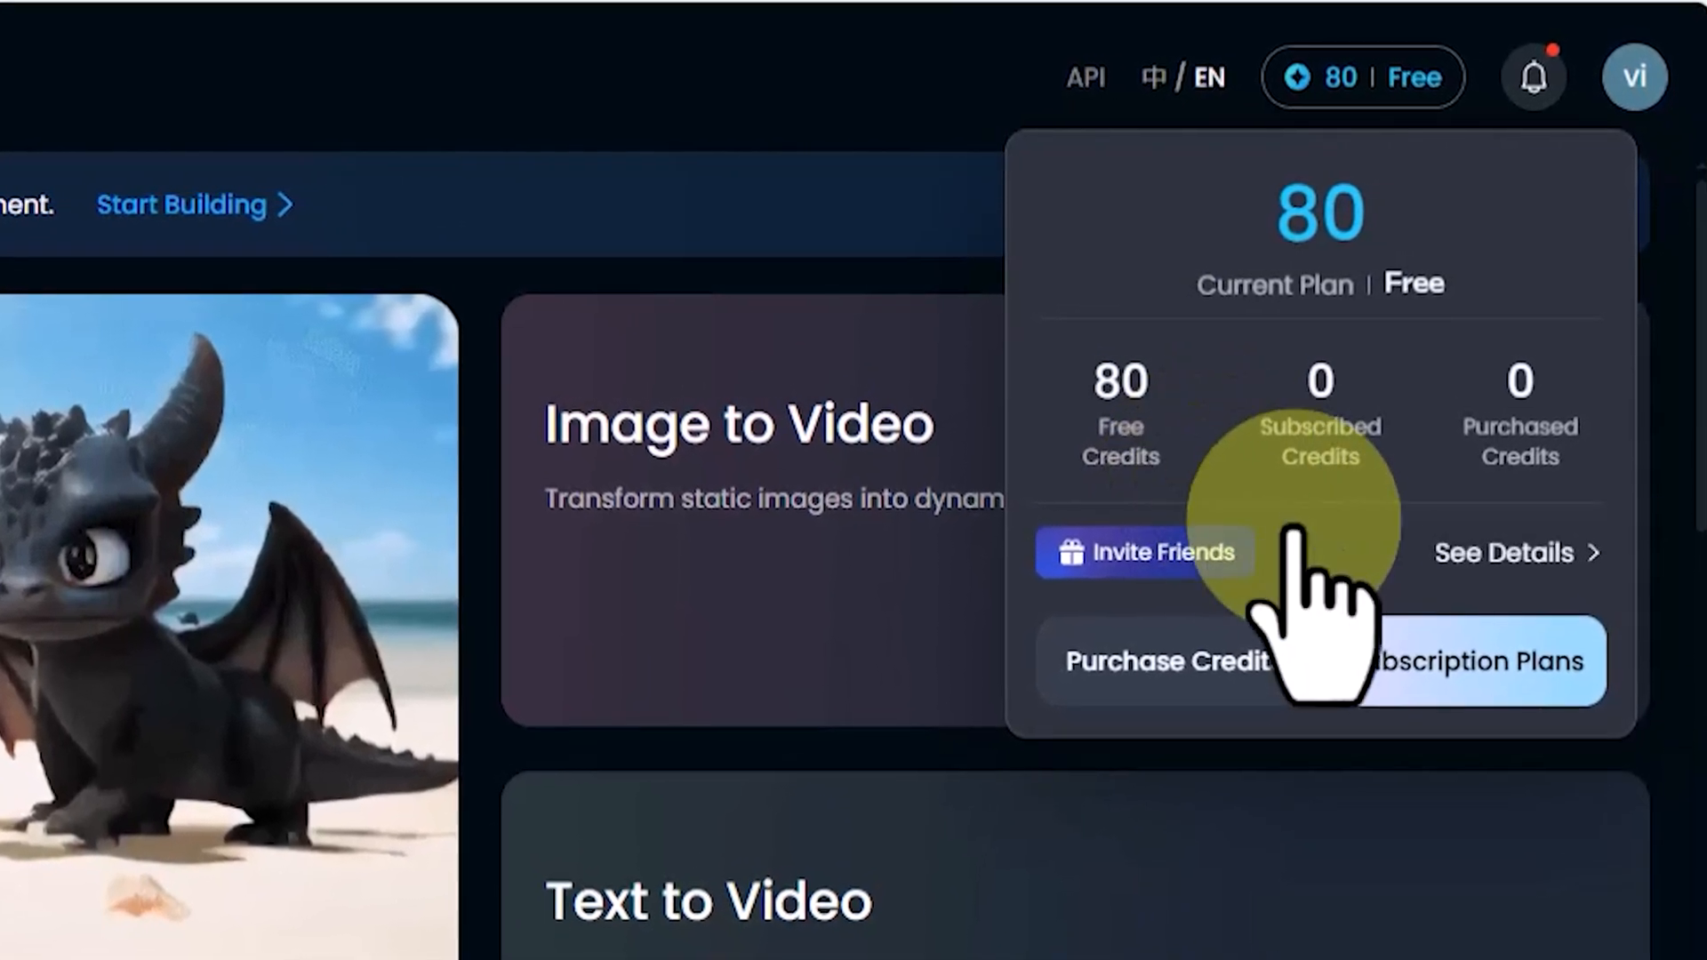
pyautogui.click(1481, 661)
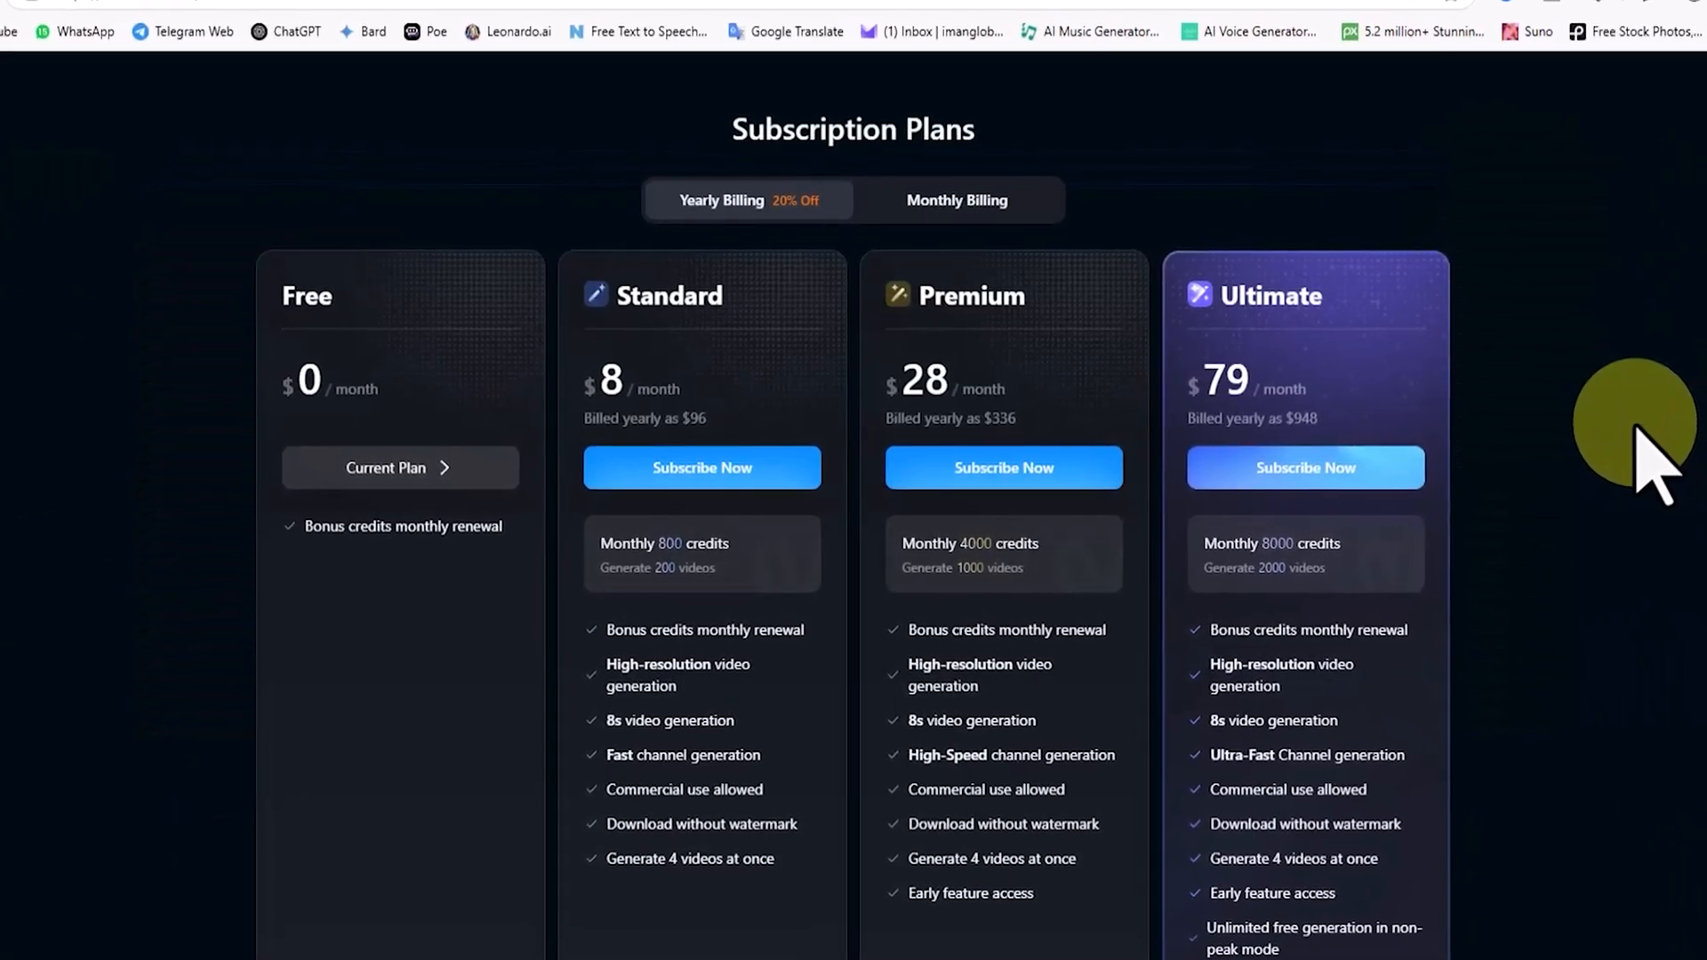
pyautogui.scroll(-3)
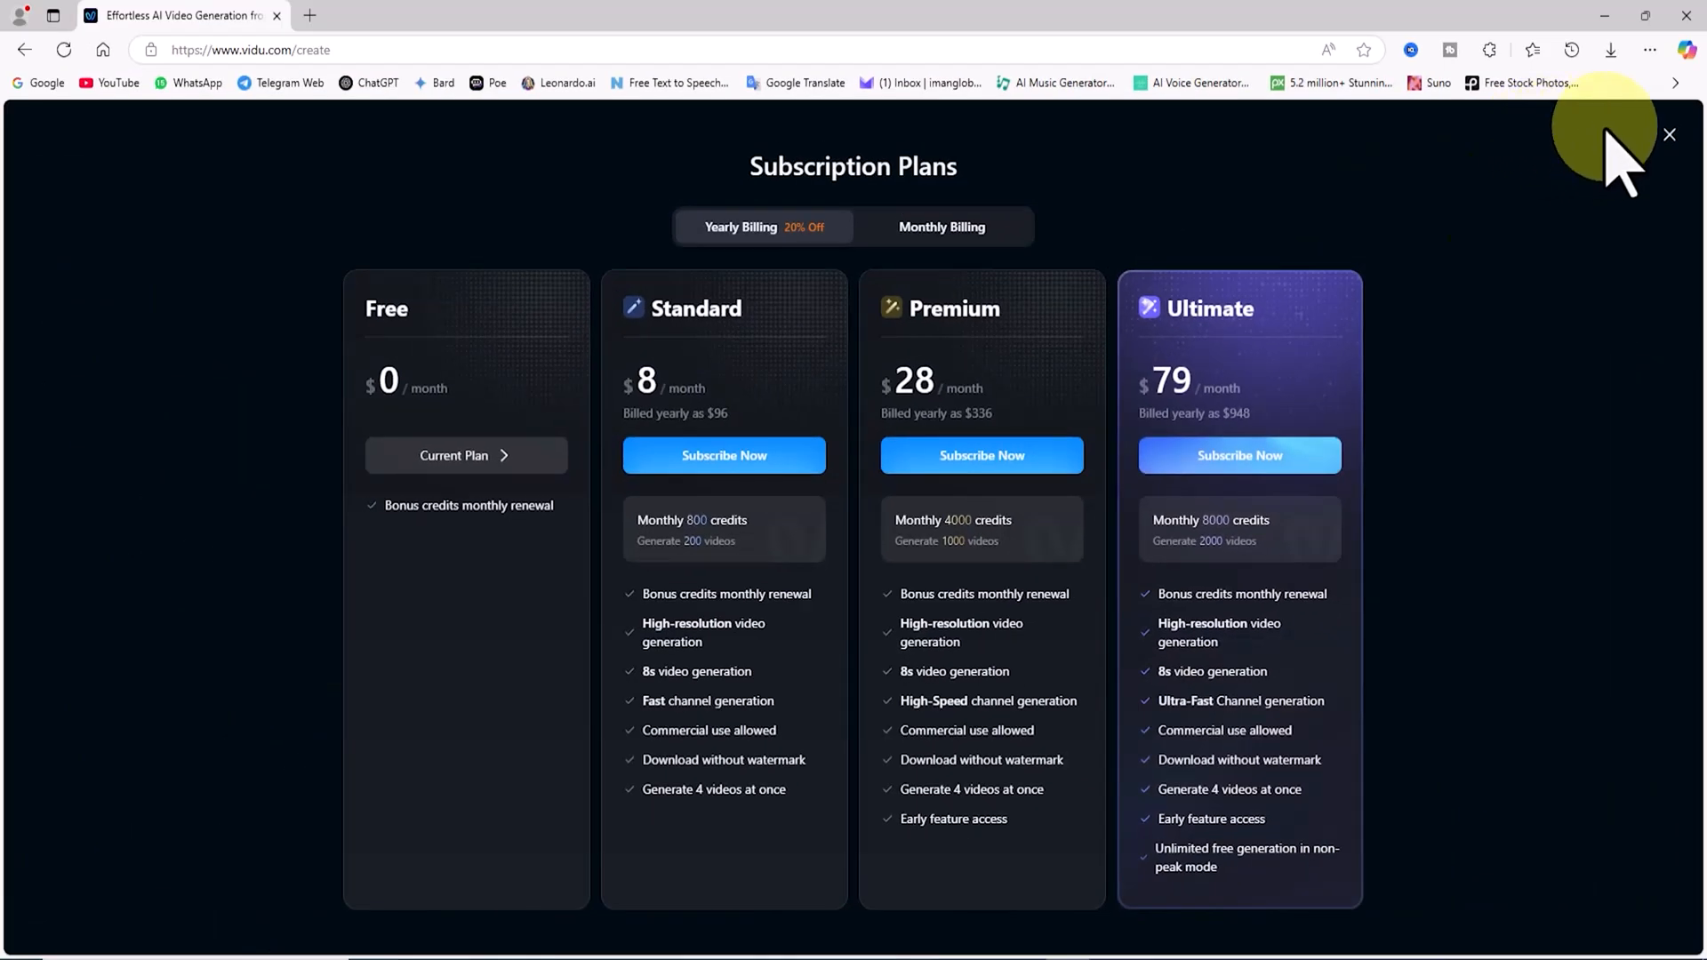
# Step: Close the plans overlay and switch to the Reference to Video workspace
pyautogui.click(1668, 133)
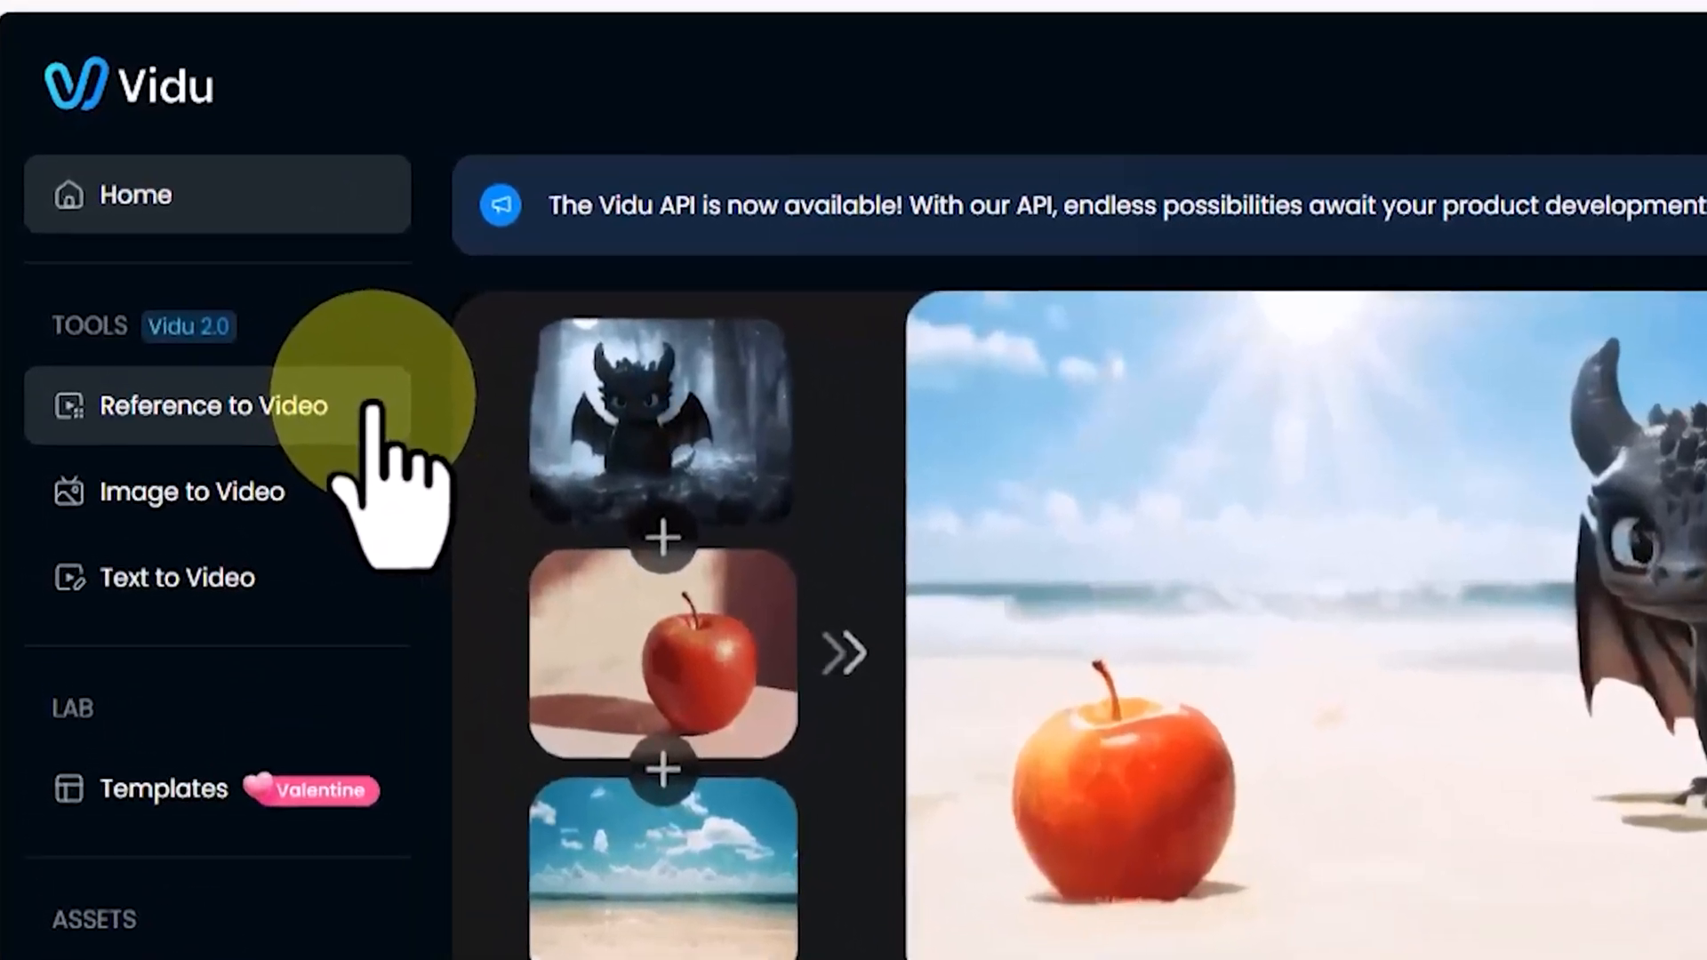
pyautogui.click(212, 405)
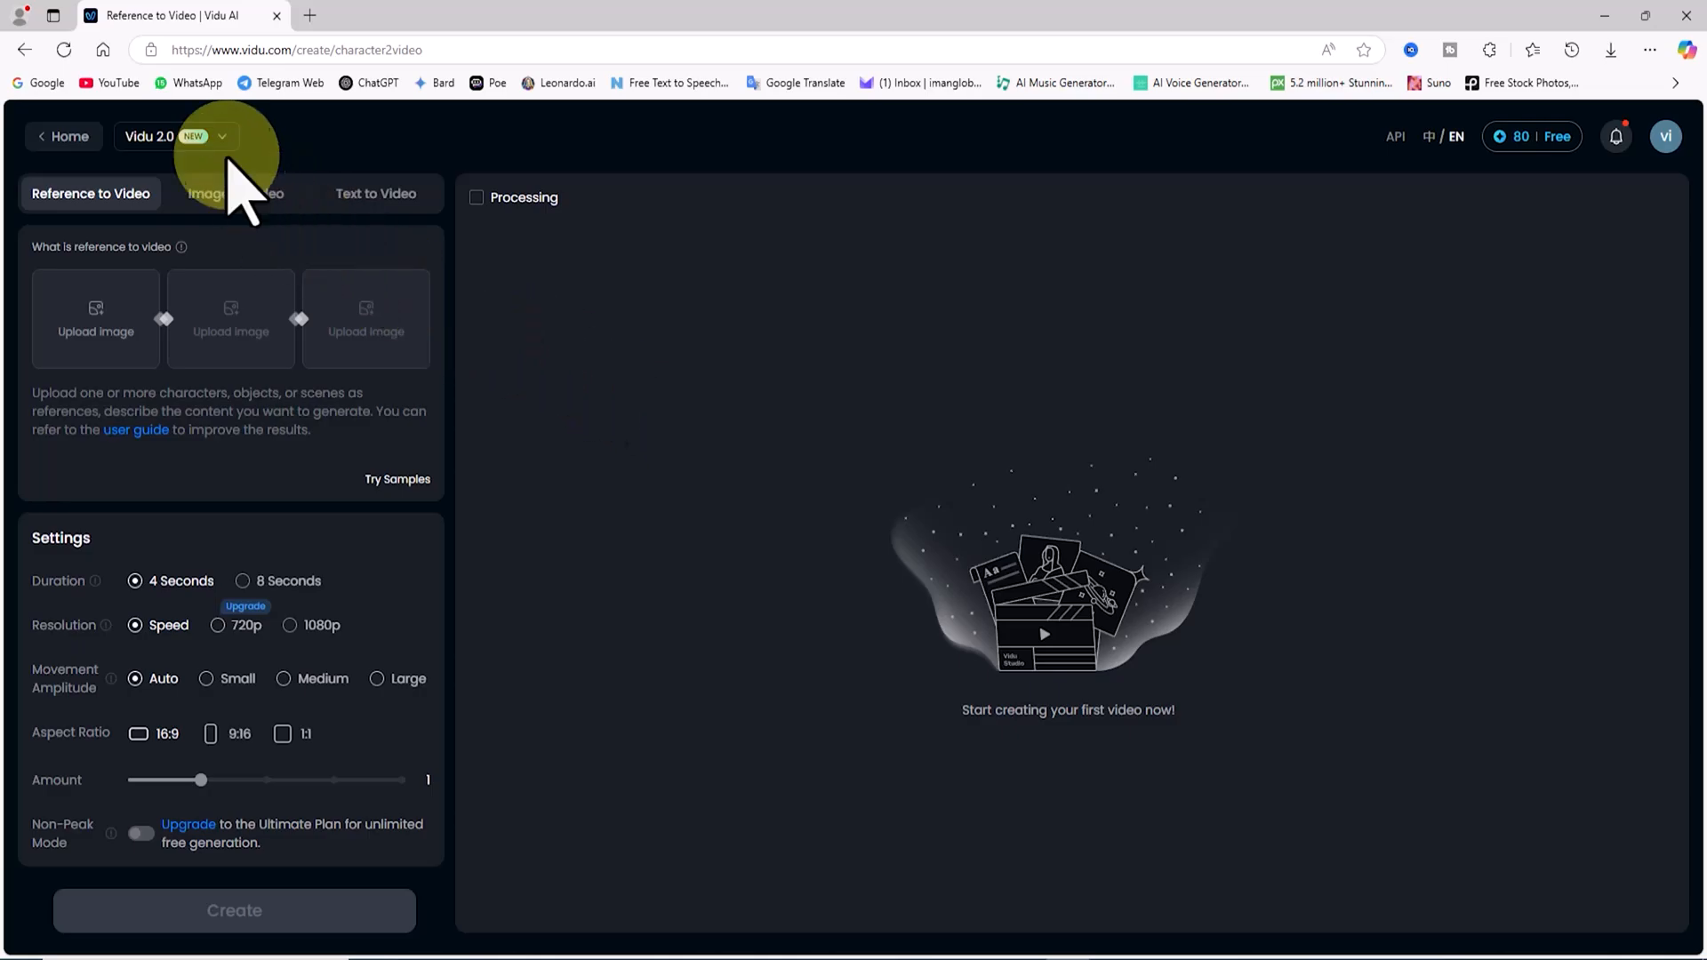
pyautogui.click(176, 137)
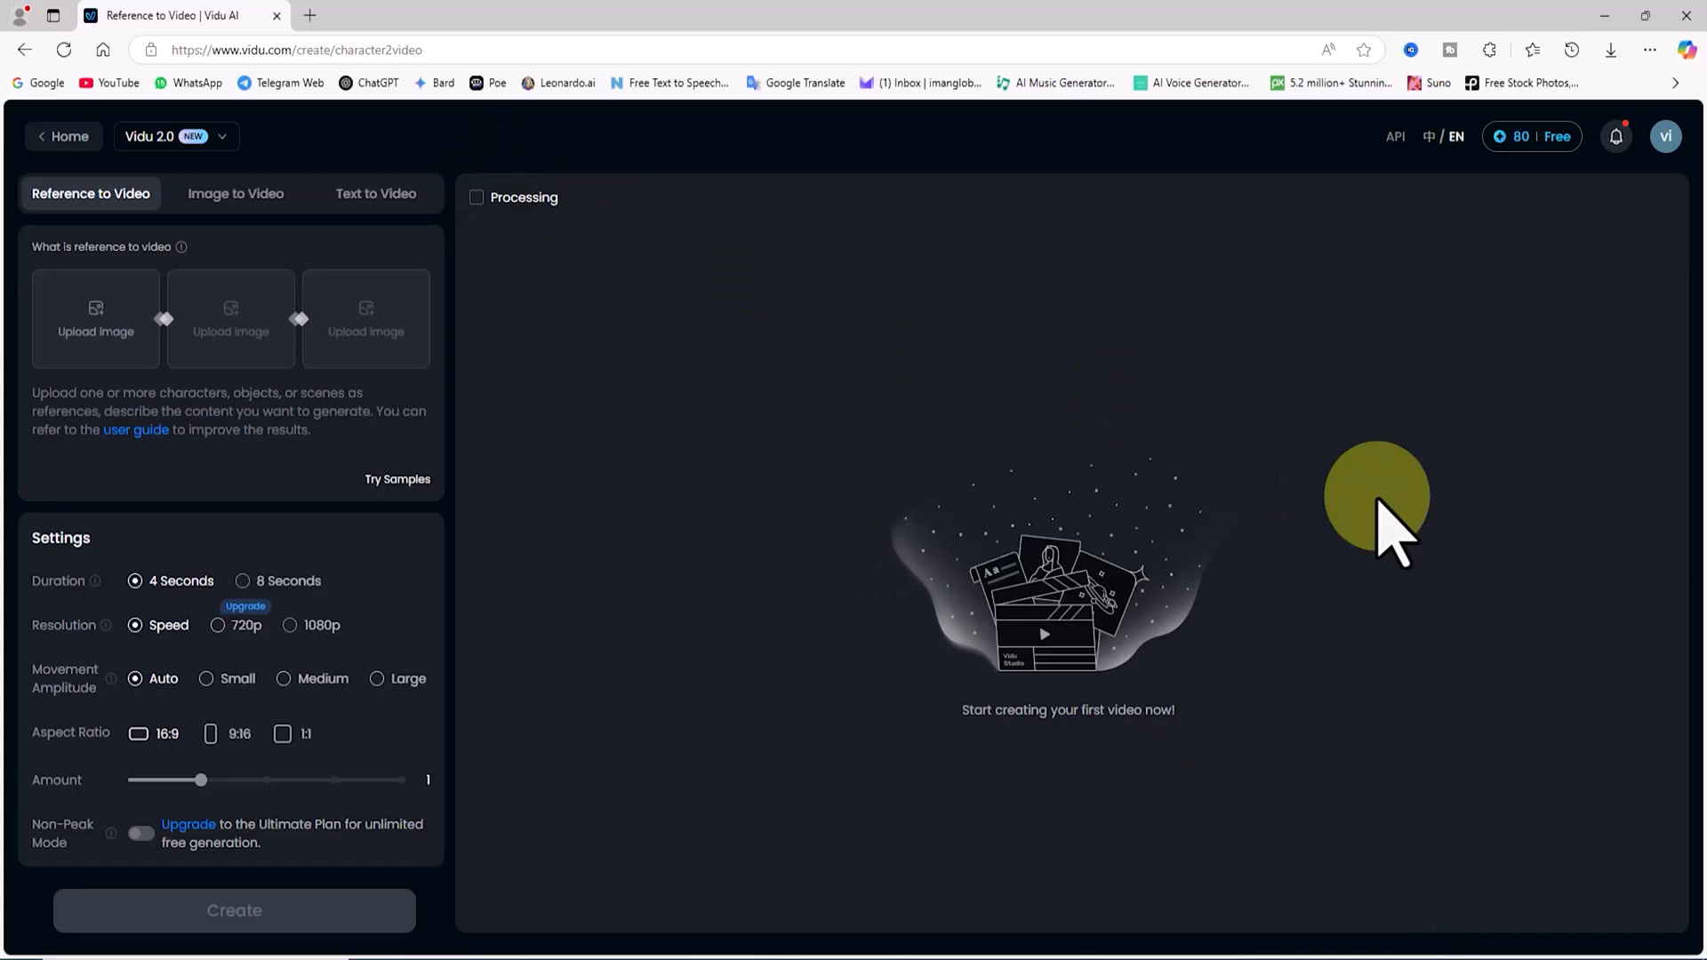
pyautogui.moveTo(726, 478)
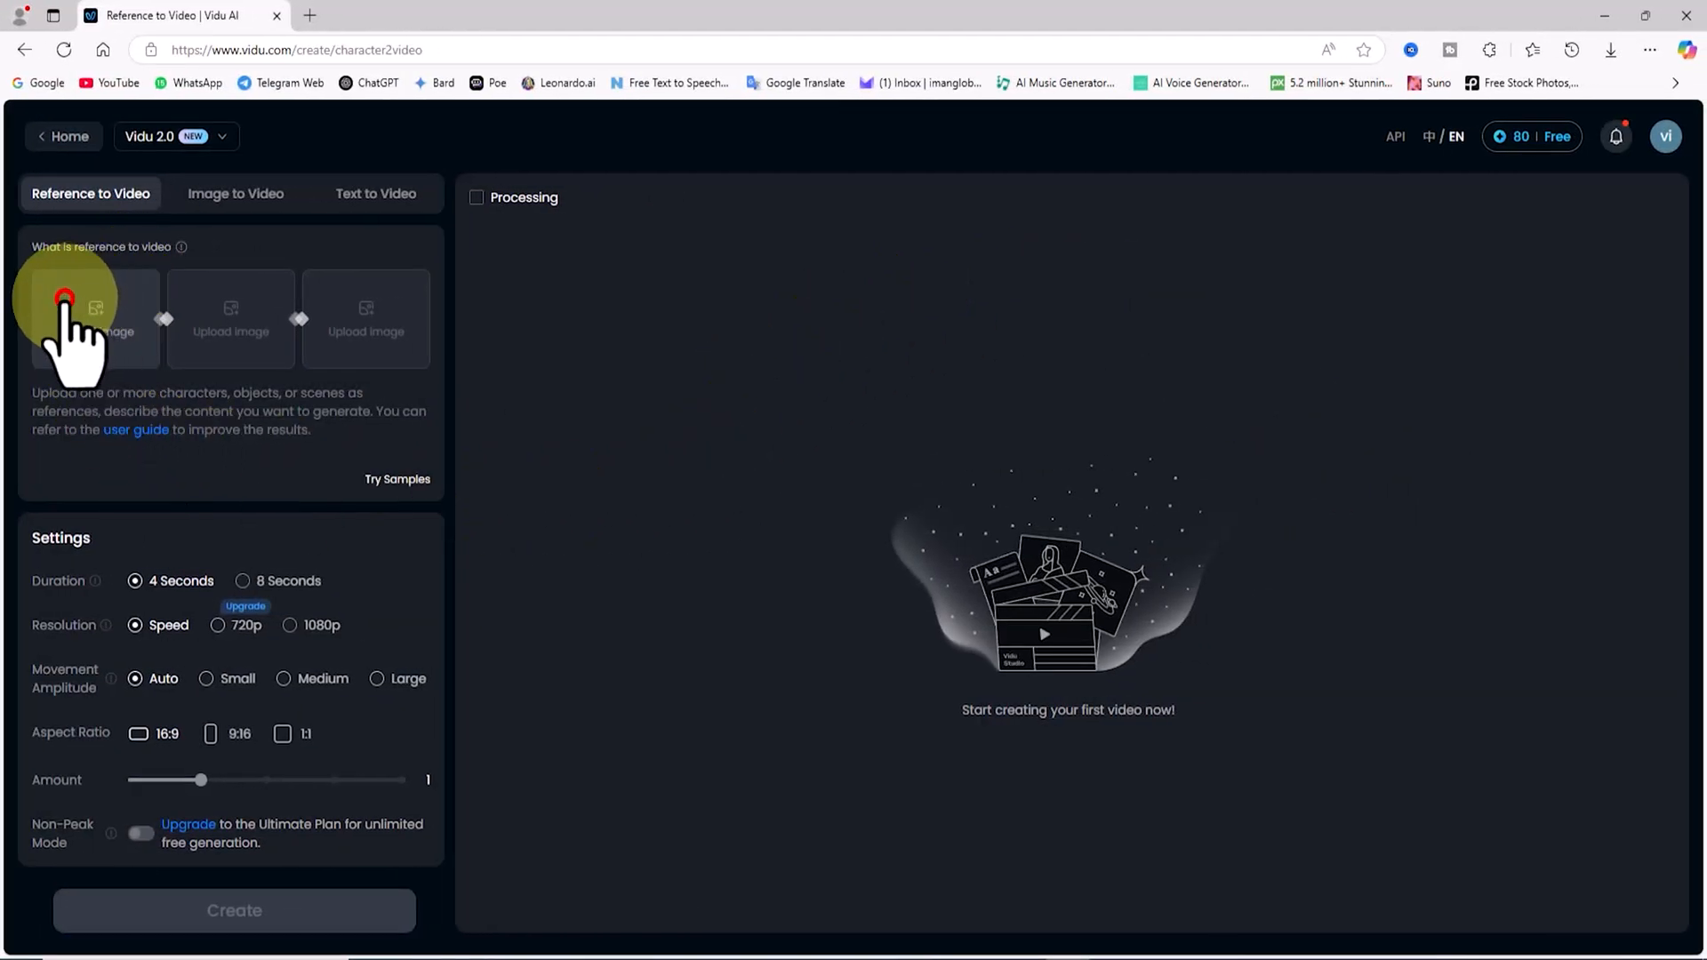
# Step: Upload the Spider-Man PNG as the first reference image
pyautogui.click(94, 317)
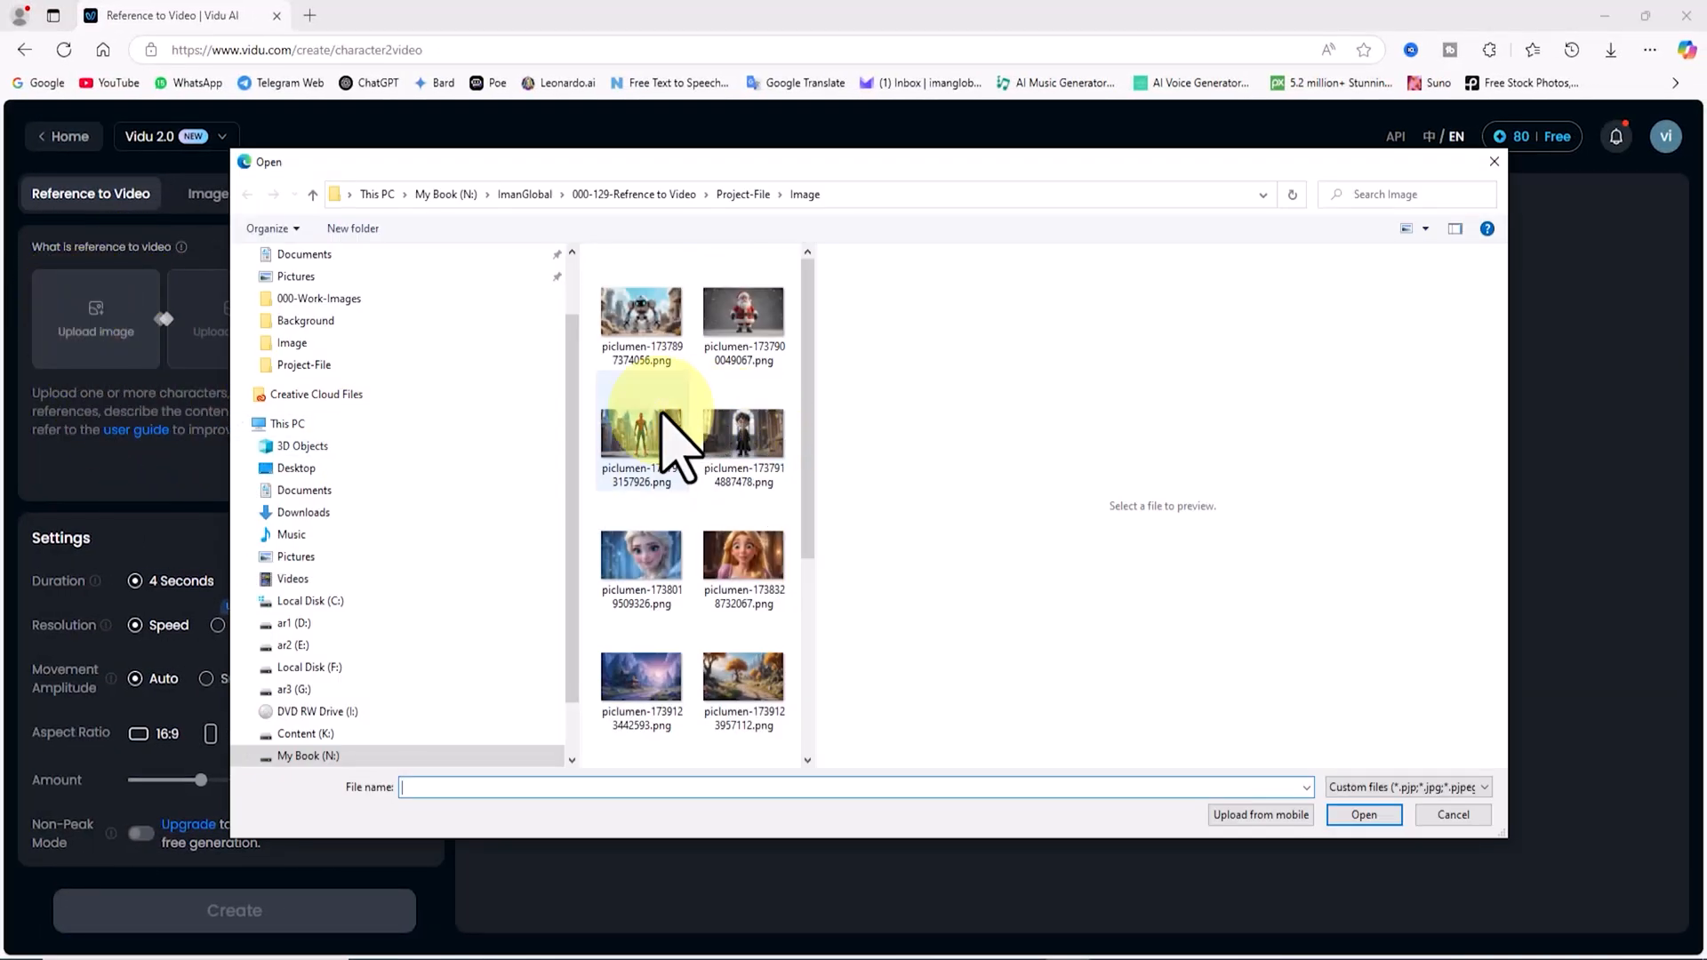
pyautogui.click(642, 425)
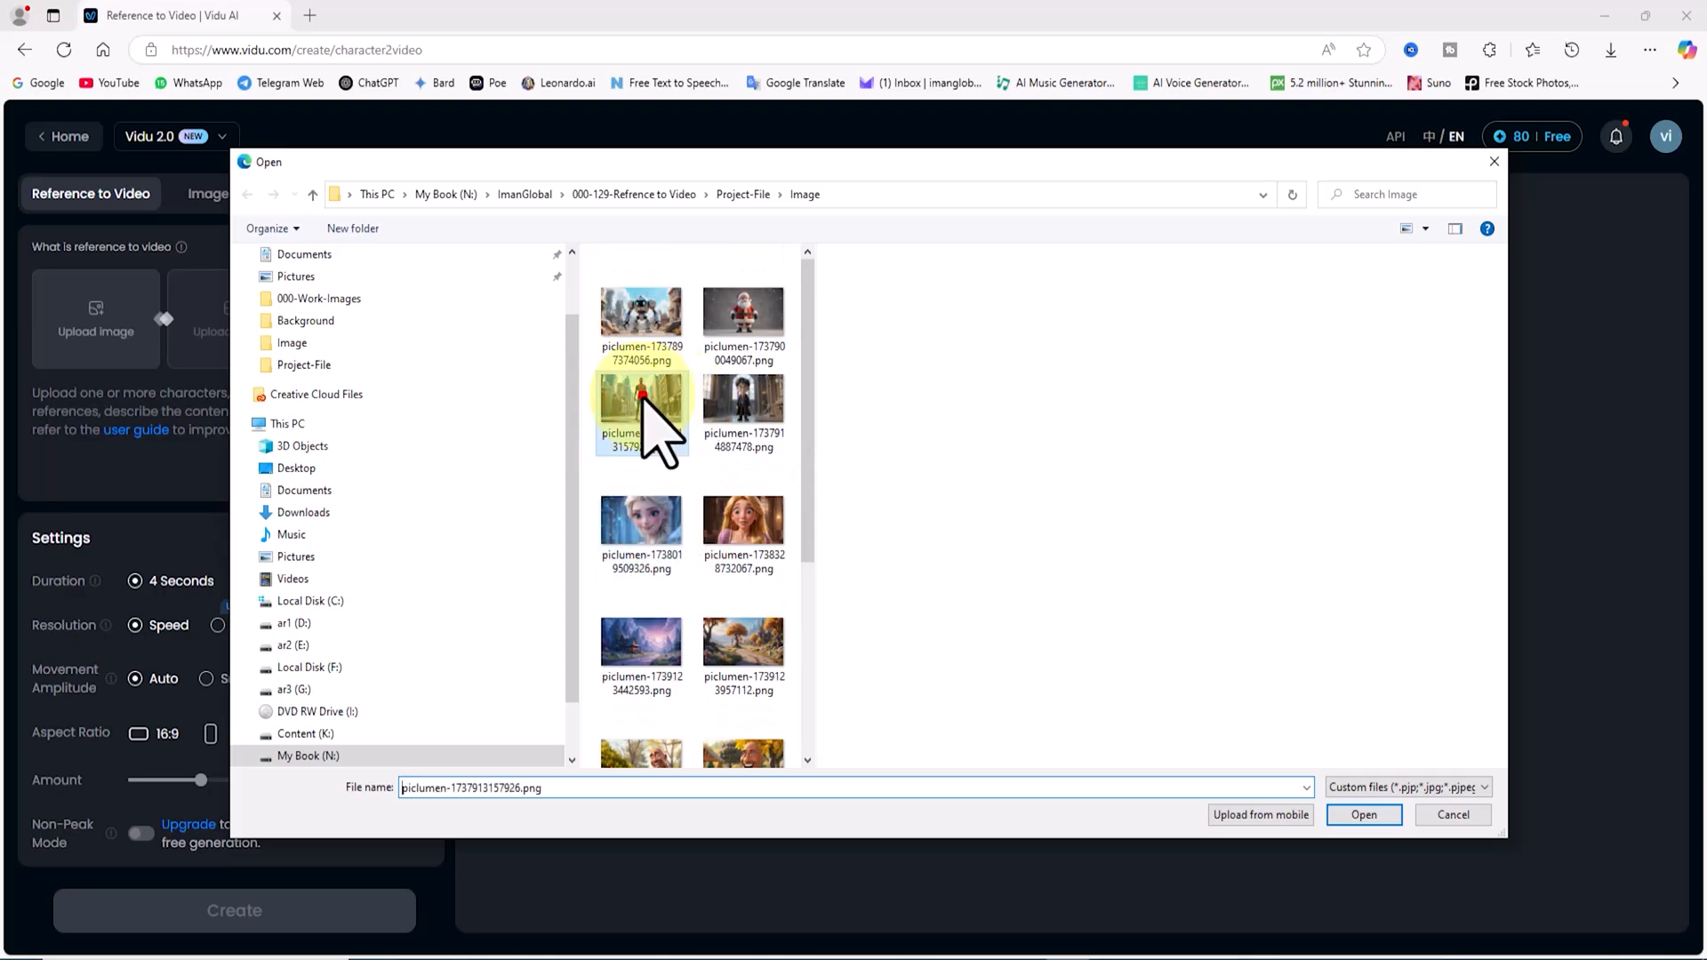
pyautogui.click(642, 409)
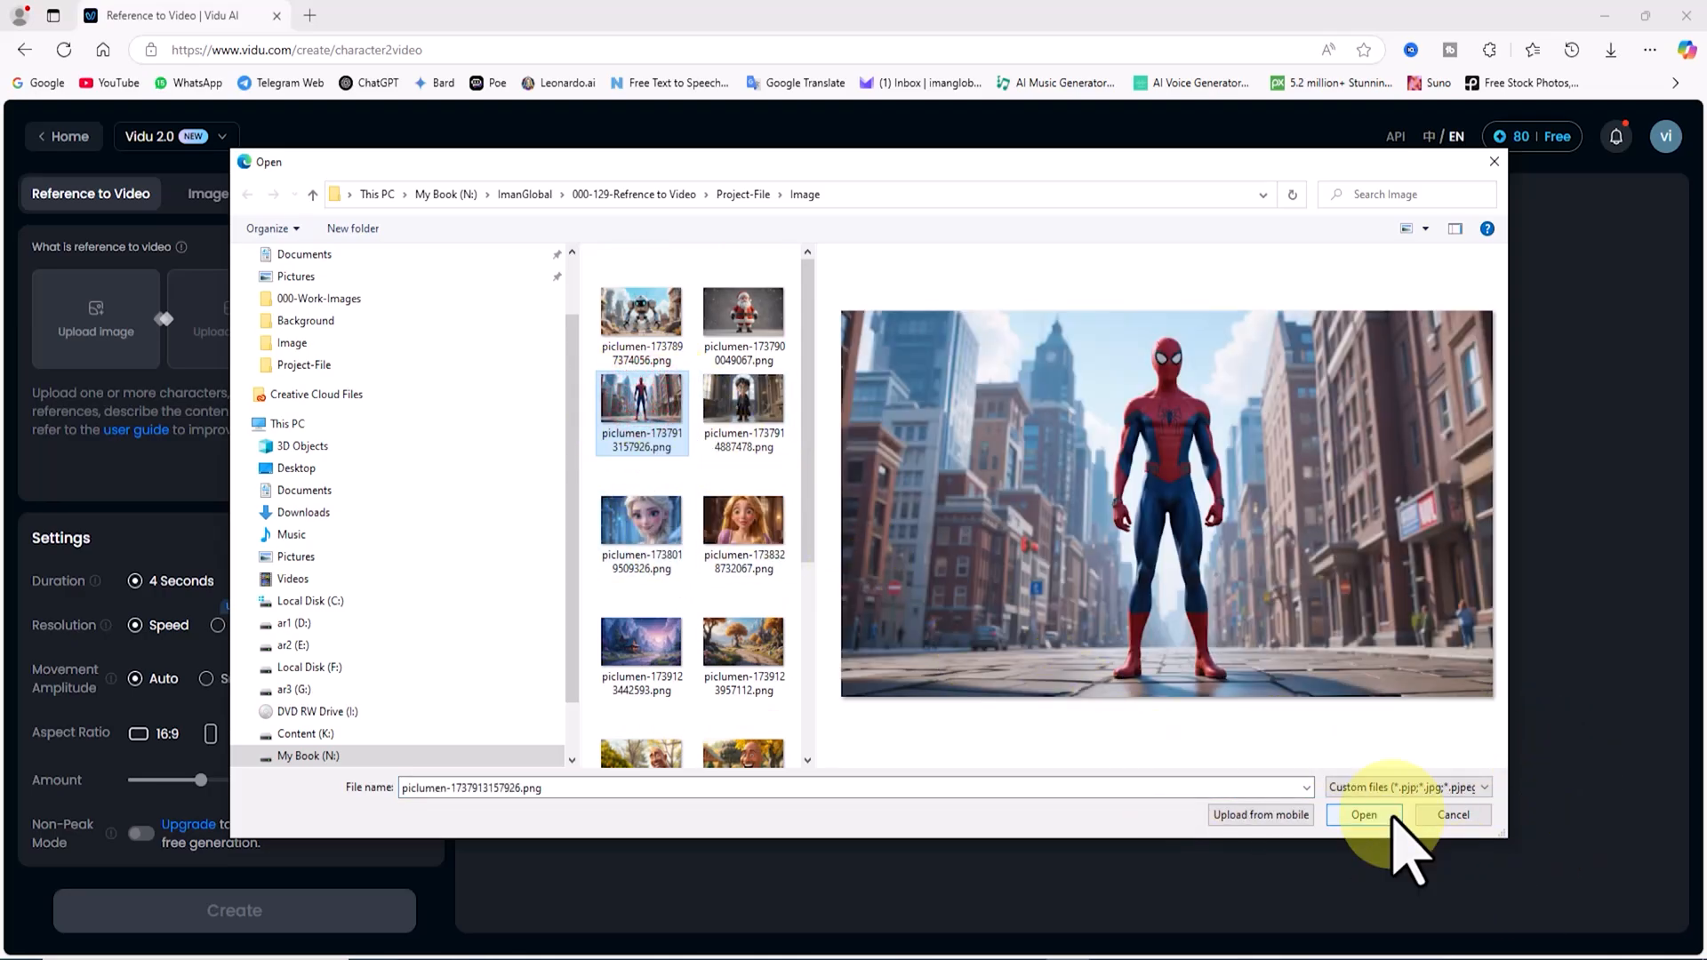
pyautogui.click(1362, 814)
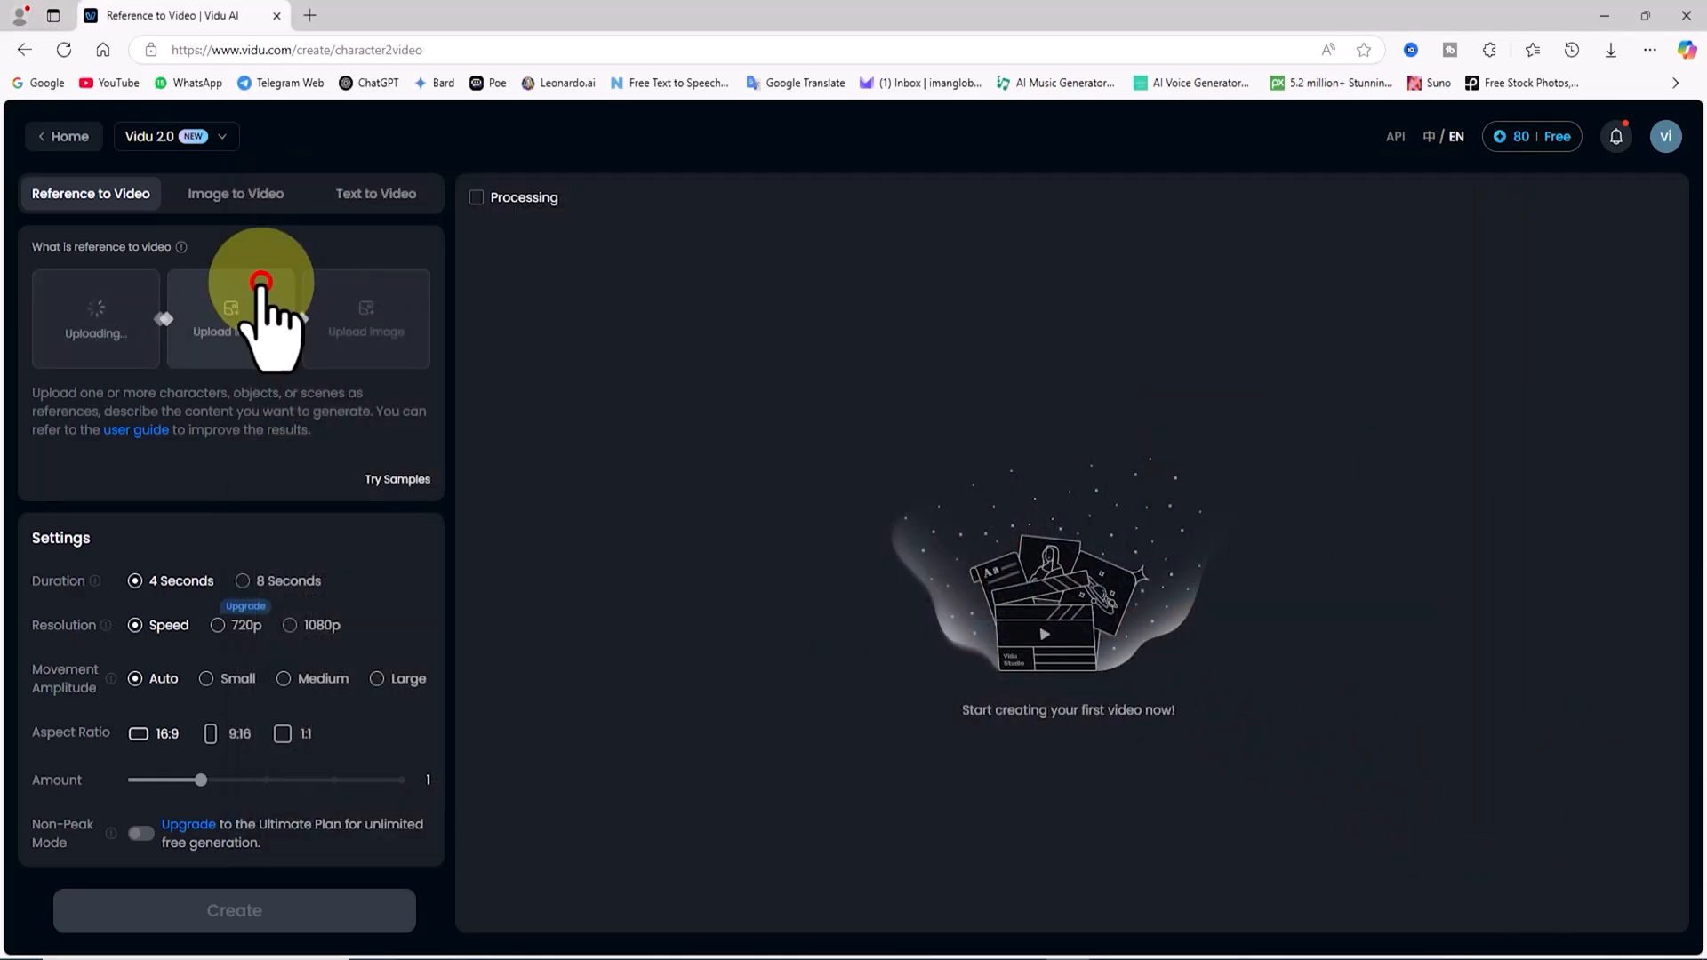
# Step: Upload the empty city street image as the second reference image
pyautogui.click(261, 316)
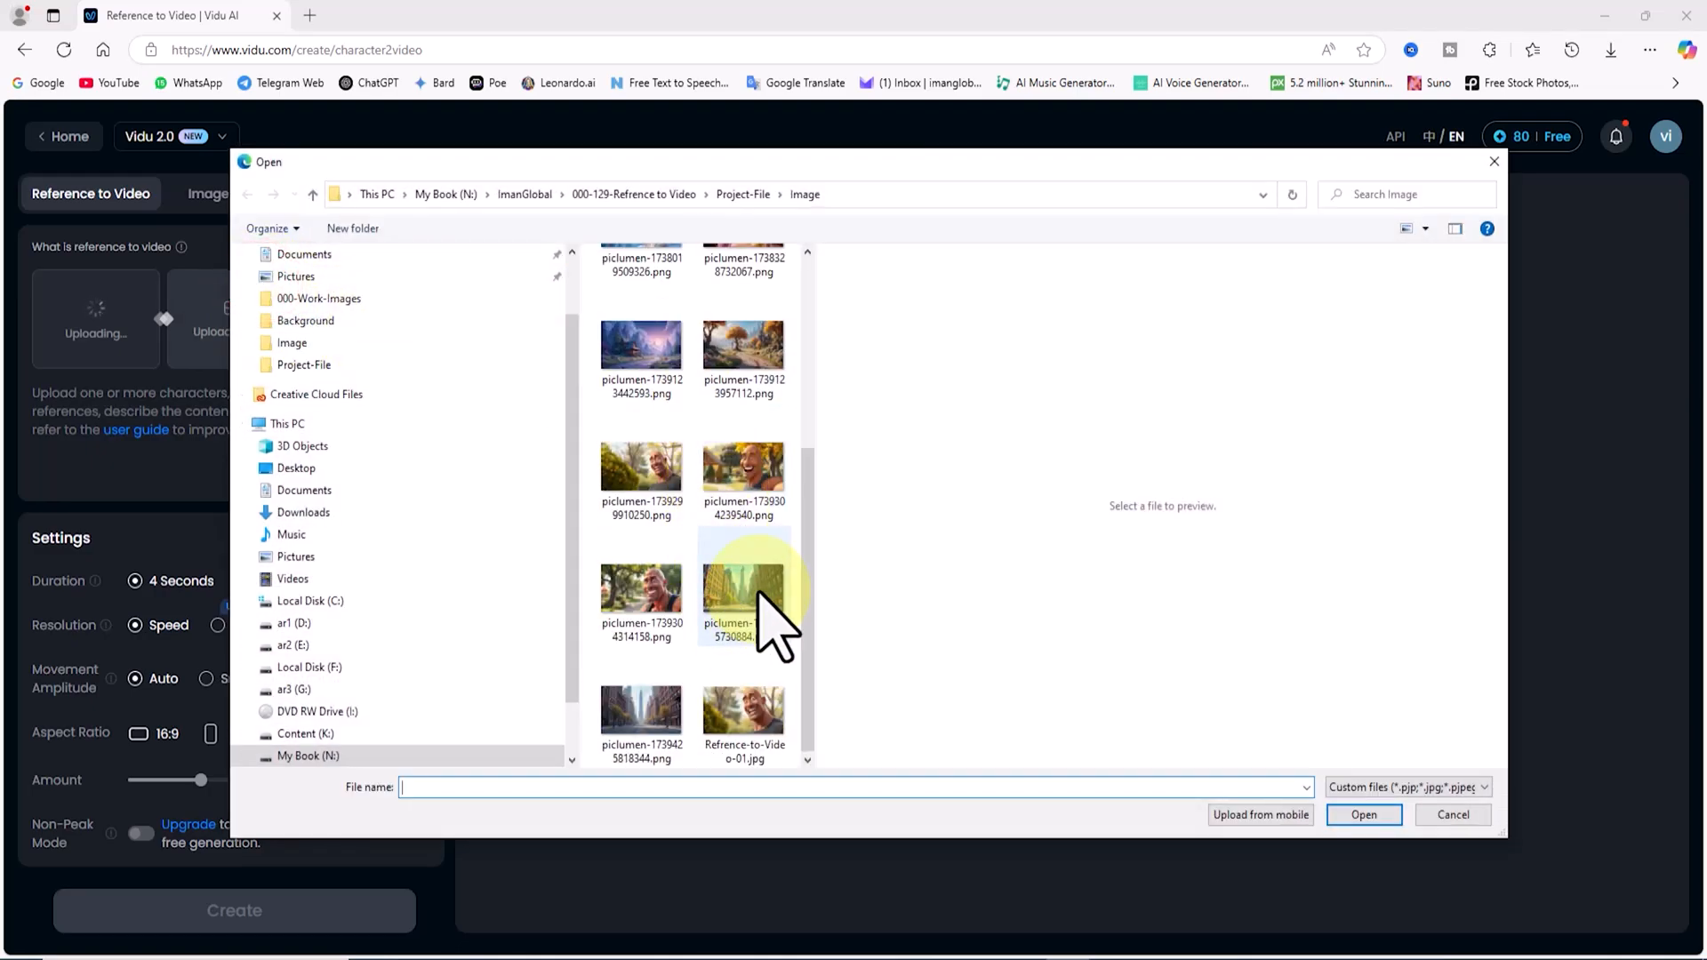
pyautogui.click(1363, 814)
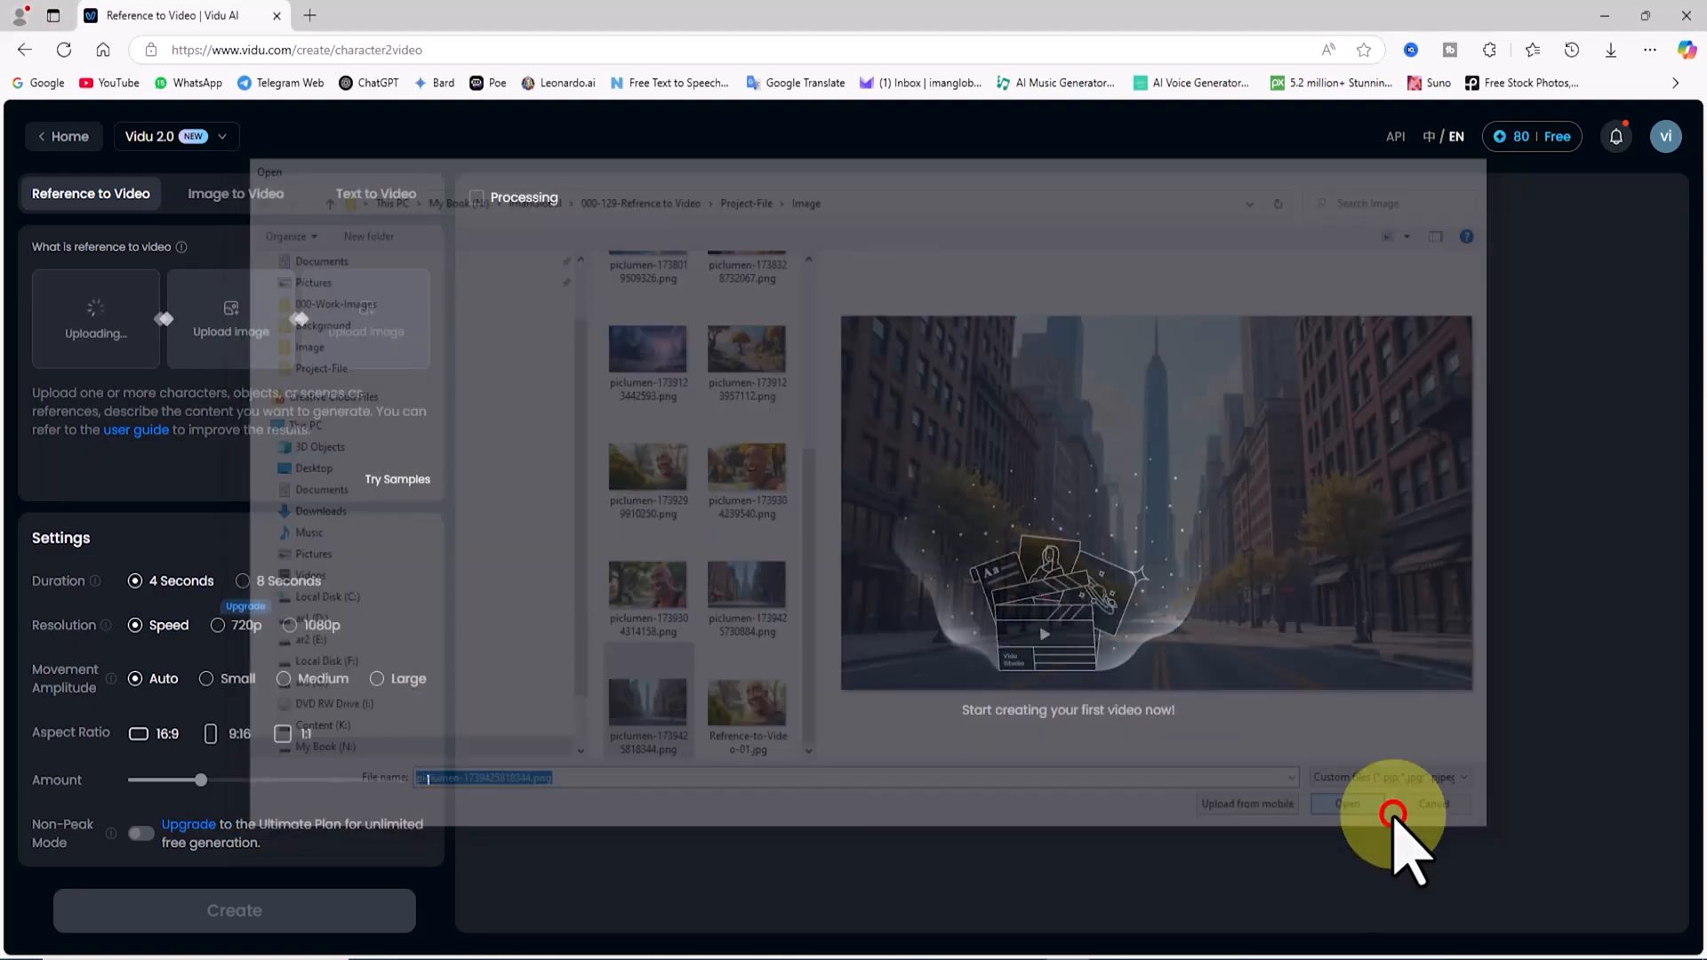
pyautogui.click(1347, 804)
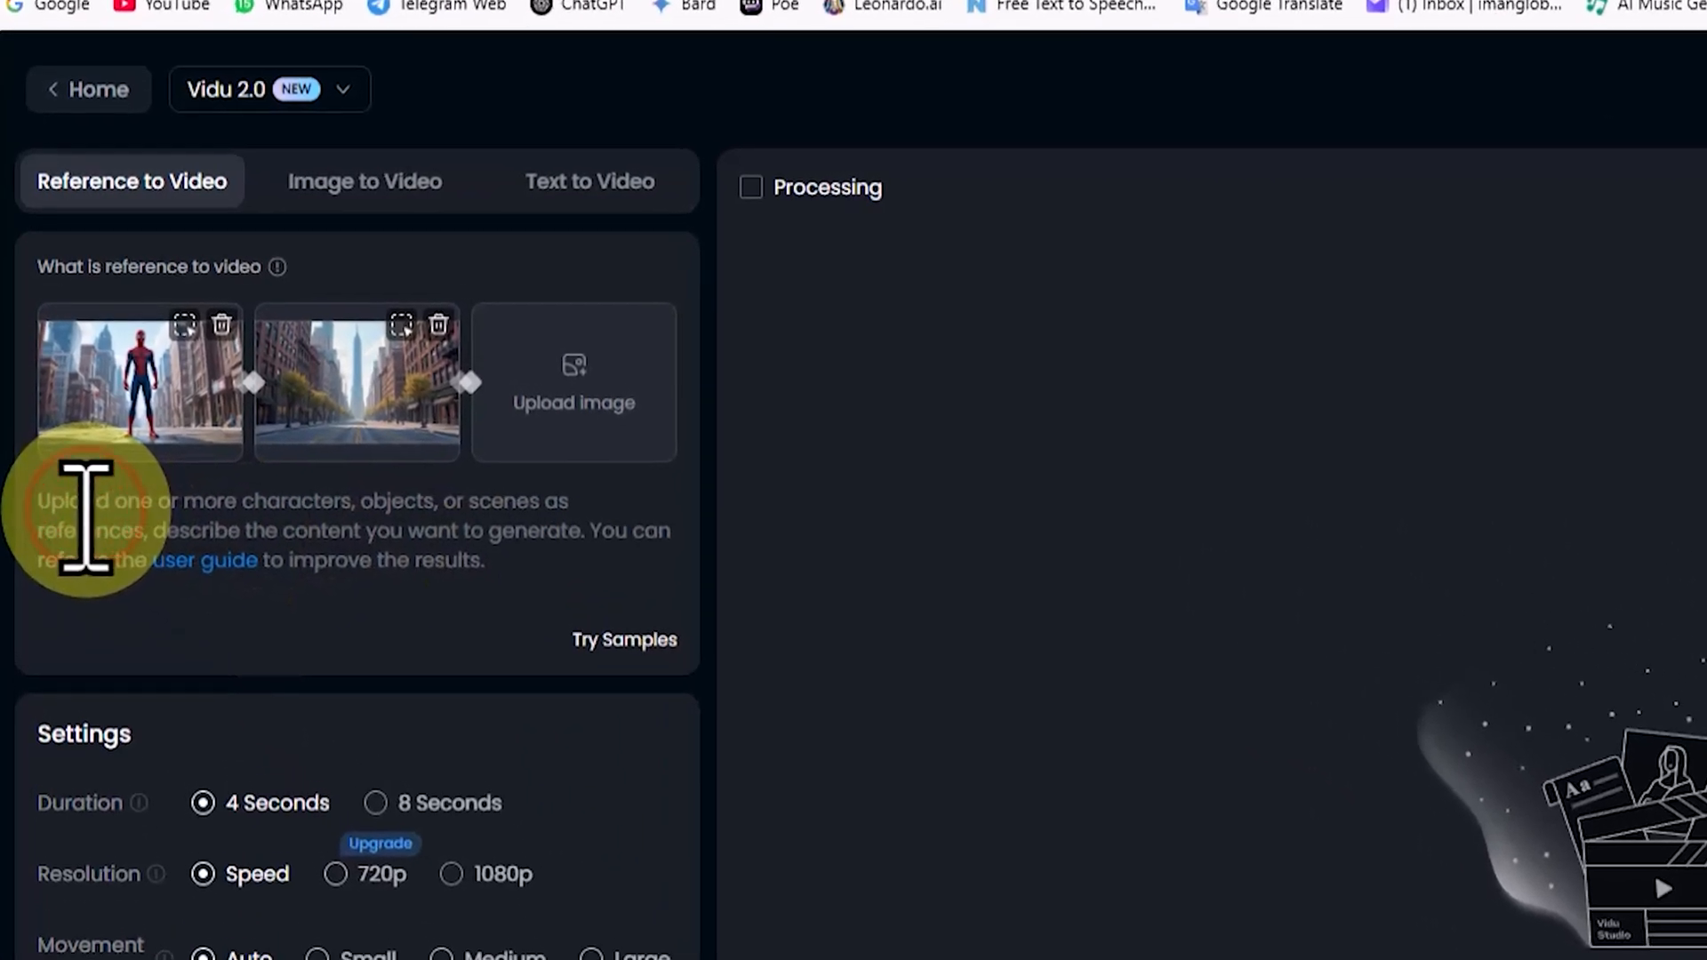
# Step: Enter the prompt: low-angle shot, Spider-Man walking down a quiet empty street, slowly approaching the camera
pyautogui.write('Low-angle shot, Spider-Man is walking down a quiet and empty street. He slowly approaches the camera.')
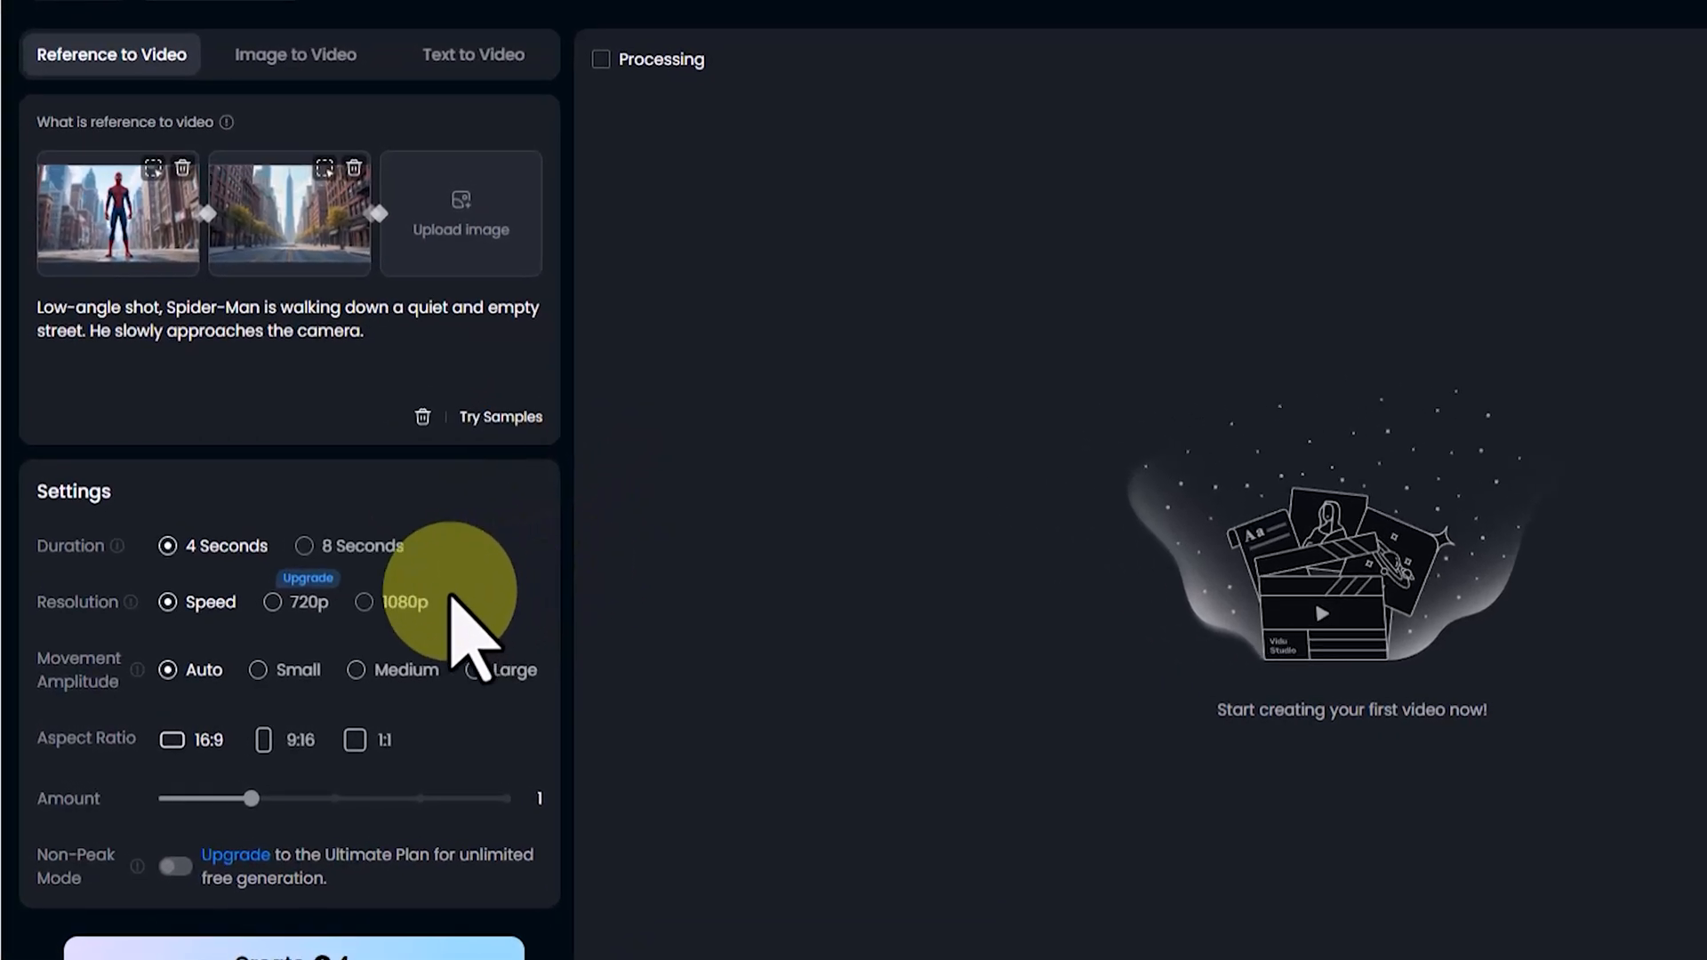
pyautogui.click(363, 603)
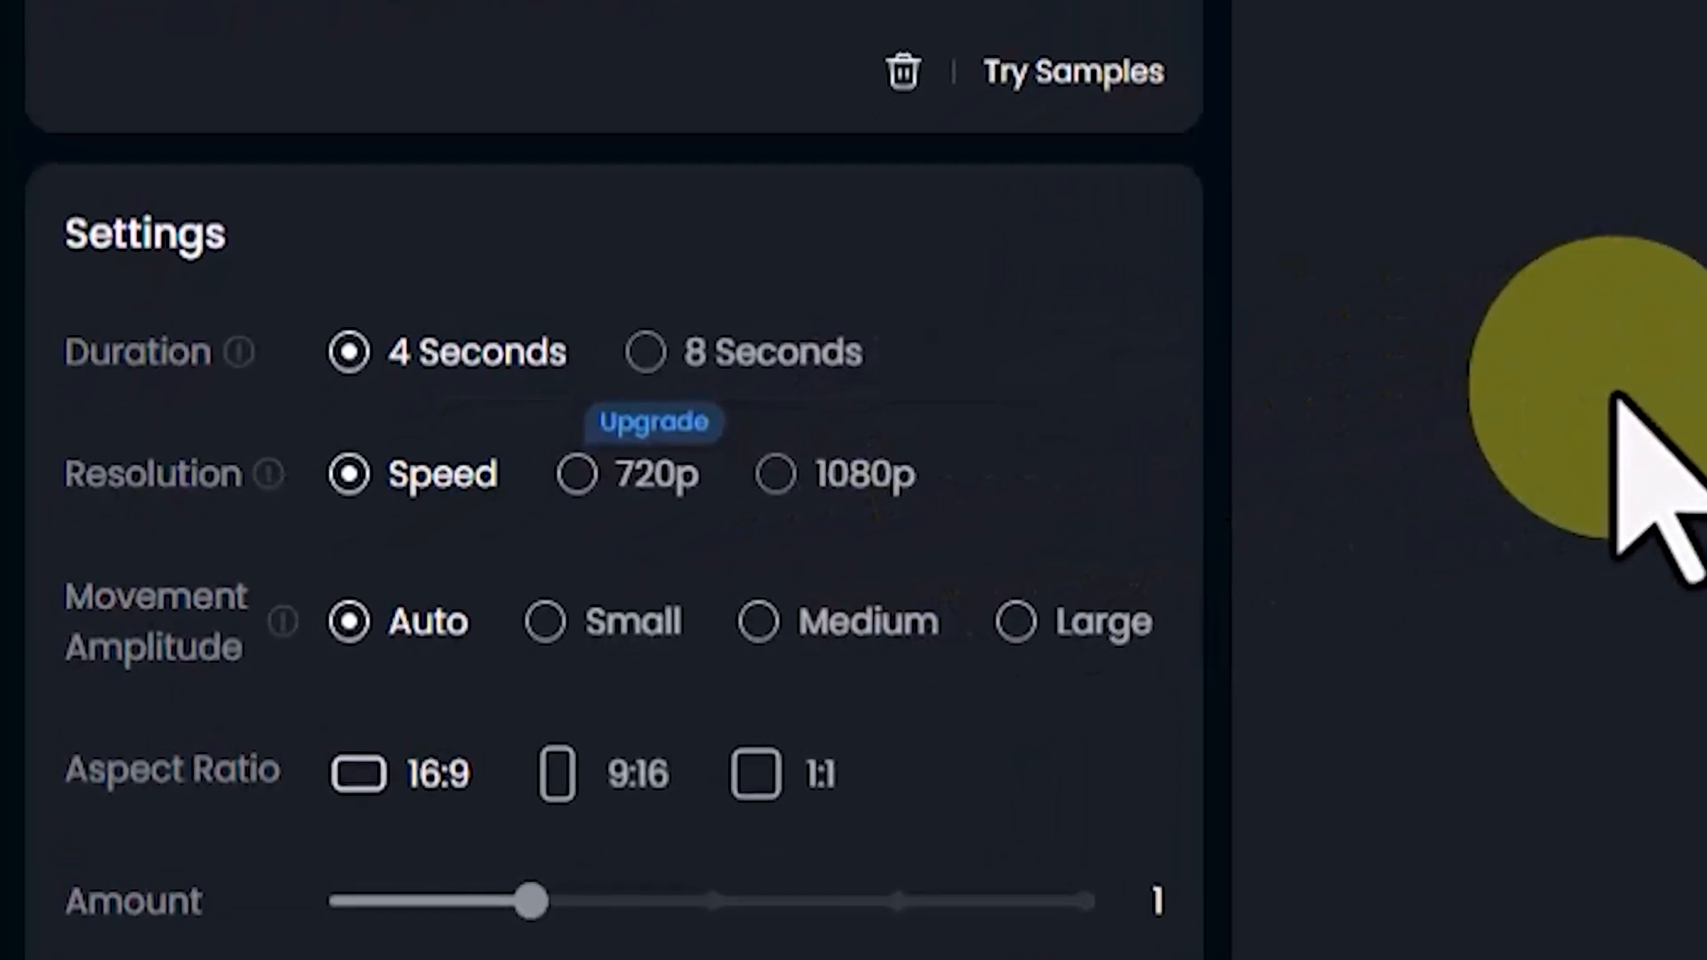
pyautogui.click(215, 673)
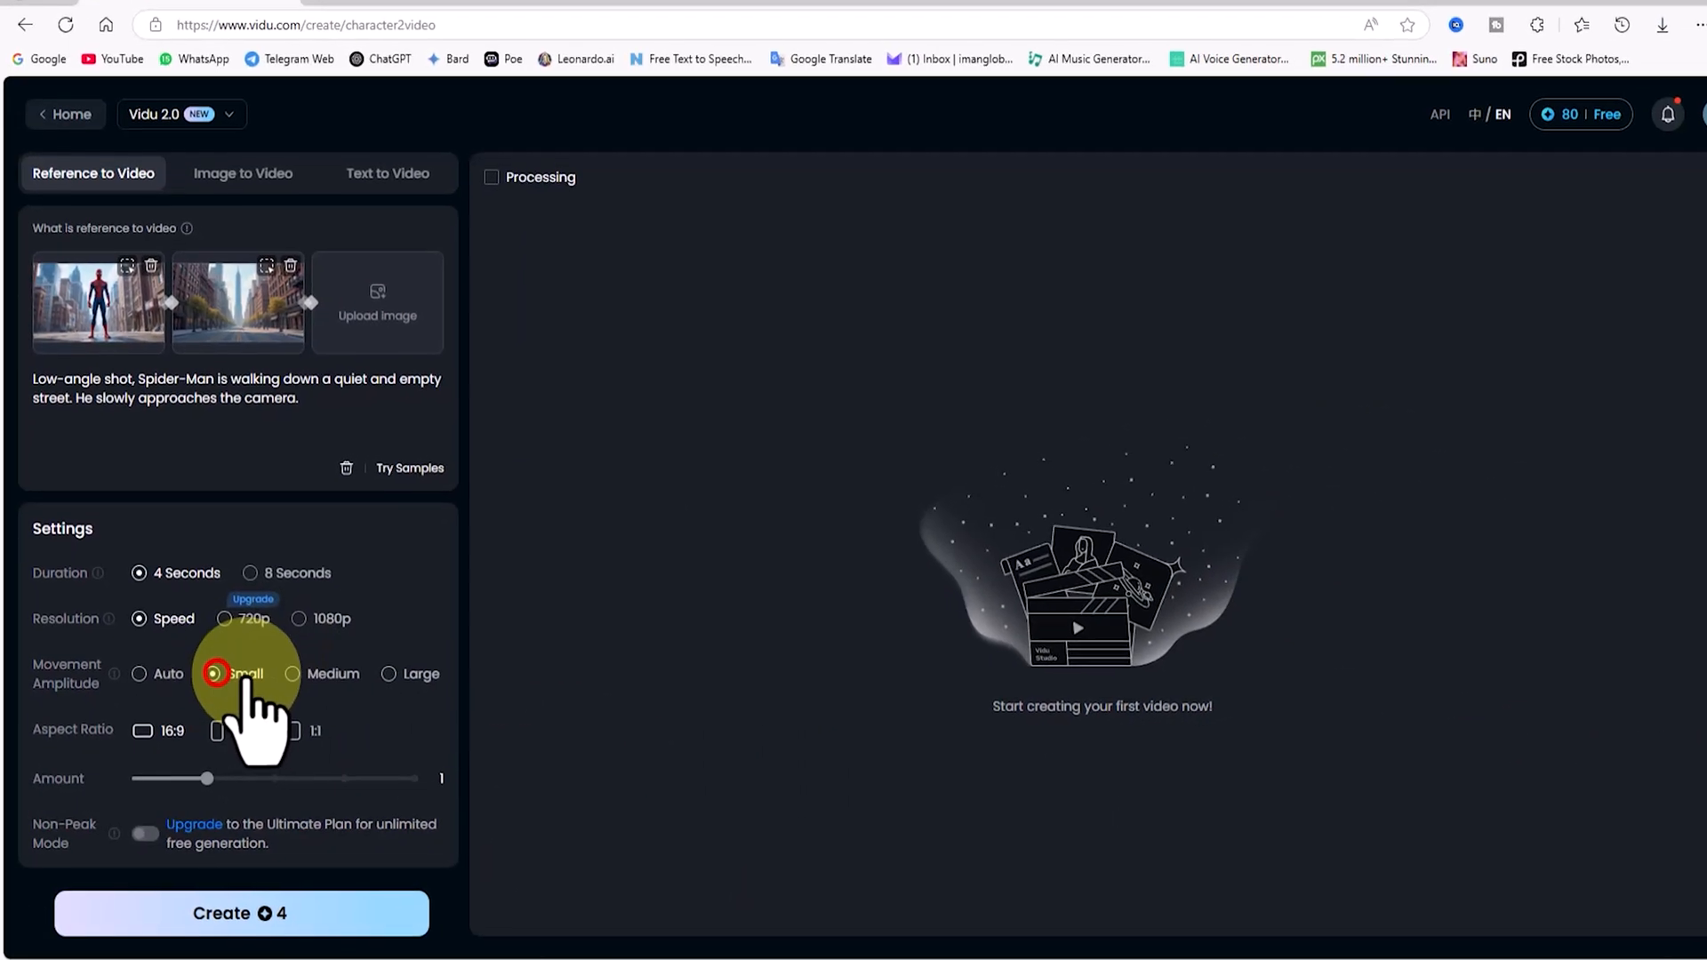
pyautogui.click(389, 623)
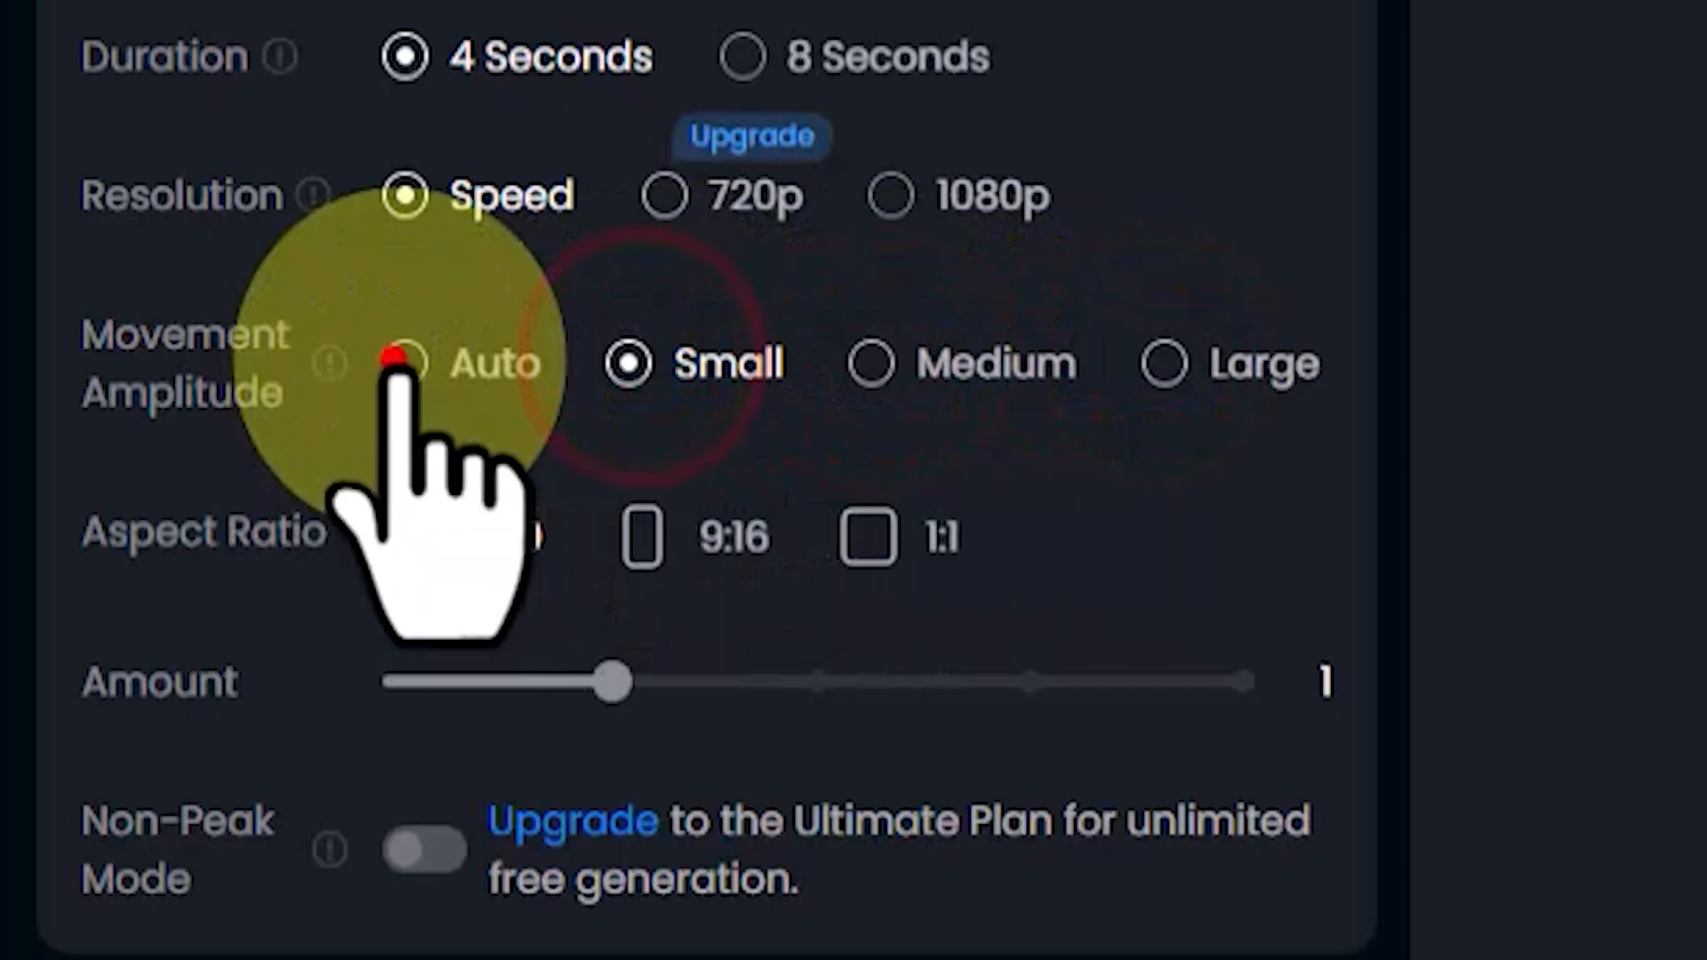
pyautogui.click(406, 363)
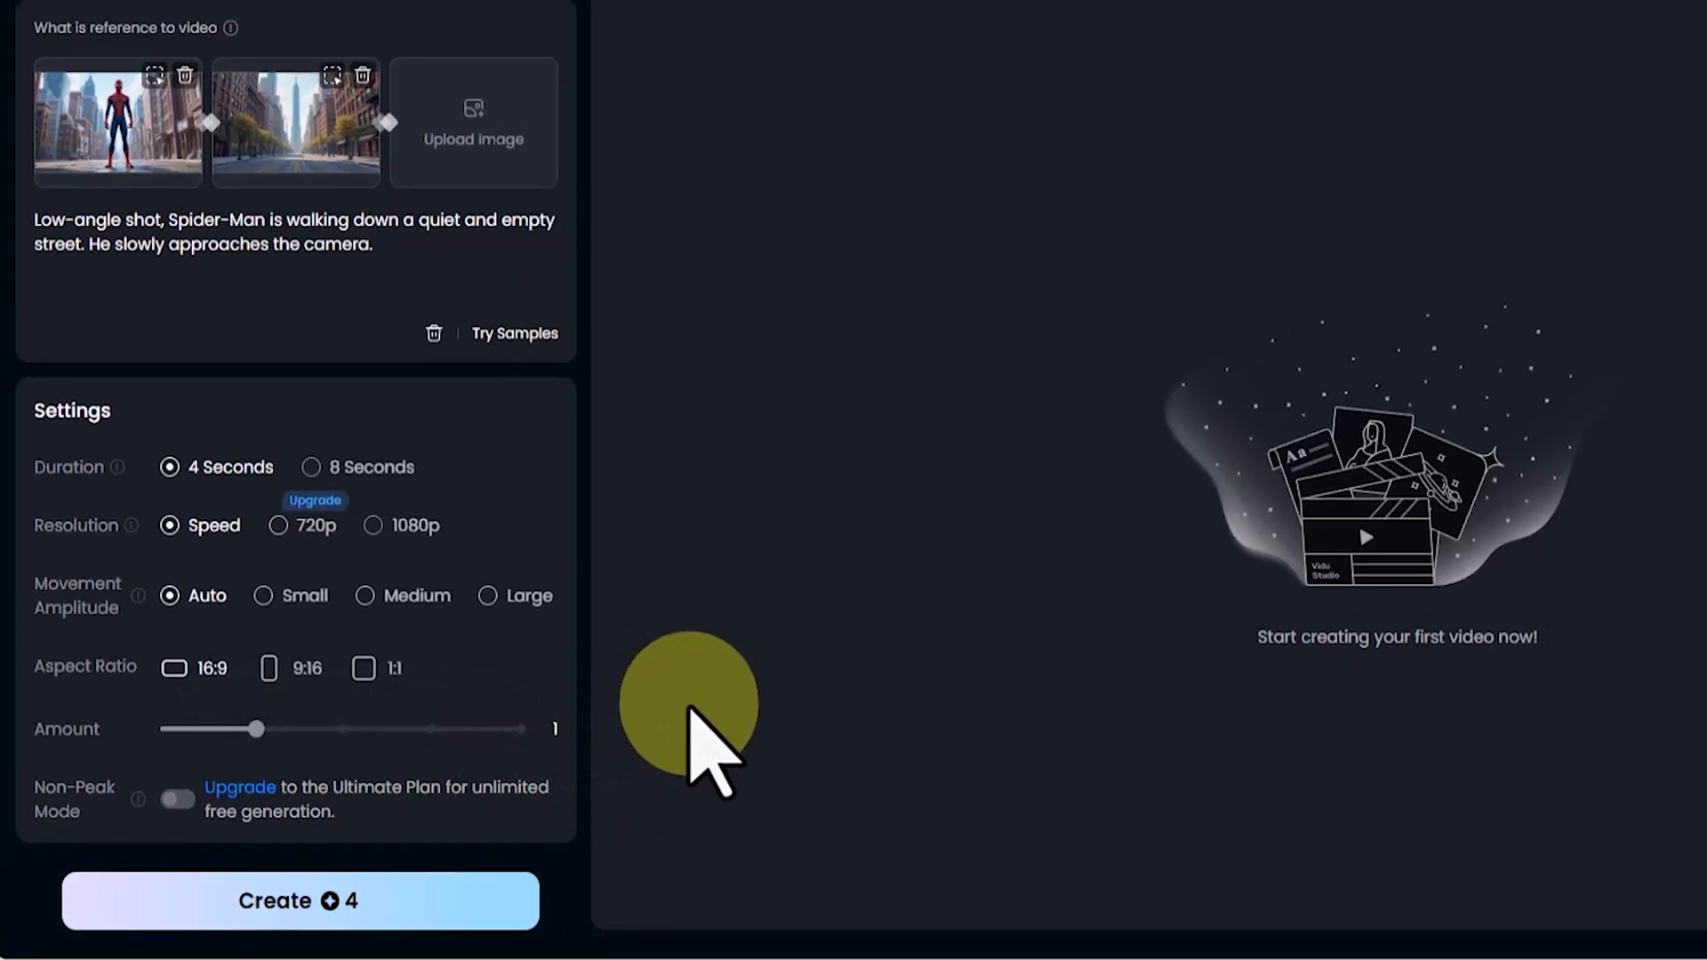
pyautogui.click(299, 900)
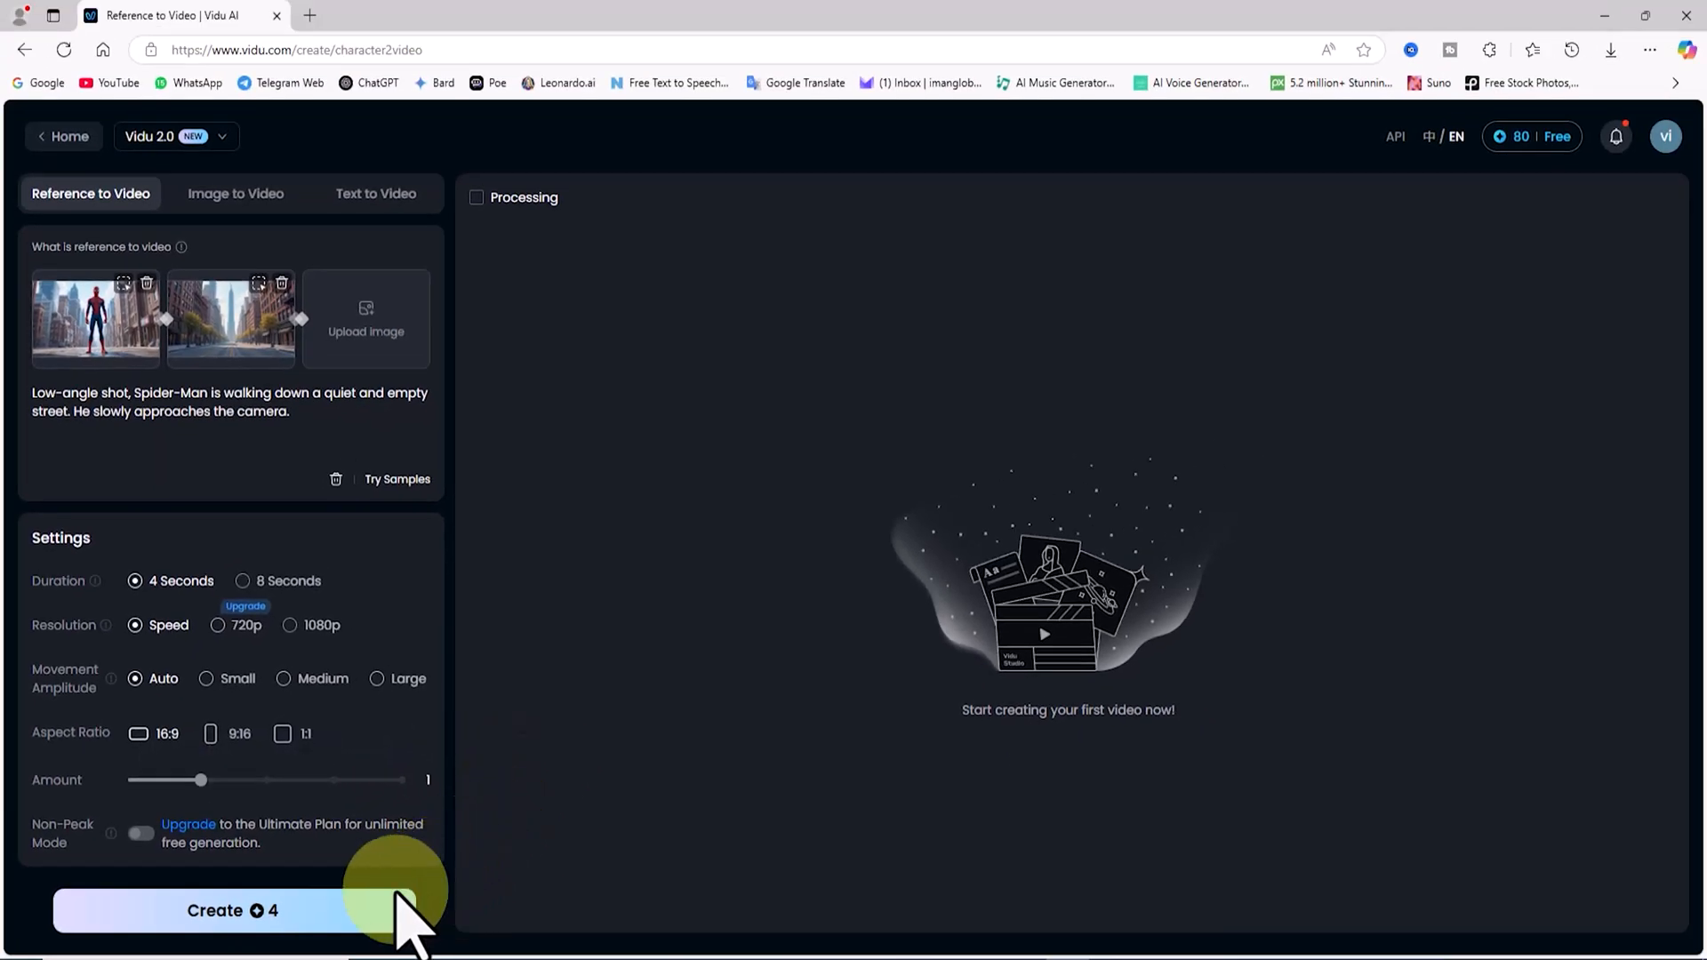
pyautogui.click(233, 910)
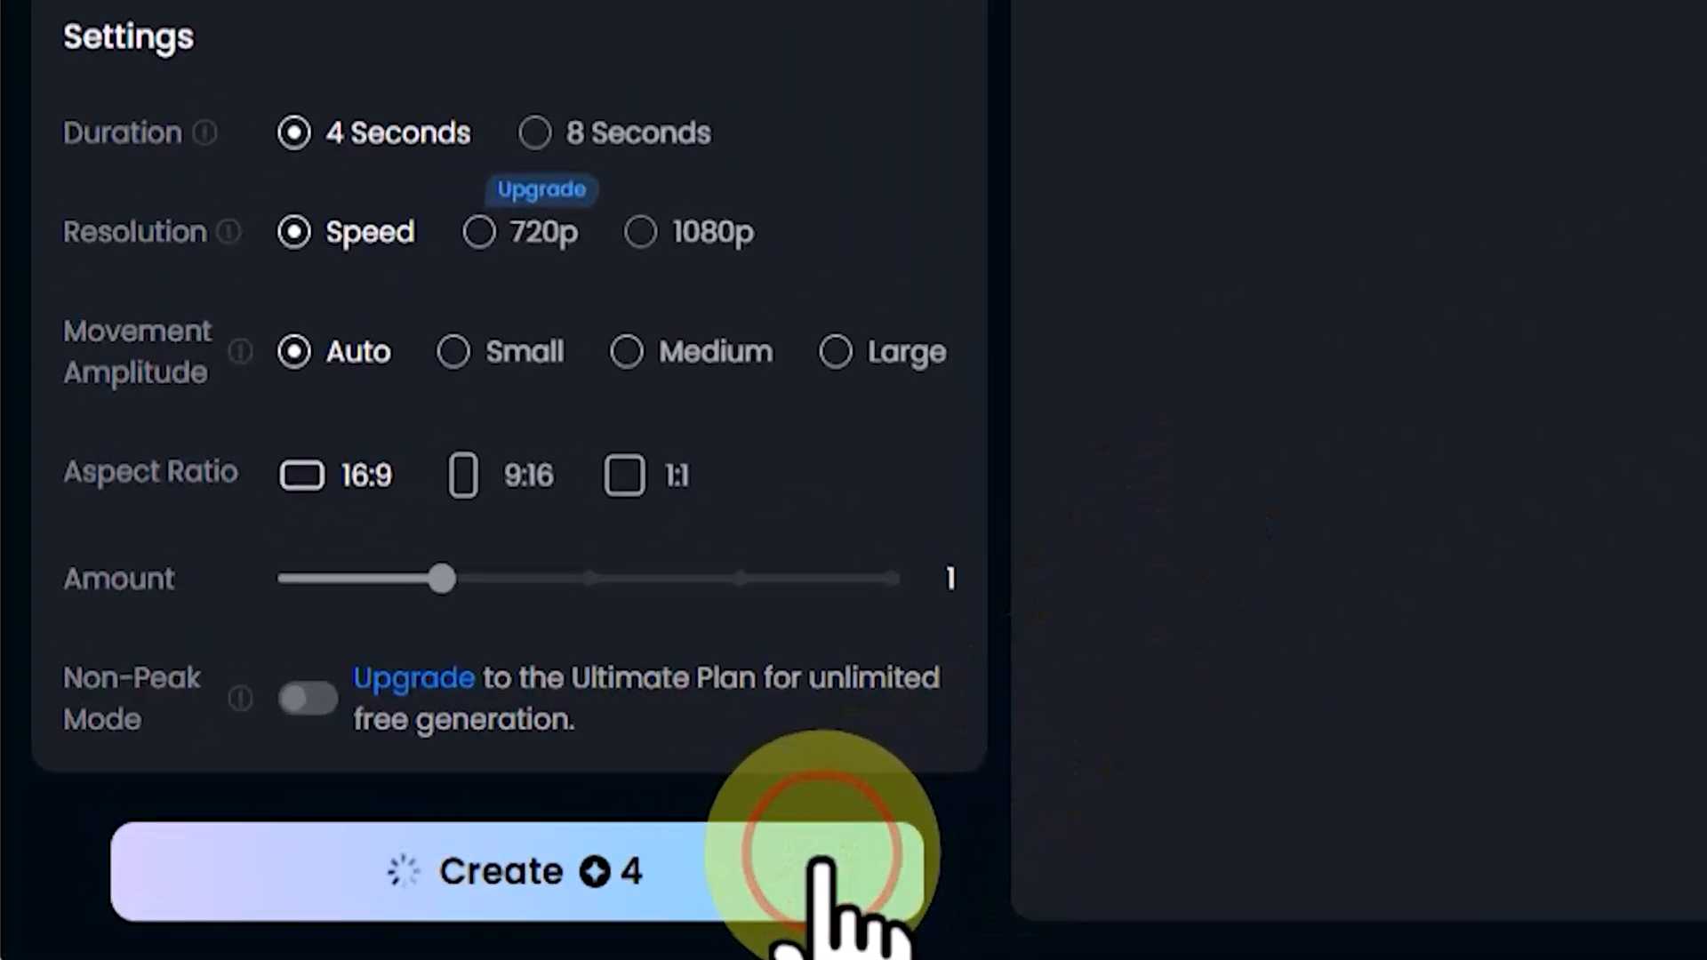
# Step: Generate the Spider-Man street clip, delete the poor result and regenerate
pyautogui.click(501, 872)
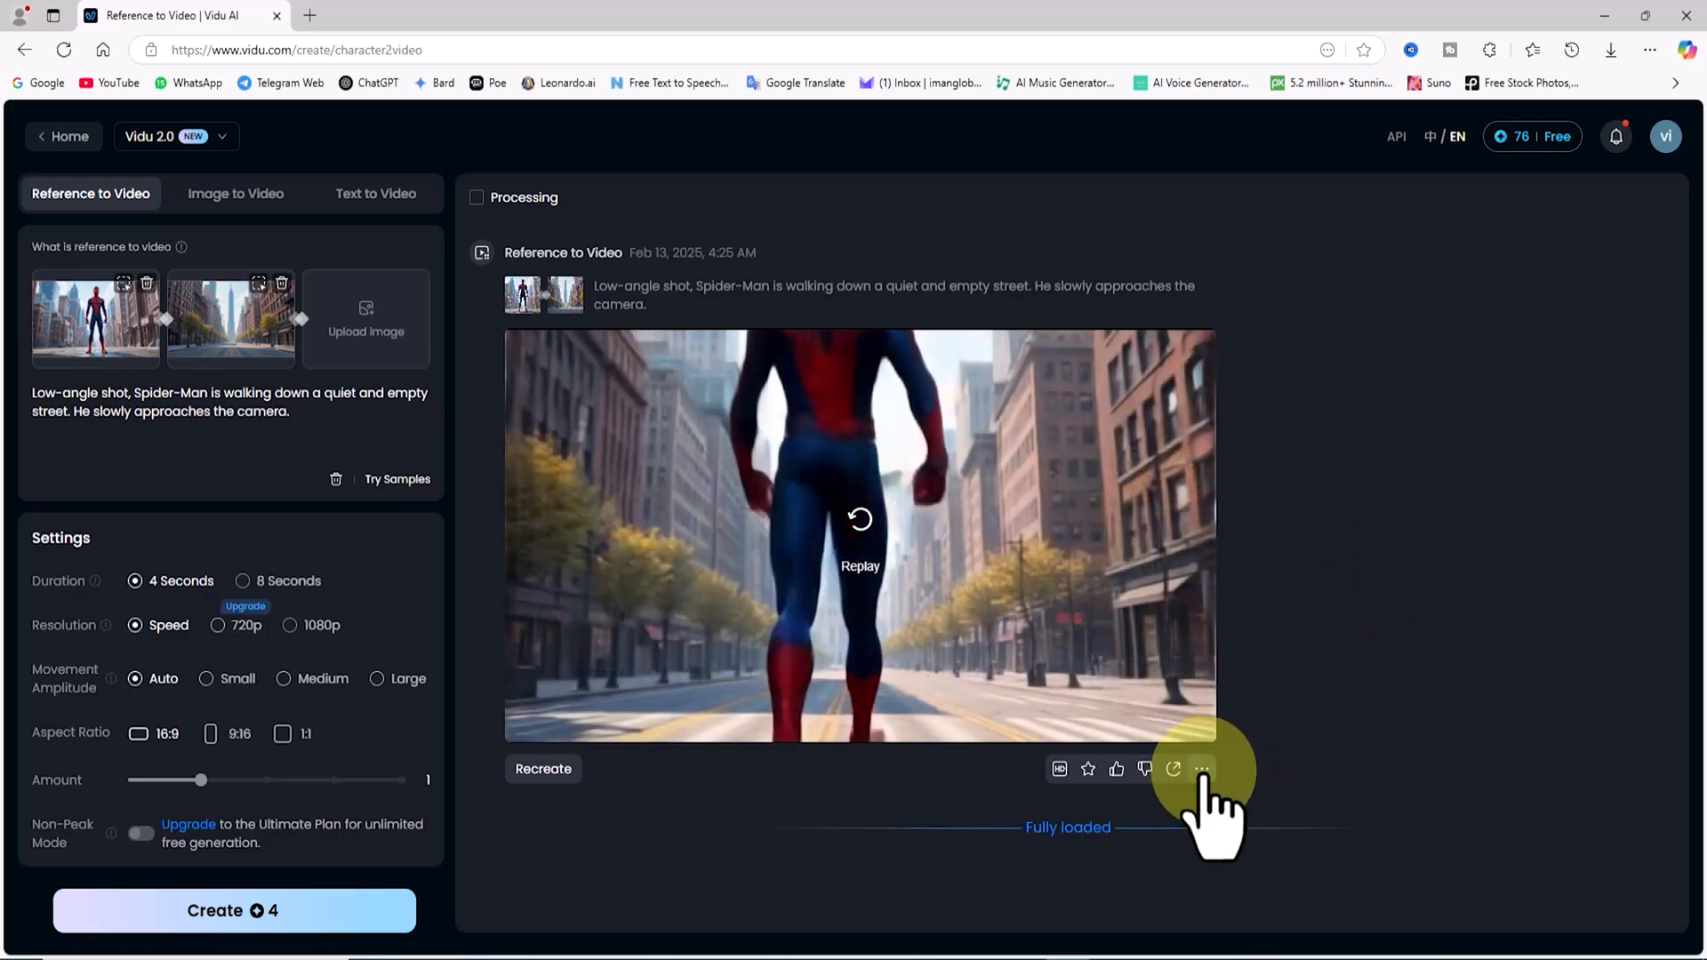
pyautogui.click(1202, 770)
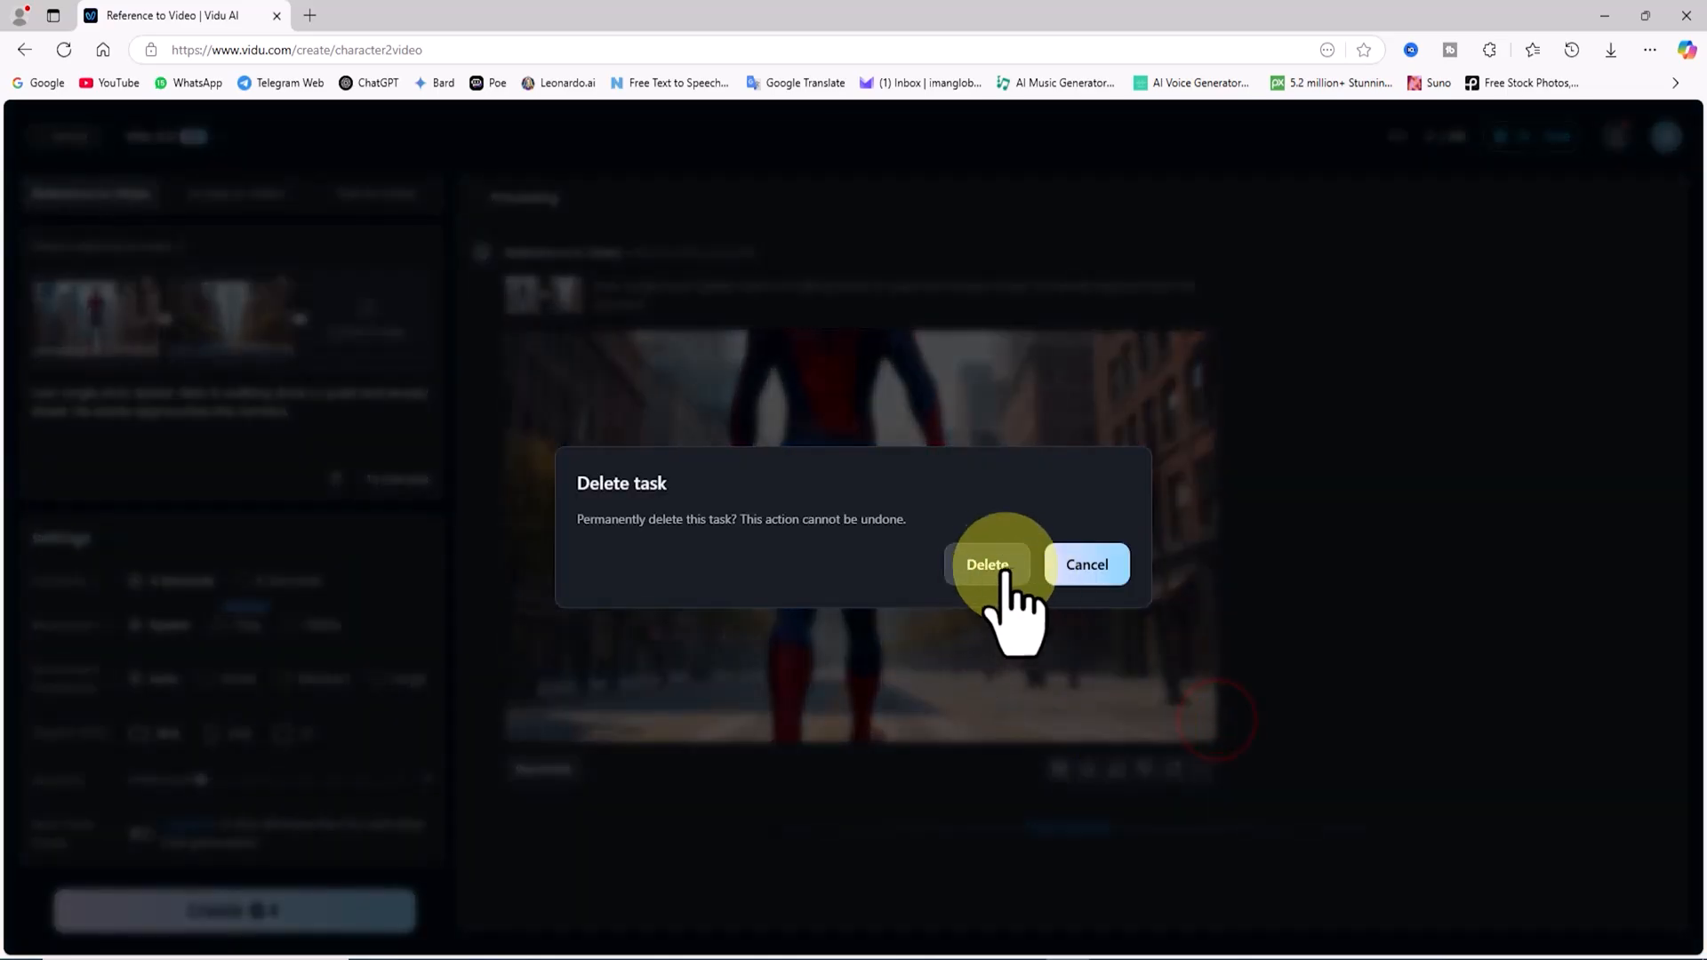
pyautogui.click(987, 563)
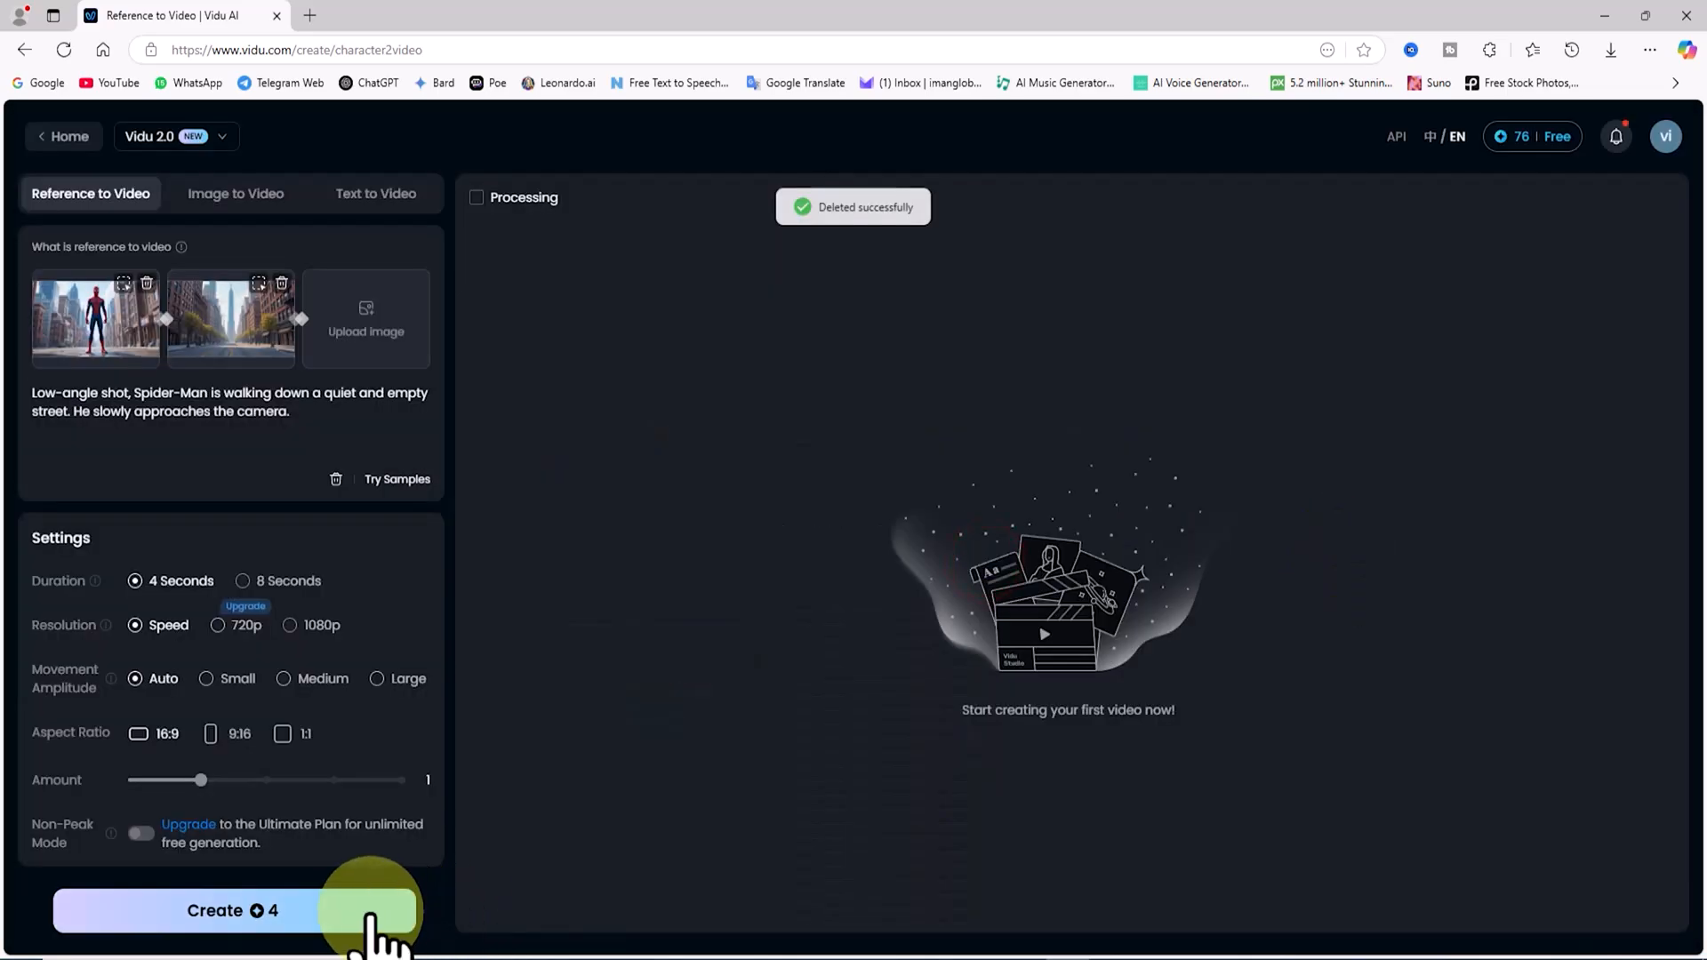
pyautogui.click(231, 911)
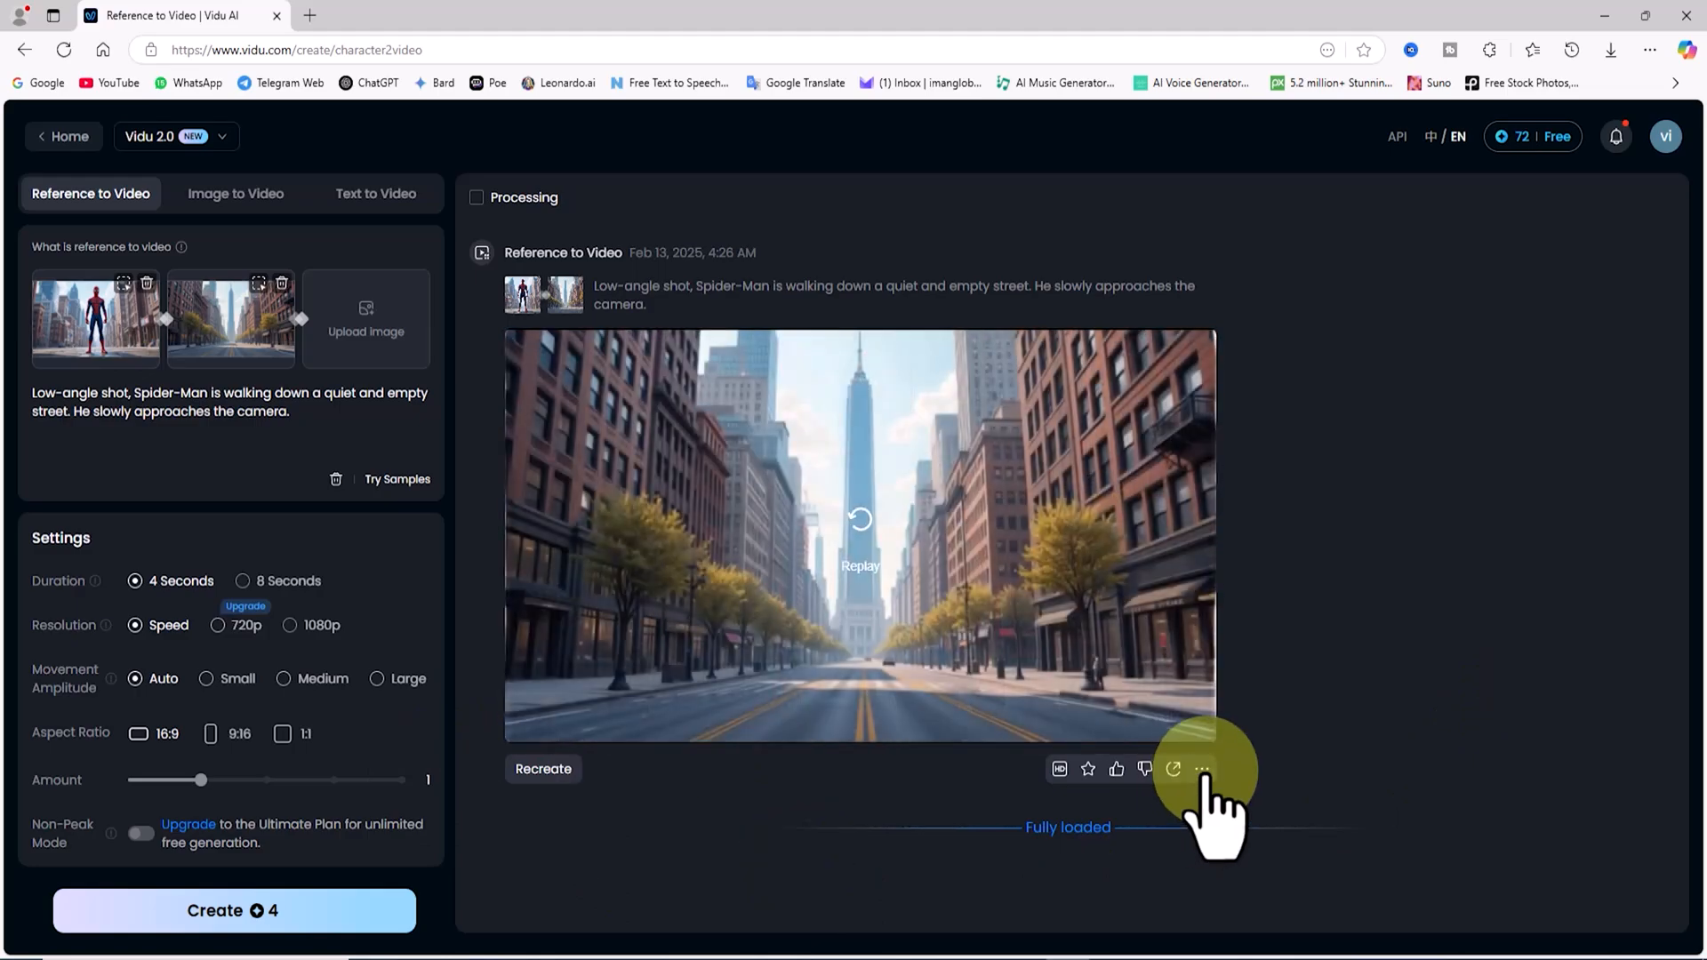
# Step: Delete the empty-street and blurry clips in turn, regenerating after each
pyautogui.click(1204, 770)
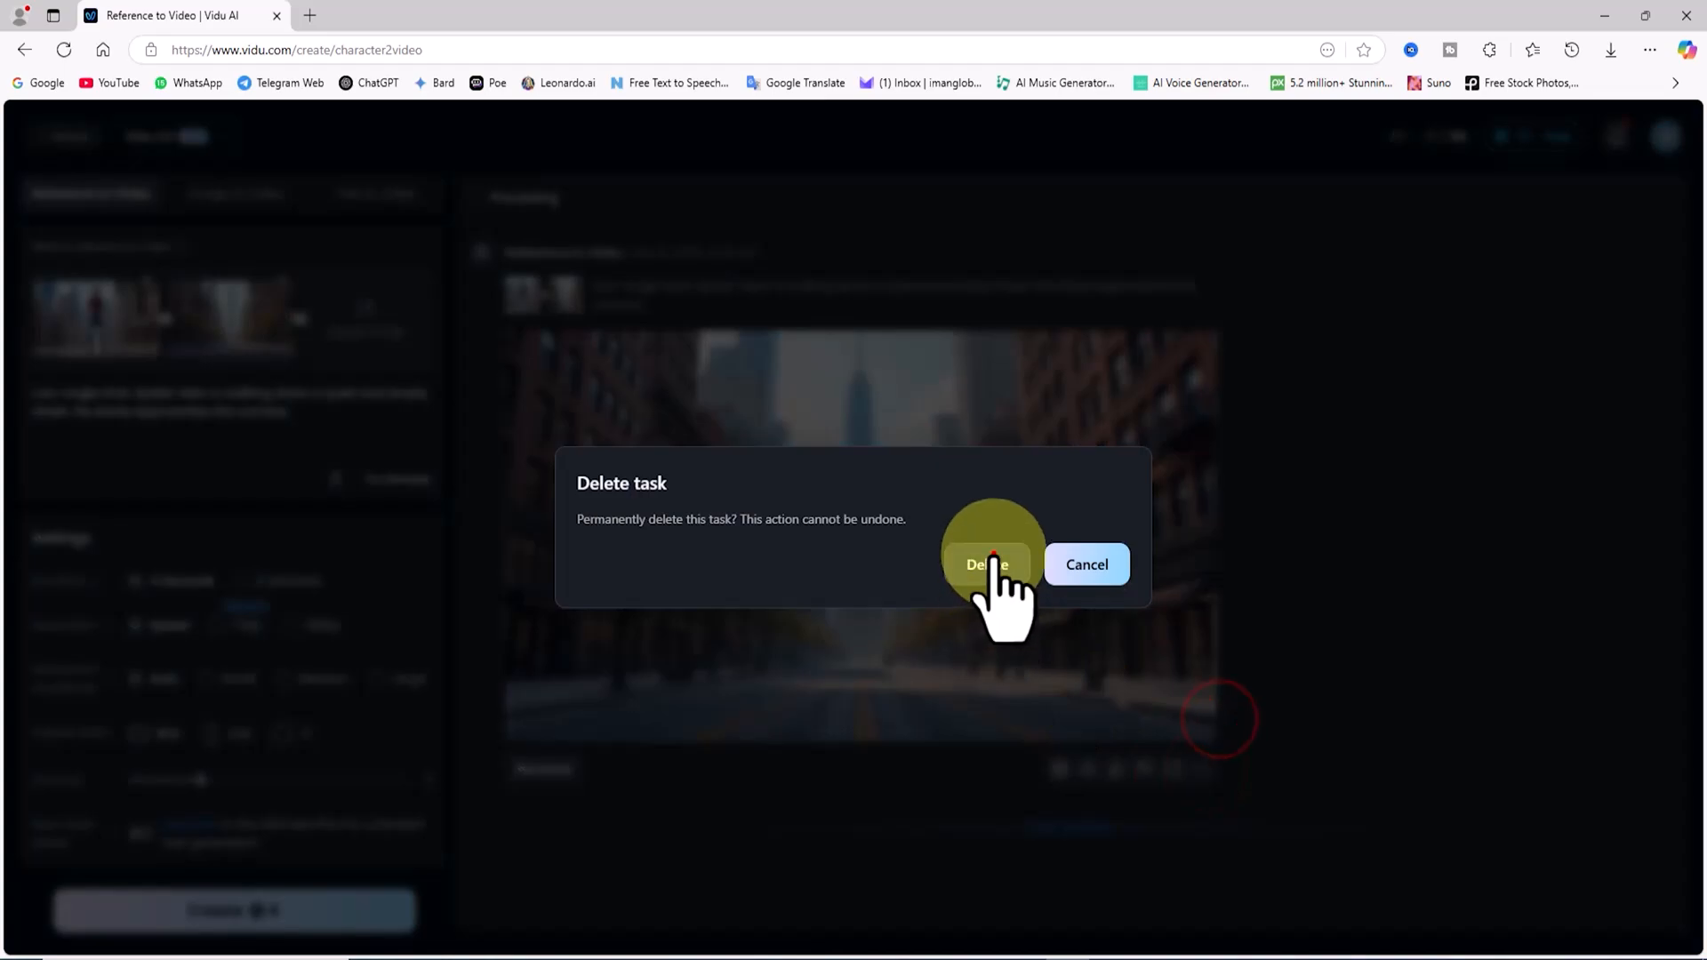
pyautogui.click(985, 563)
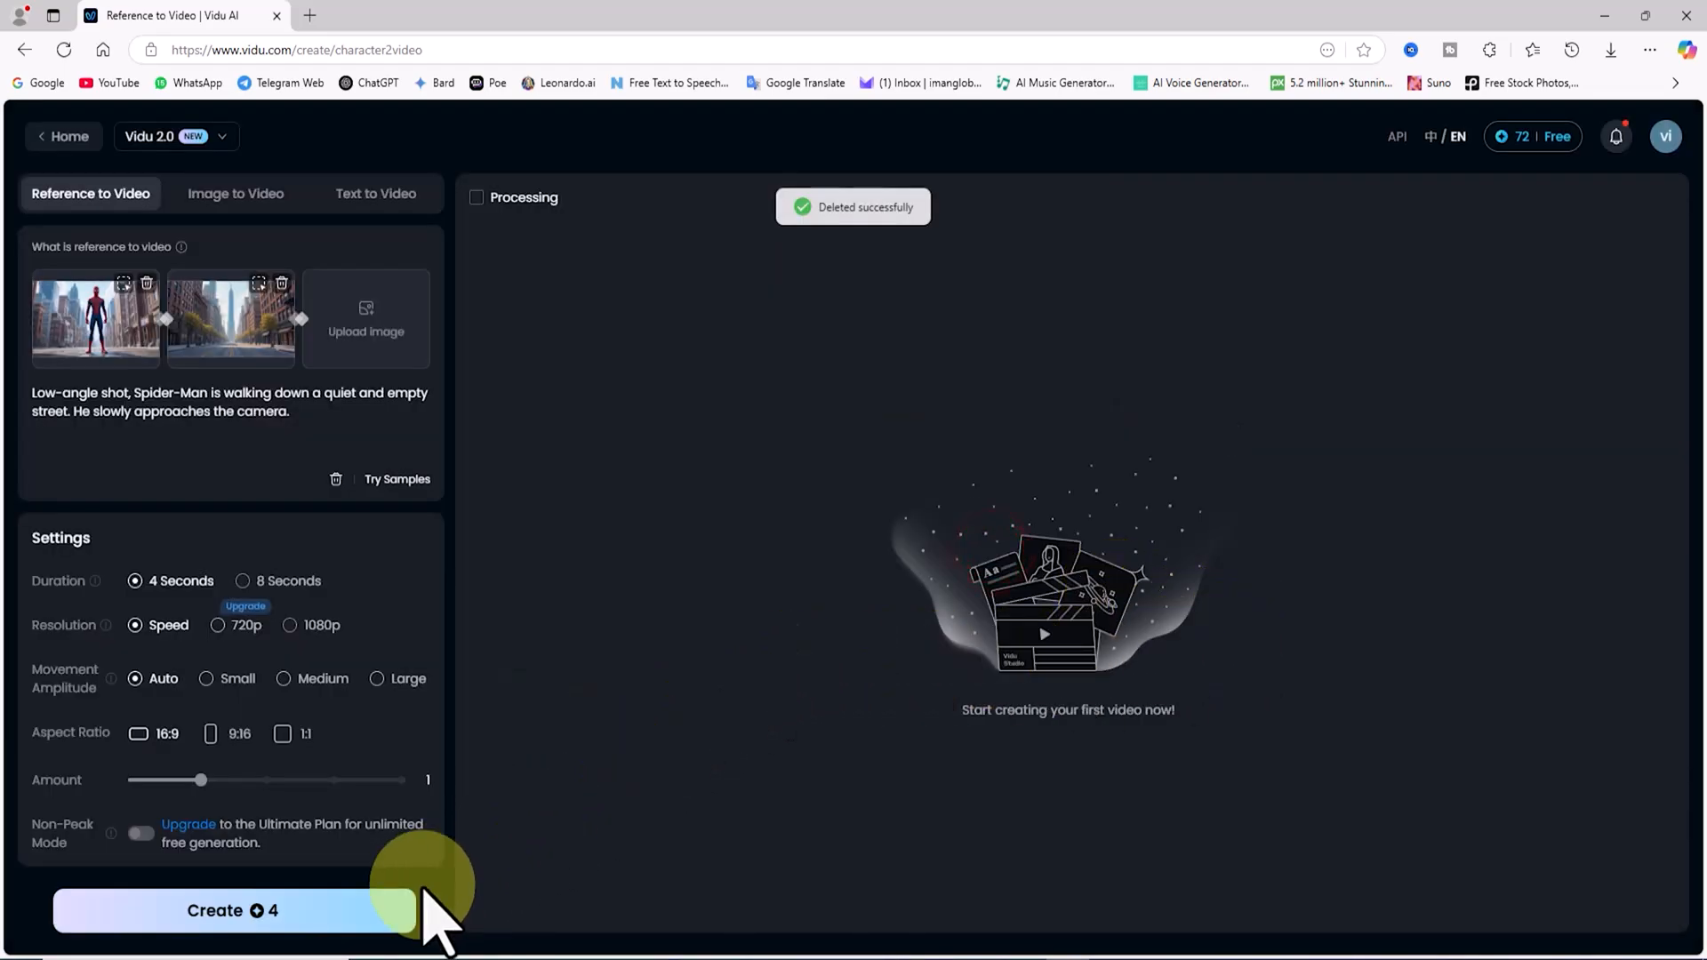
pyautogui.click(233, 911)
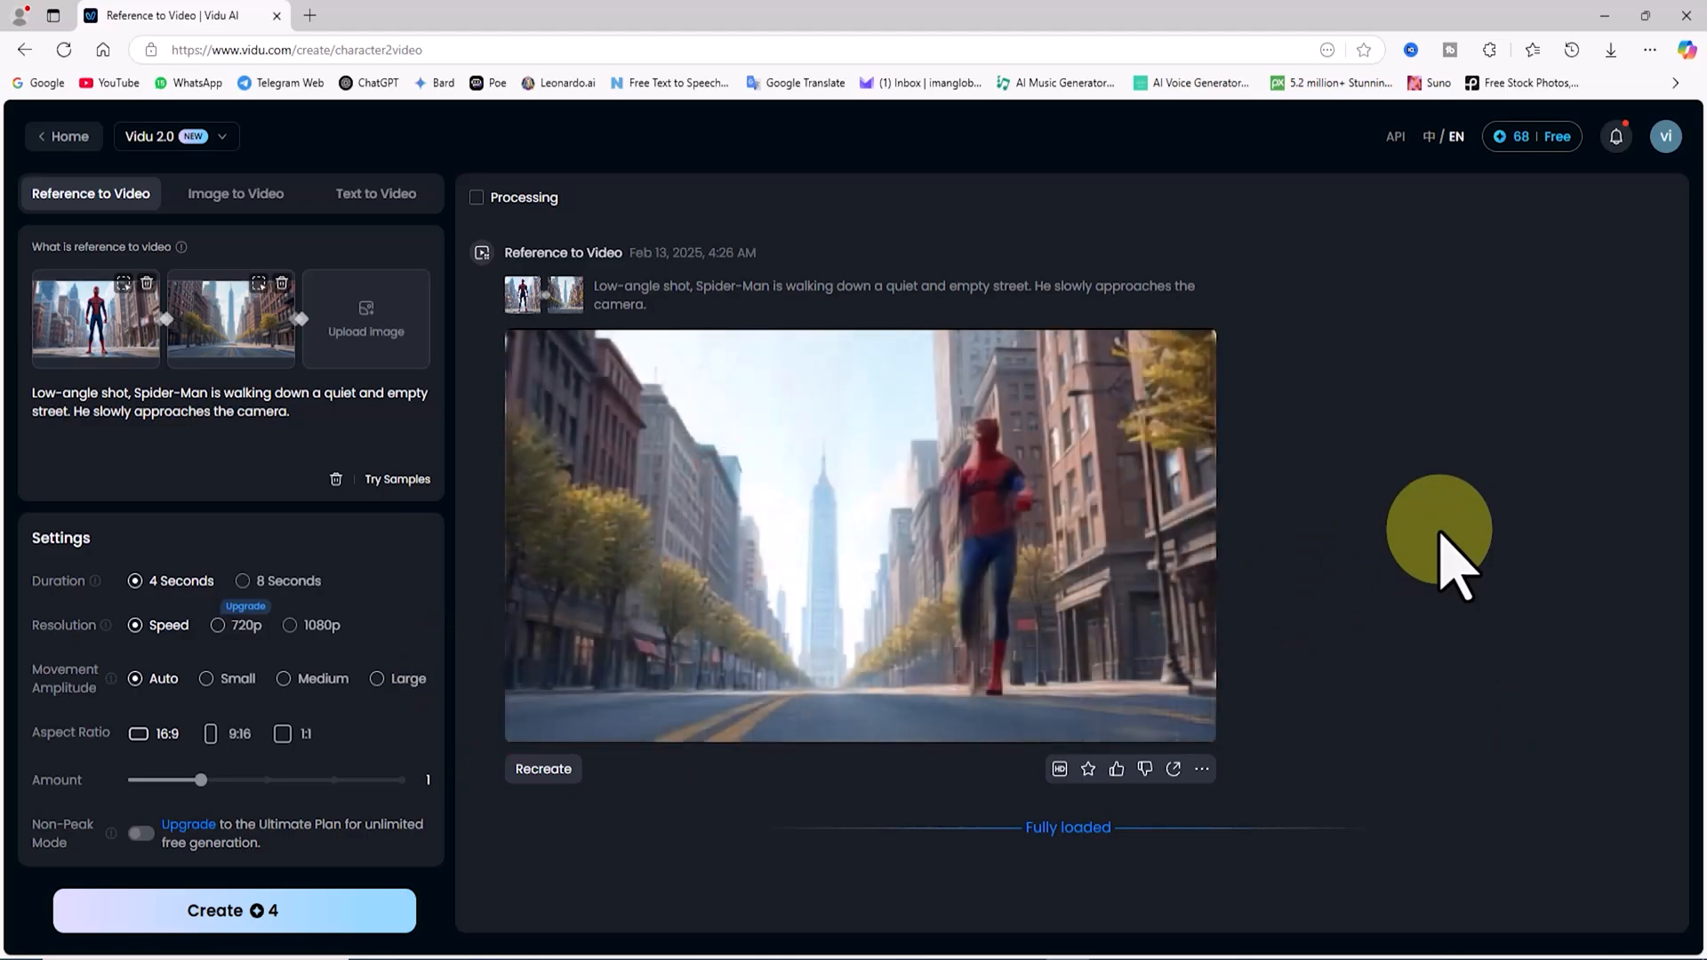
pyautogui.click(1202, 768)
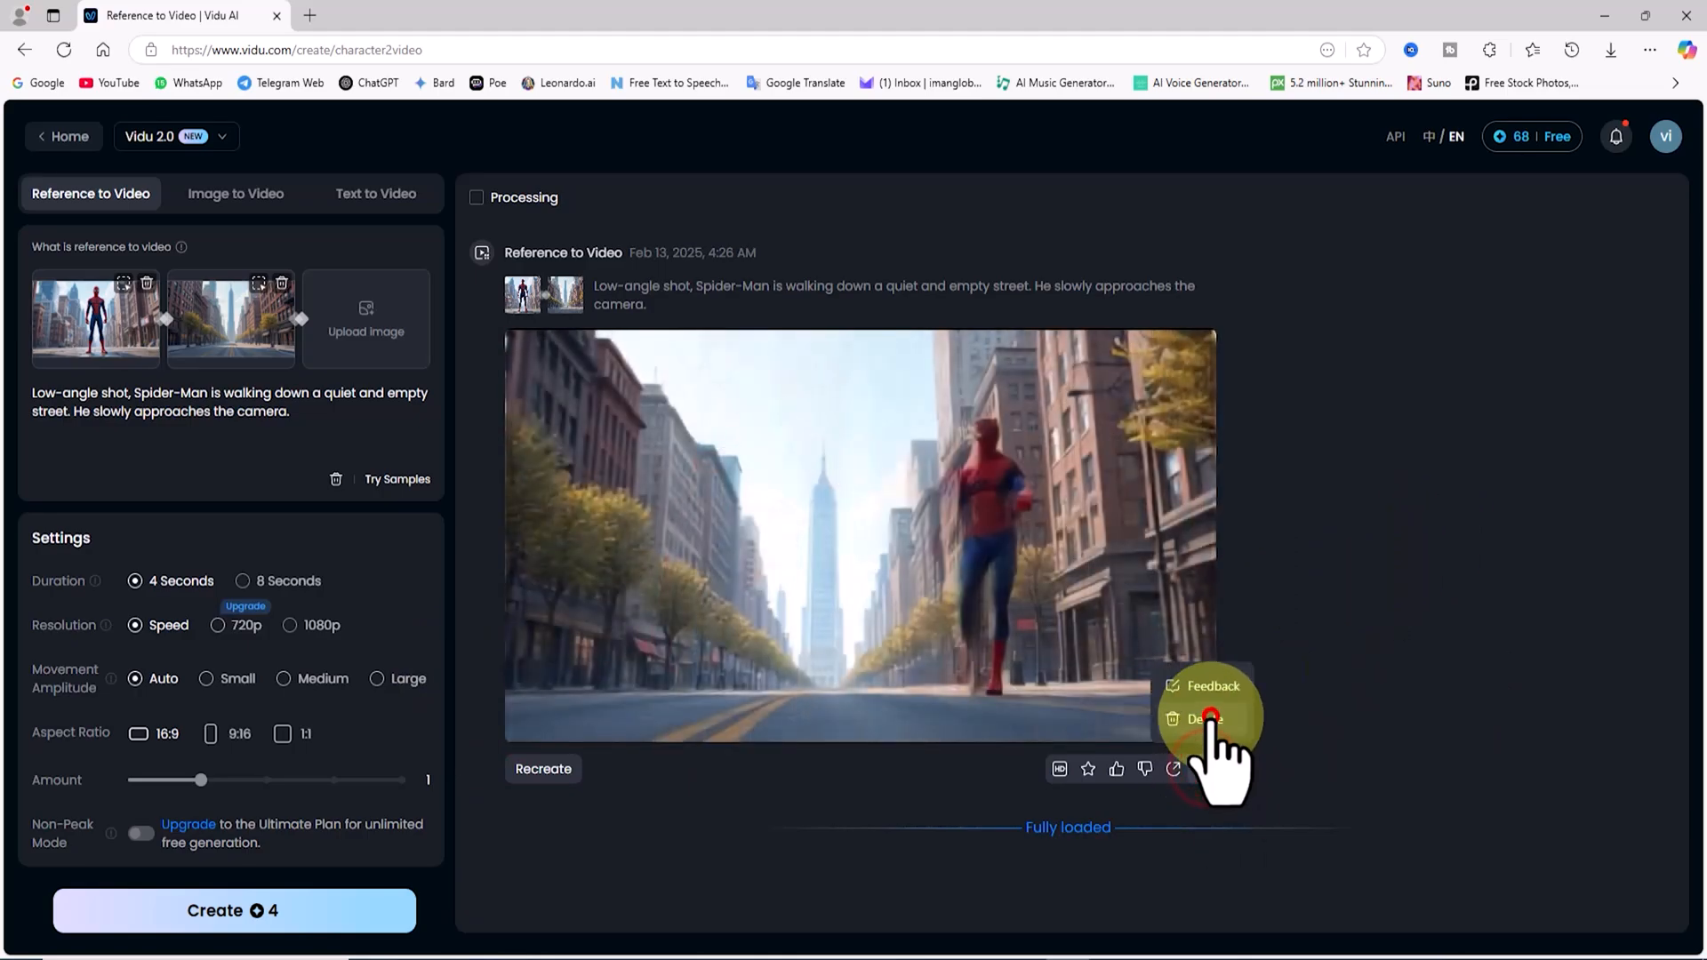
pyautogui.click(1202, 718)
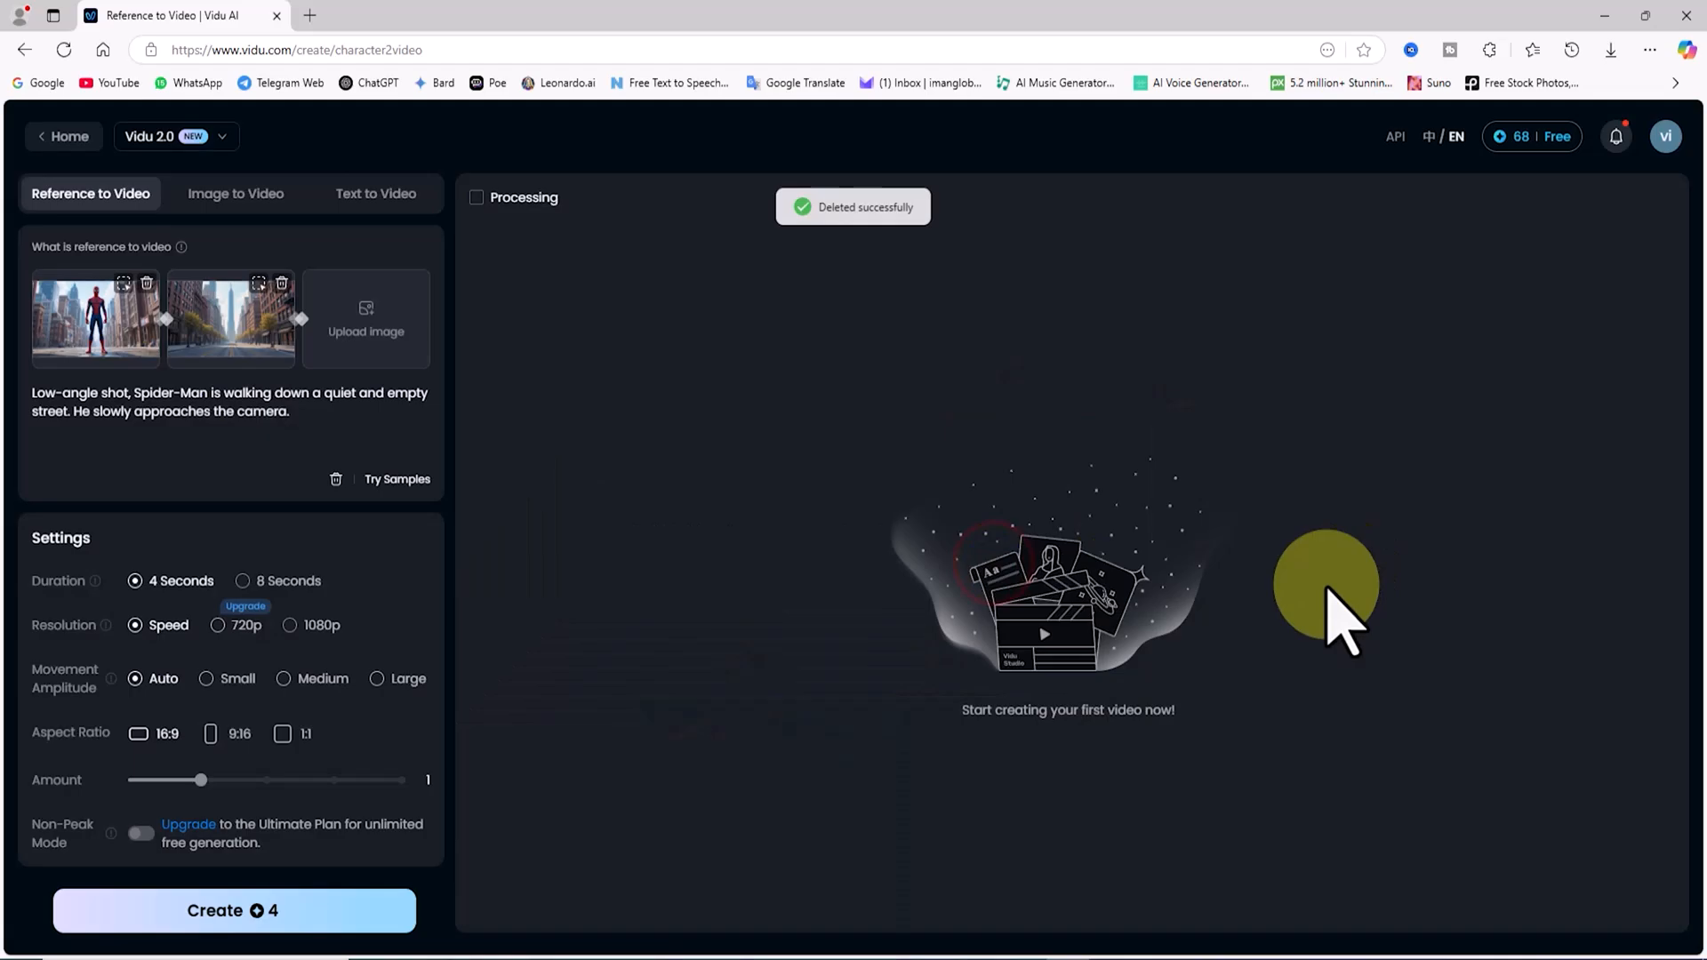
pyautogui.click(233, 911)
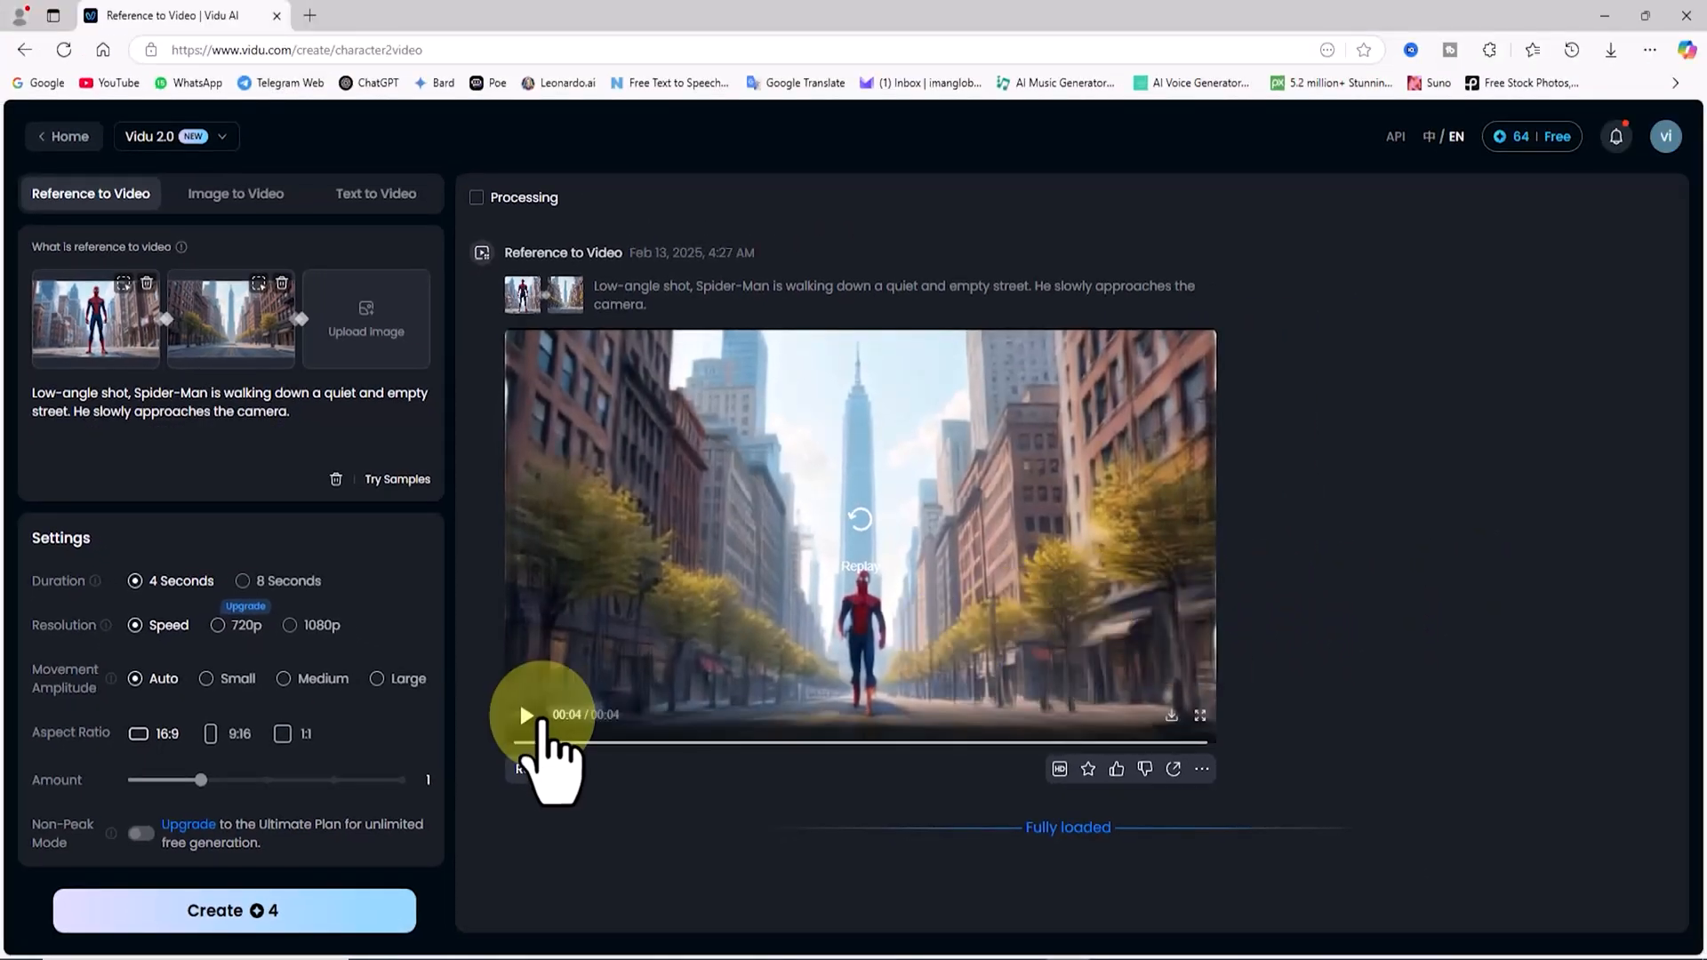
# Step: Replay the new clip of Spider-Man walking toward the camera
pyautogui.click(527, 715)
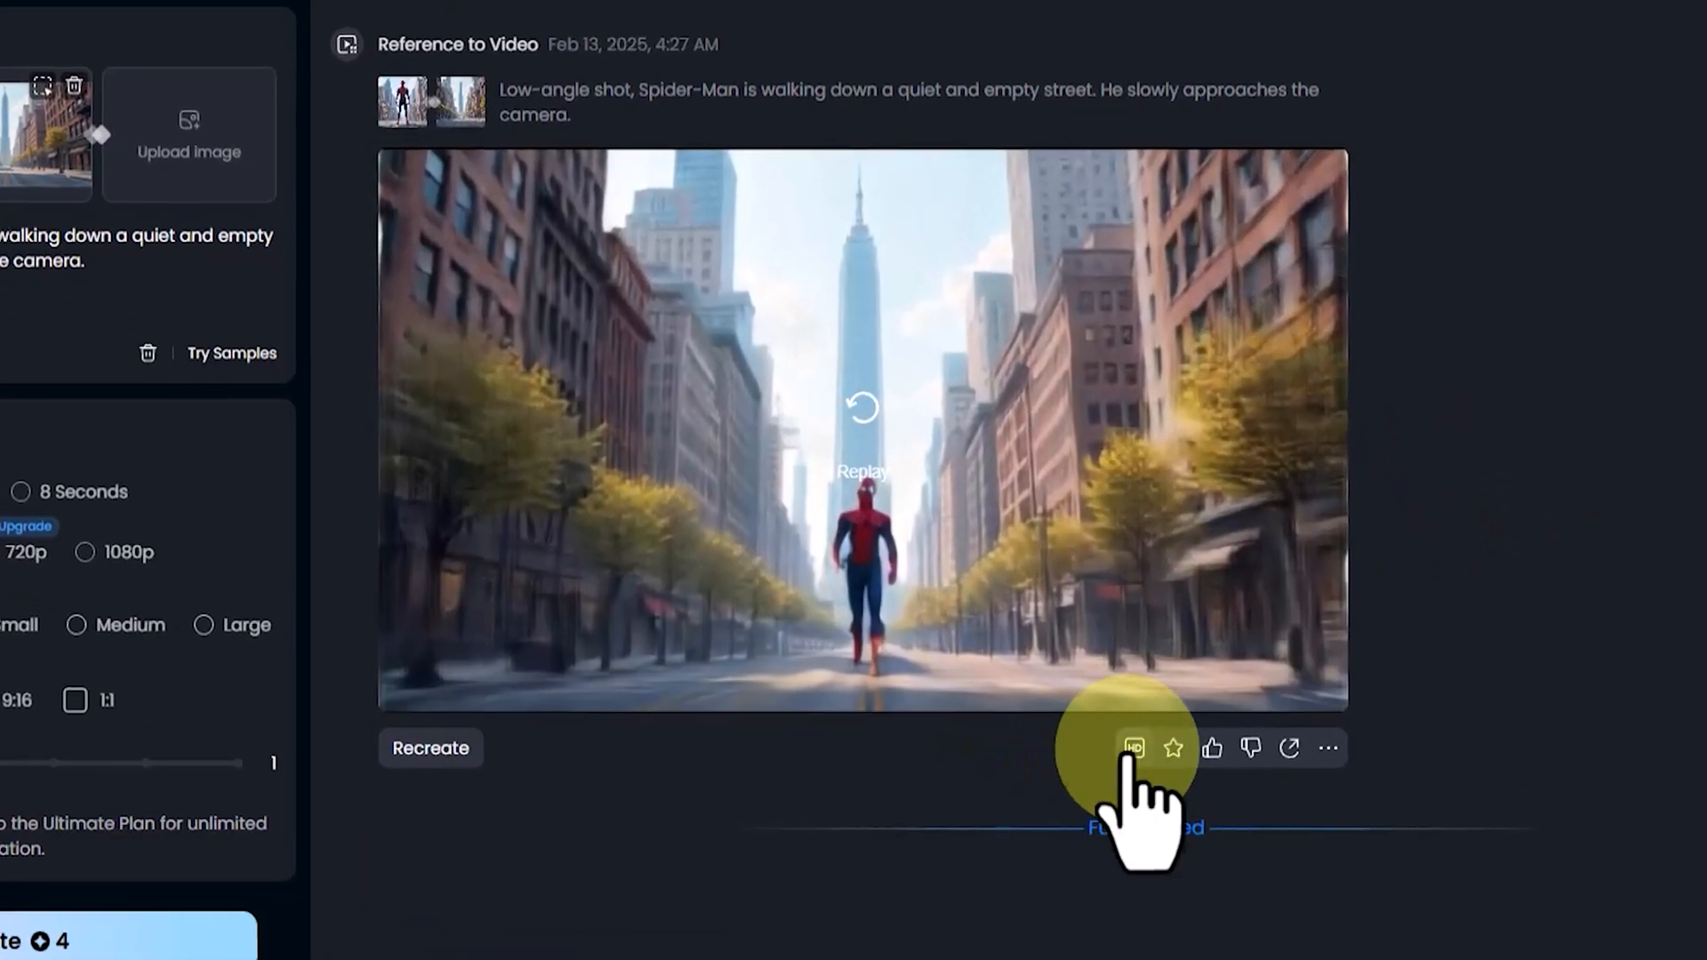
# Step: Upscale the Spider-Man street clip to HD and download the HD version
pyautogui.click(1133, 749)
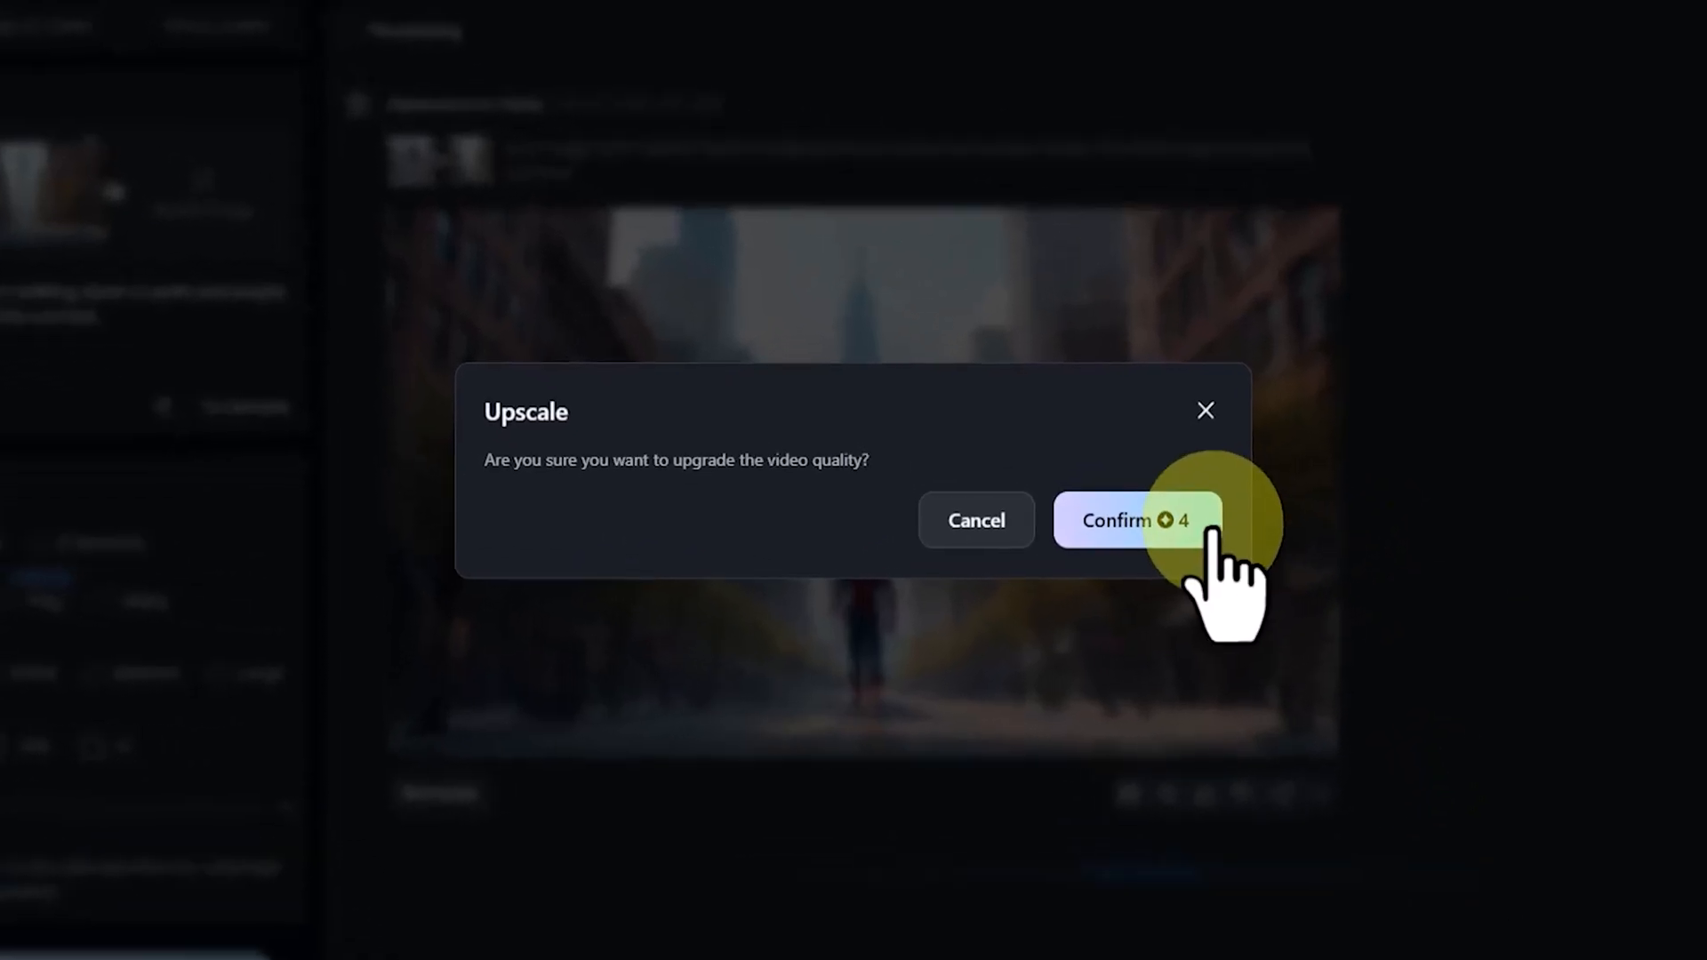
pyautogui.click(1136, 520)
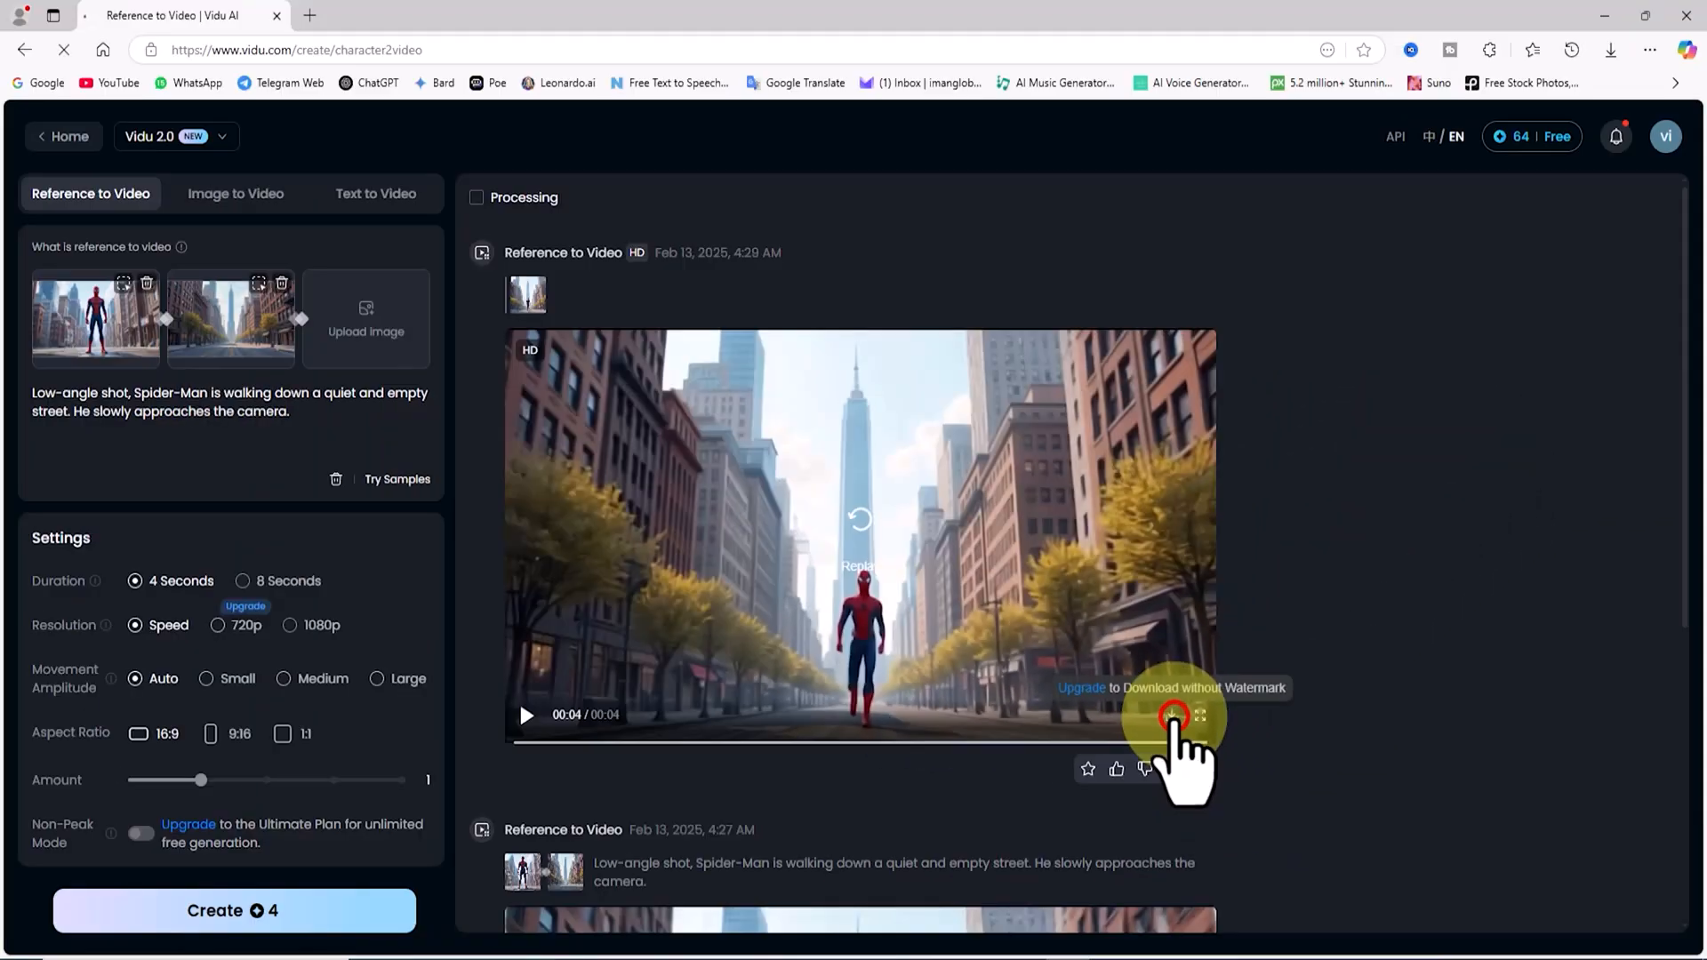
pyautogui.click(1174, 717)
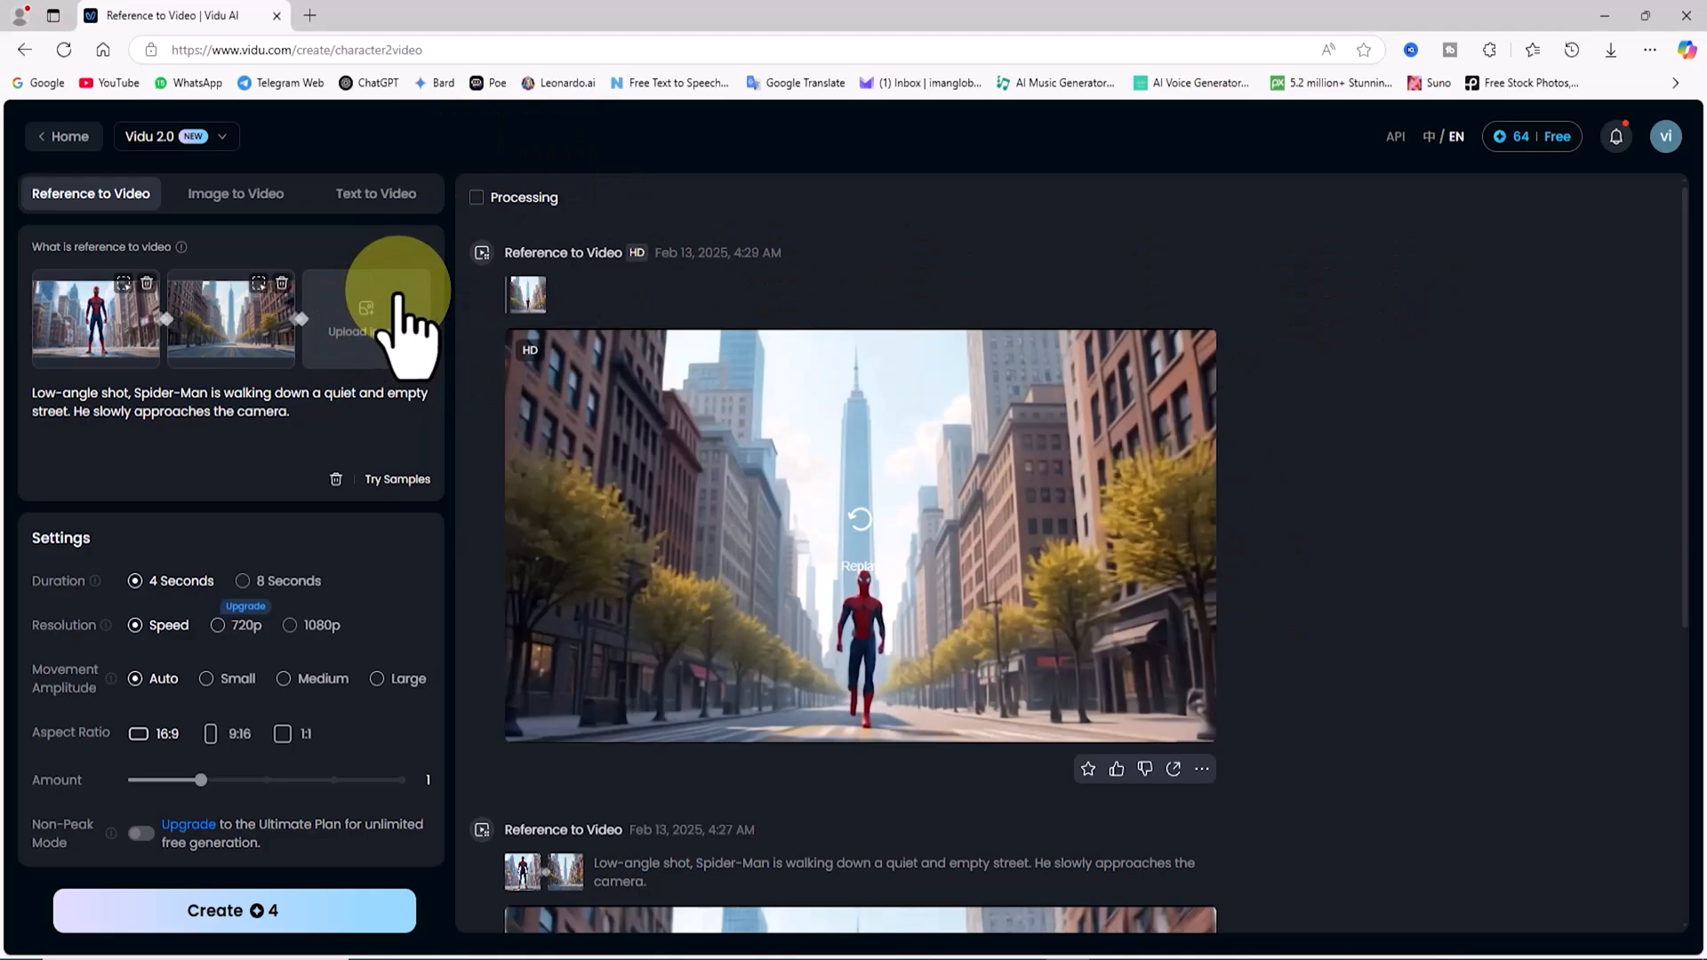
# Step: Upload the humanoid robot PNG as a third reference image
pyautogui.click(365, 317)
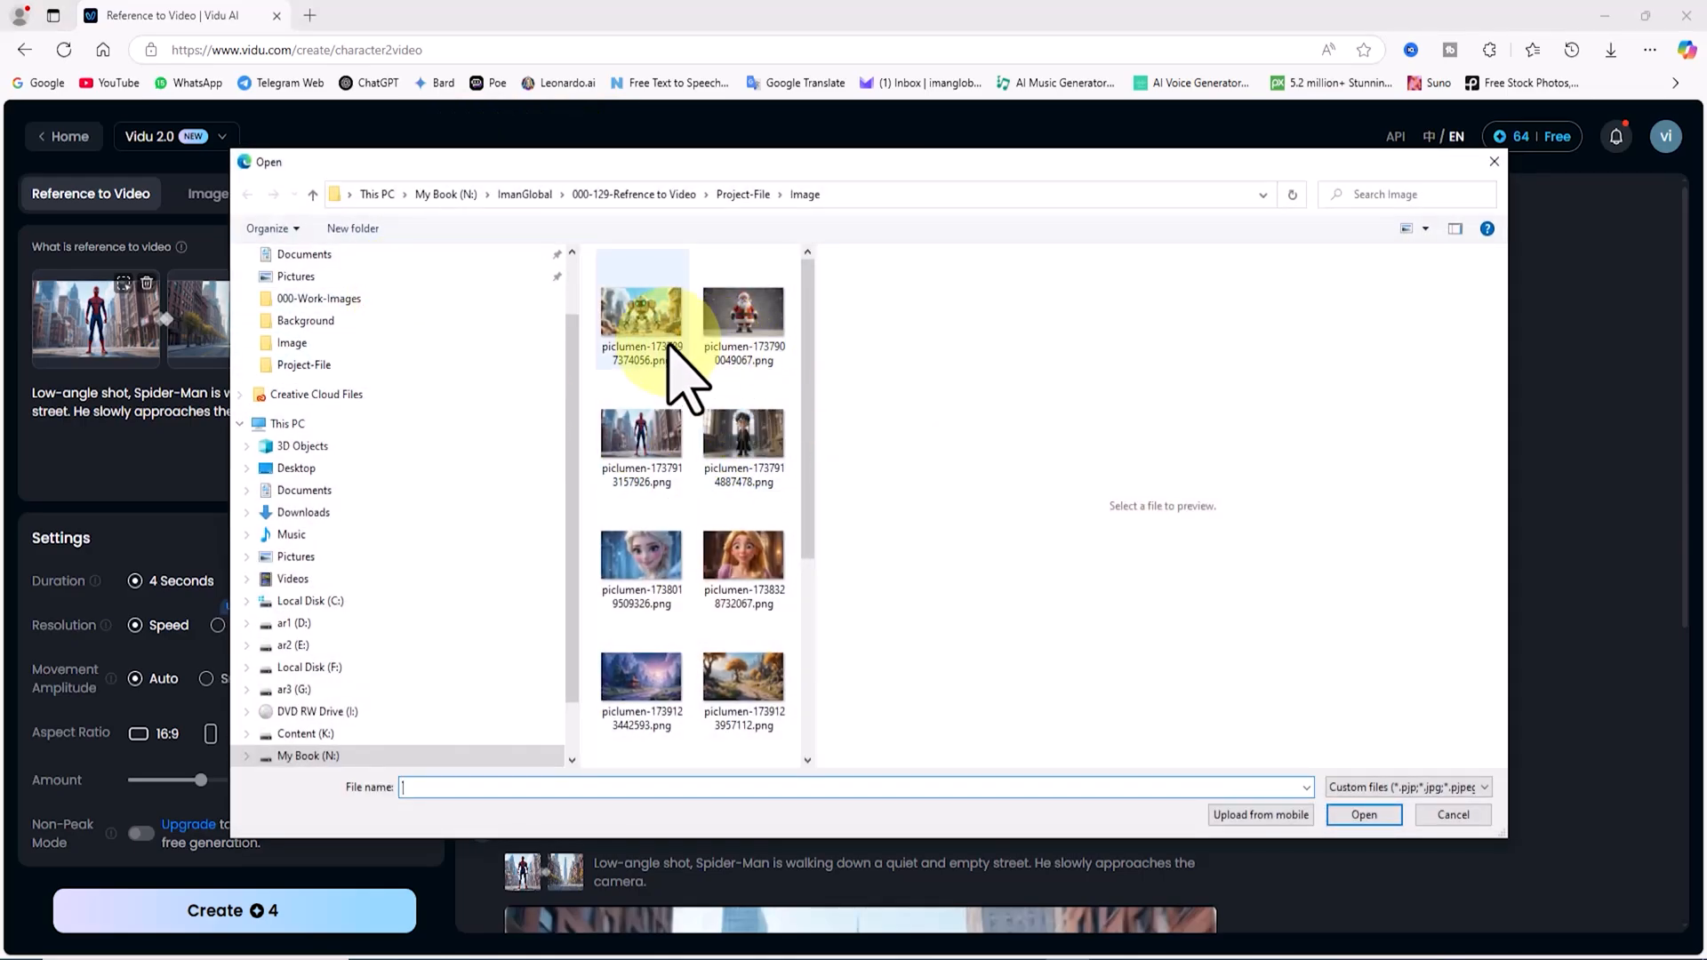
pyautogui.click(642, 310)
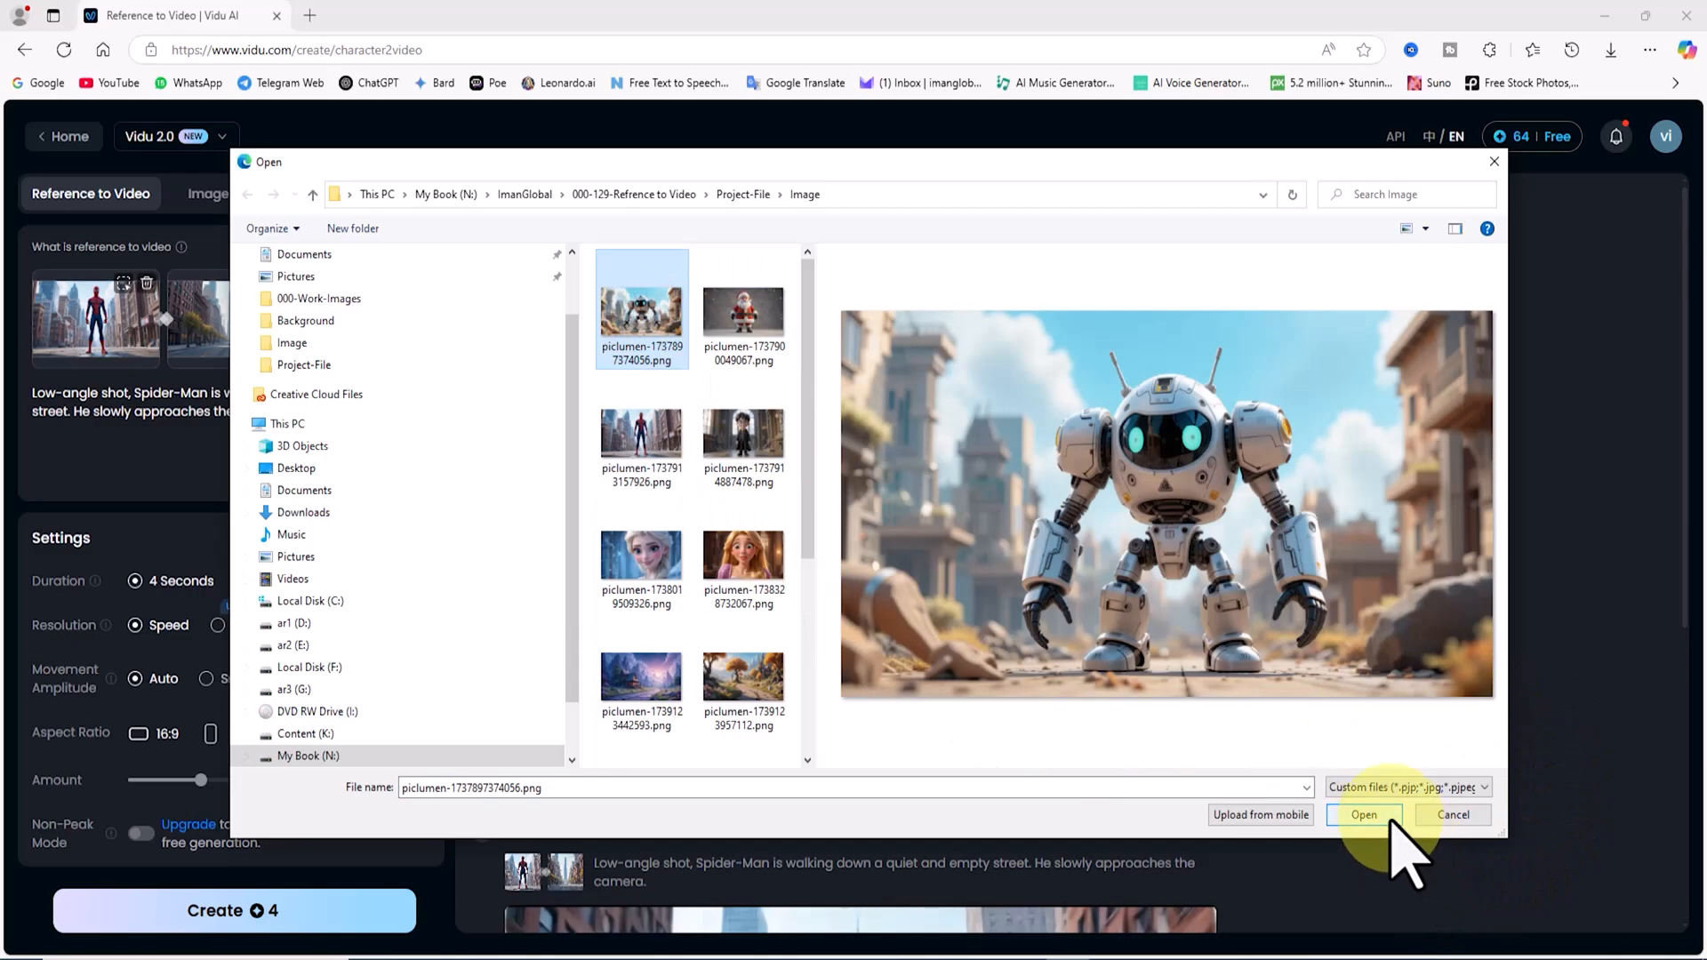
pyautogui.click(1362, 814)
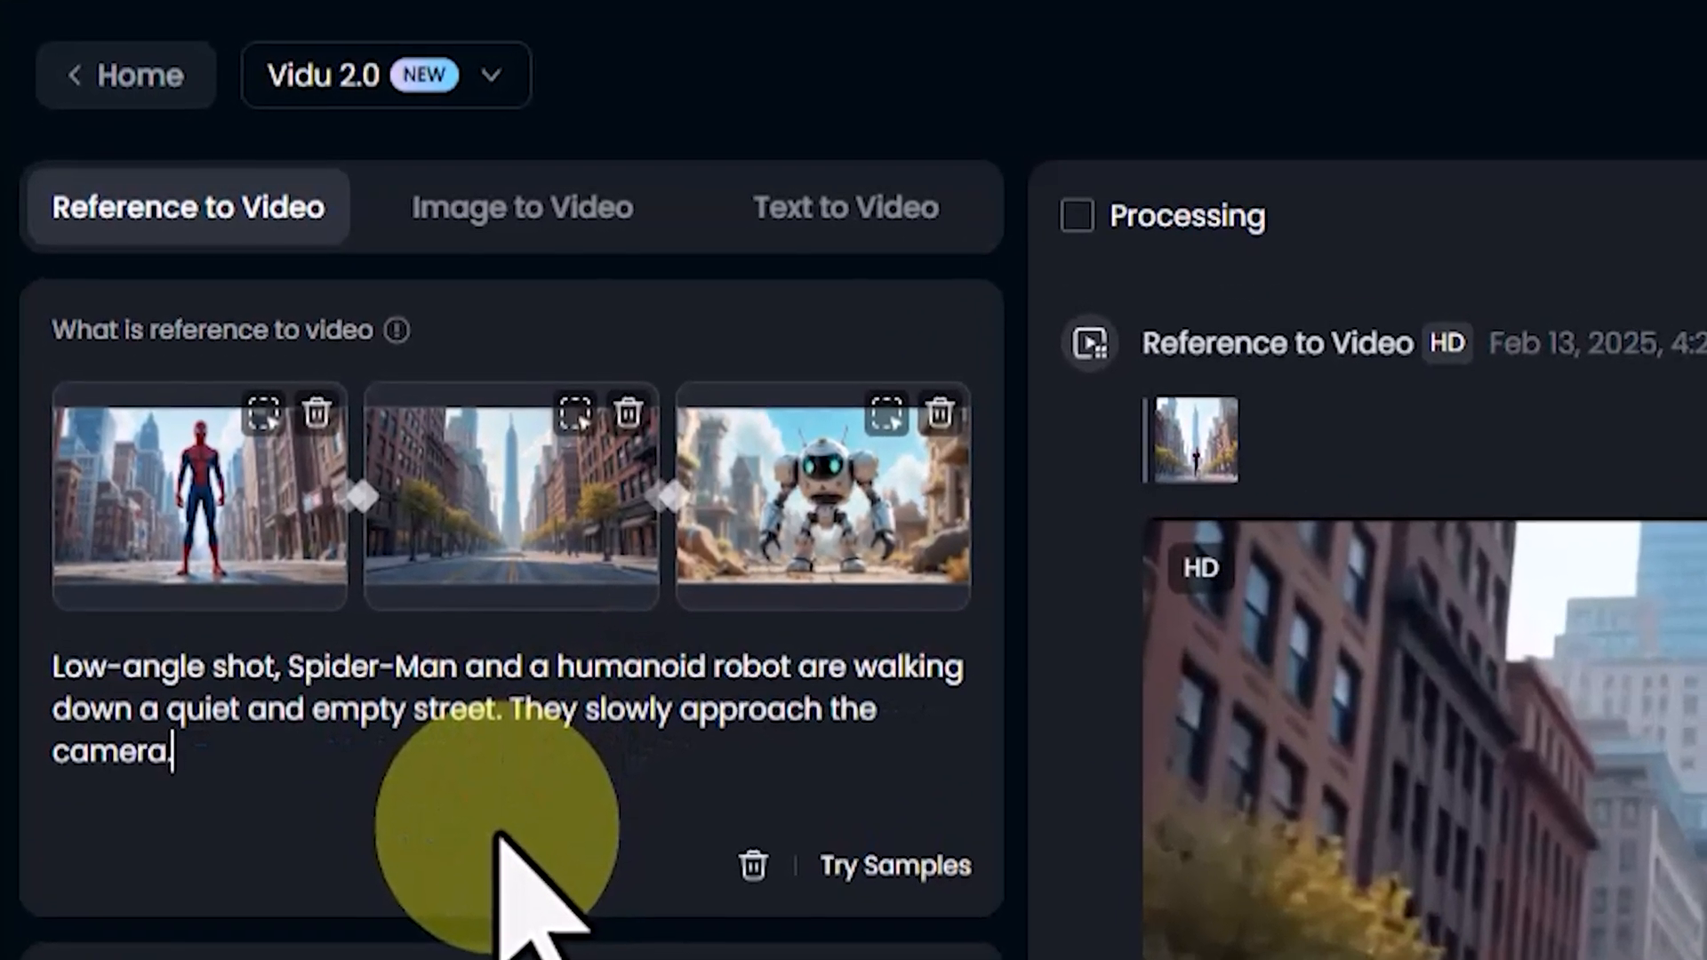
# Step: Generate the Spider-Man and robot street clip and delete the distorted result
pyautogui.scroll(-3)
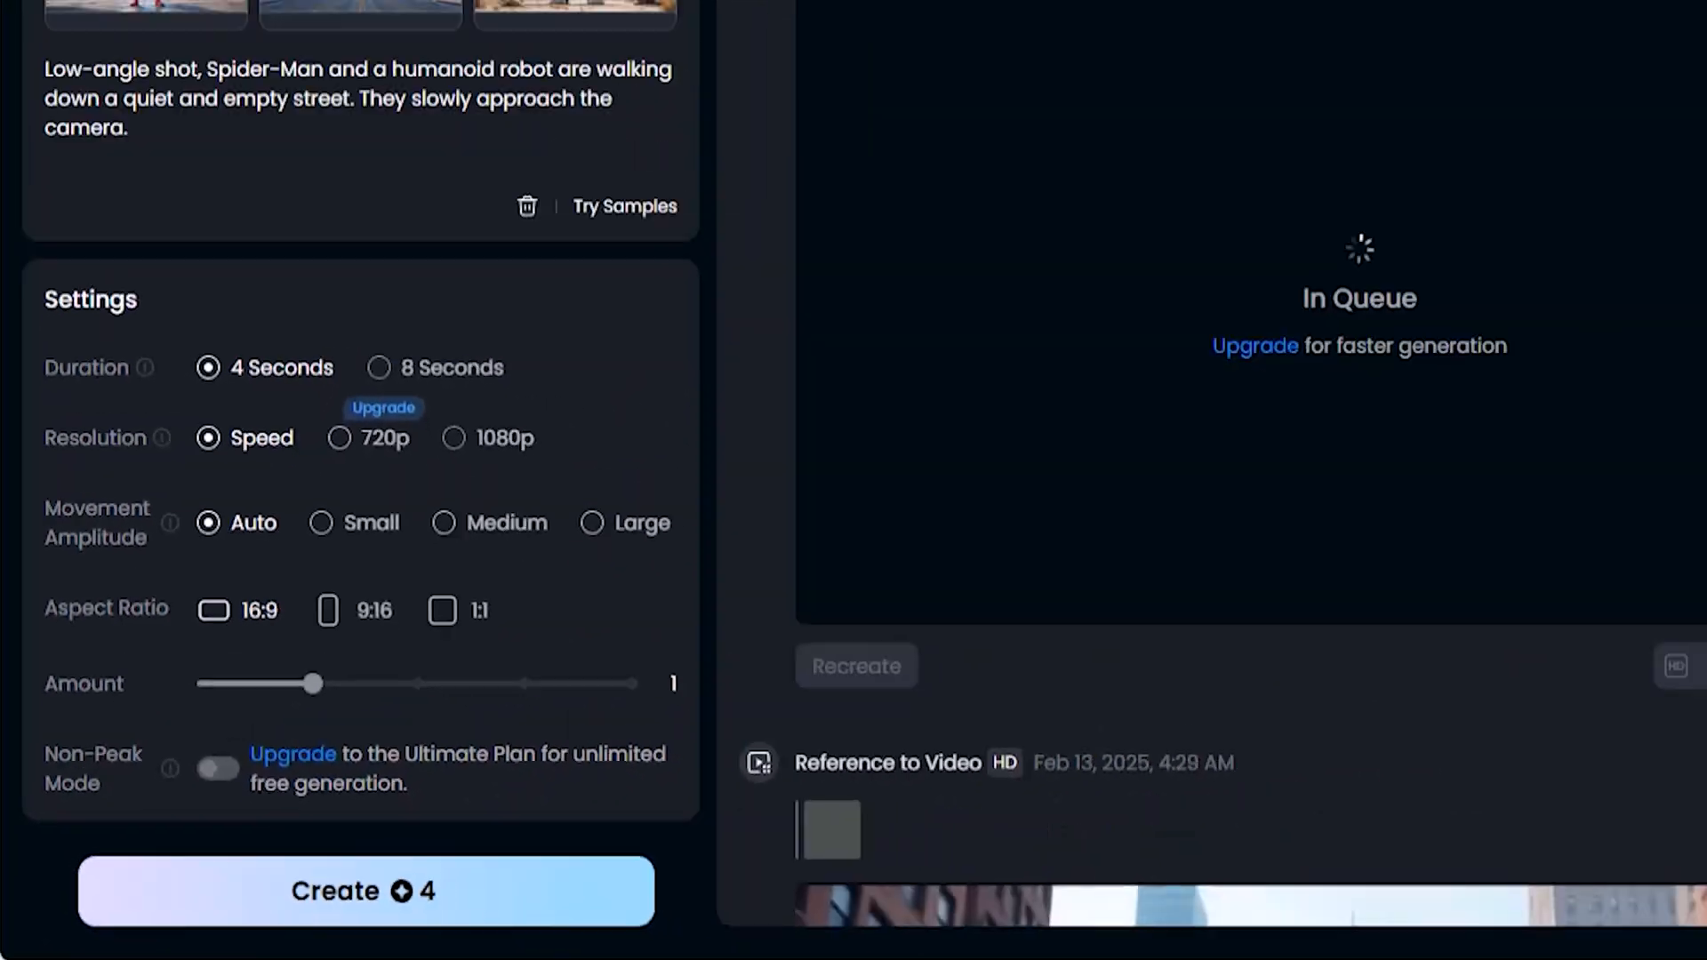
pyautogui.click(364, 891)
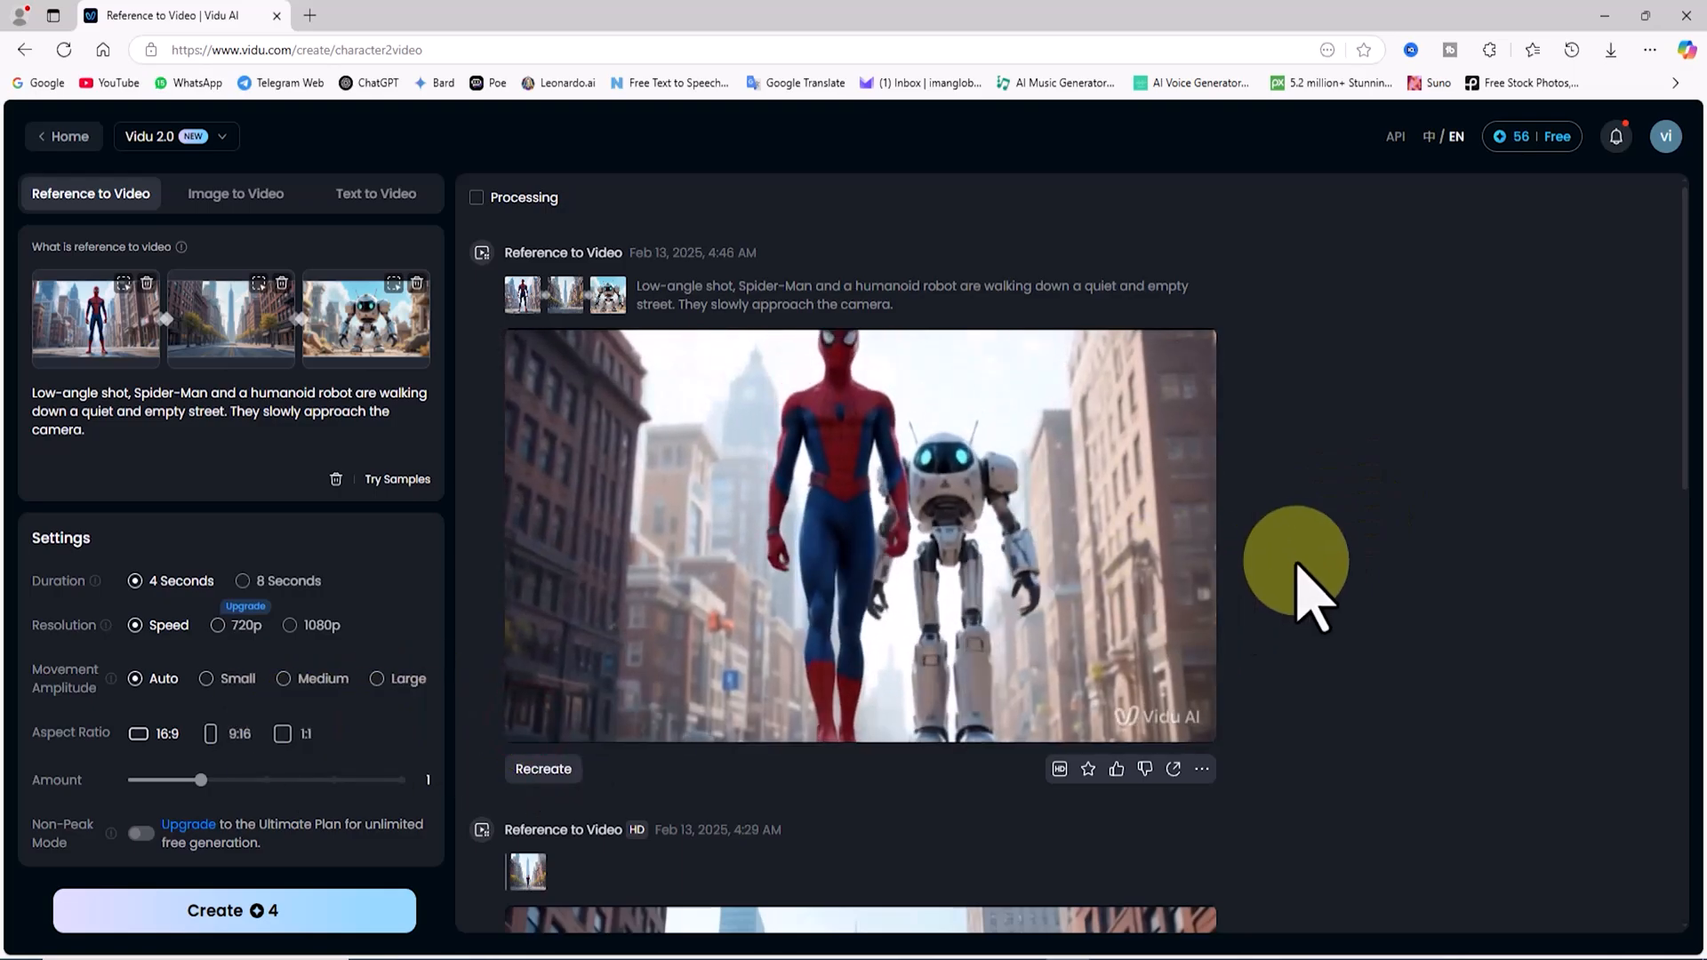
pyautogui.click(859, 533)
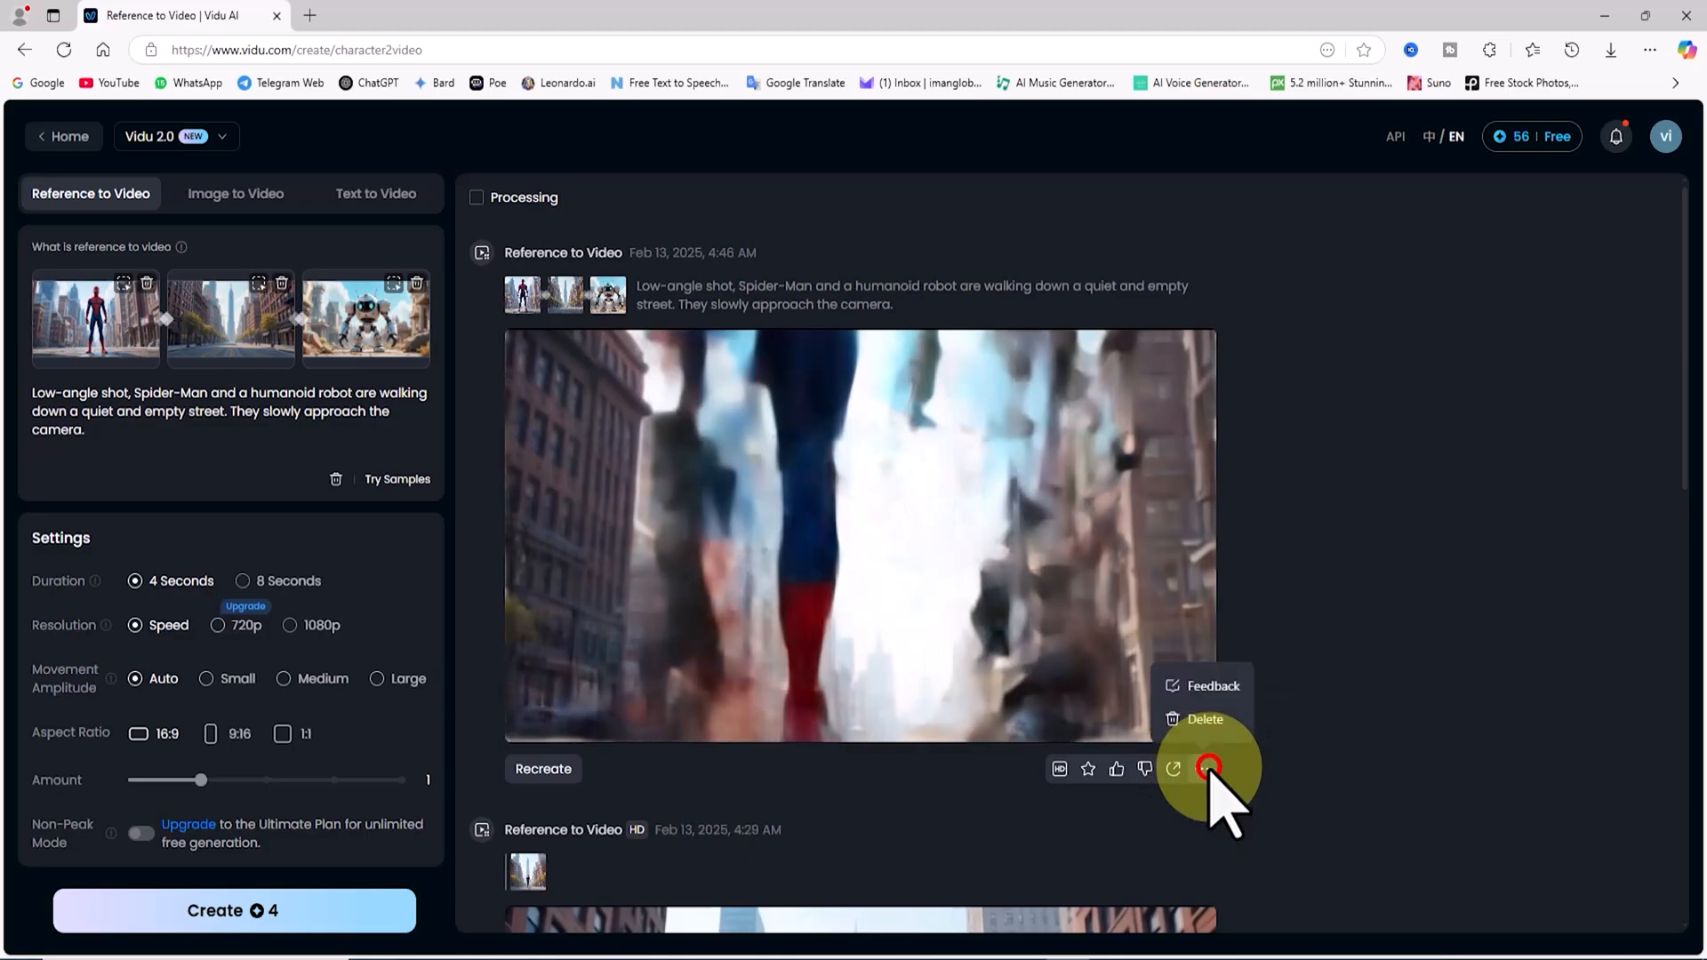
pyautogui.click(1205, 719)
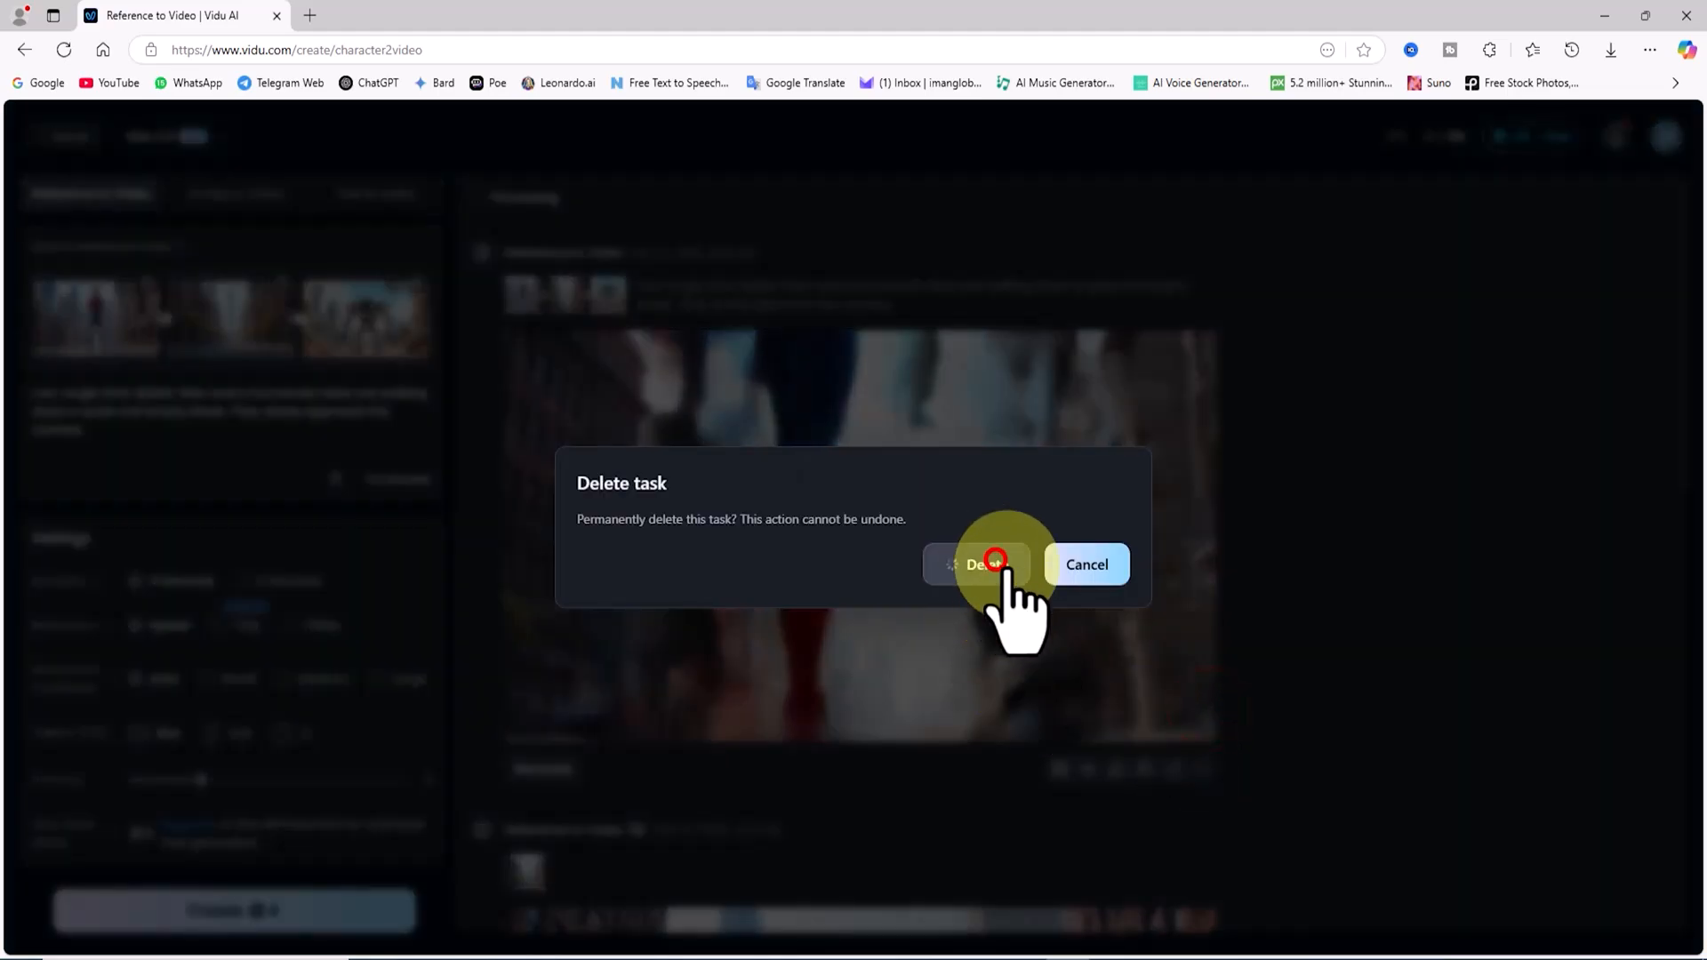
pyautogui.click(983, 564)
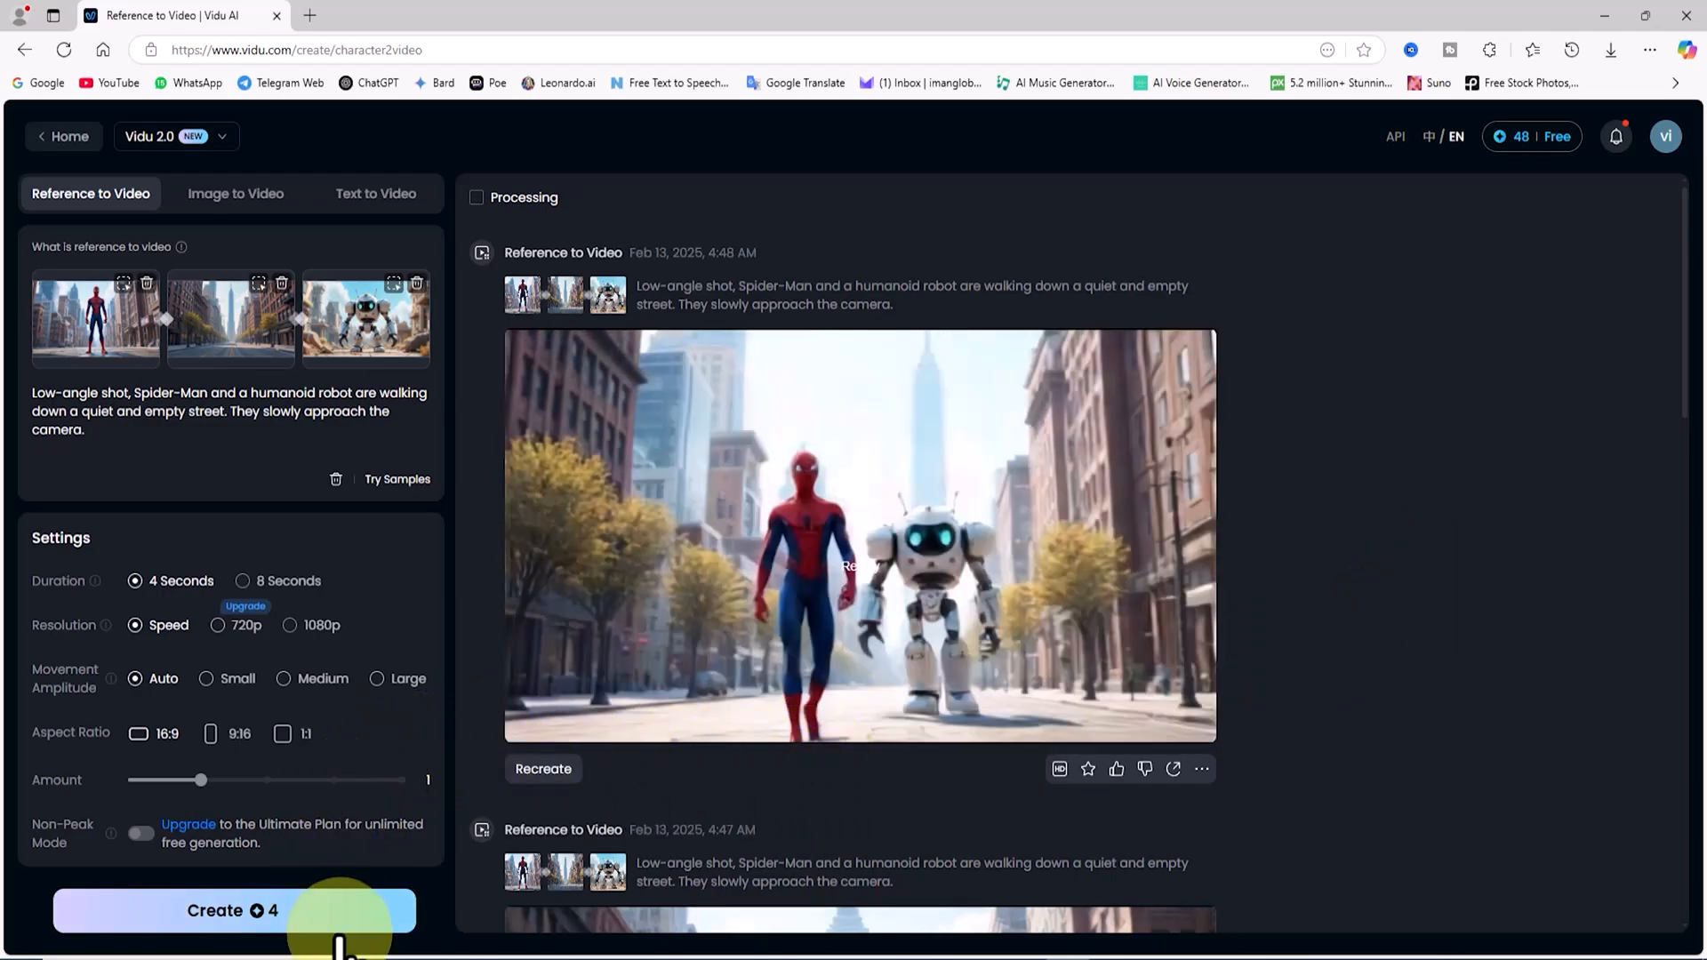
# Step: Generate another clip of Spider-Man and the robot walking side by side down the street
pyautogui.click(233, 910)
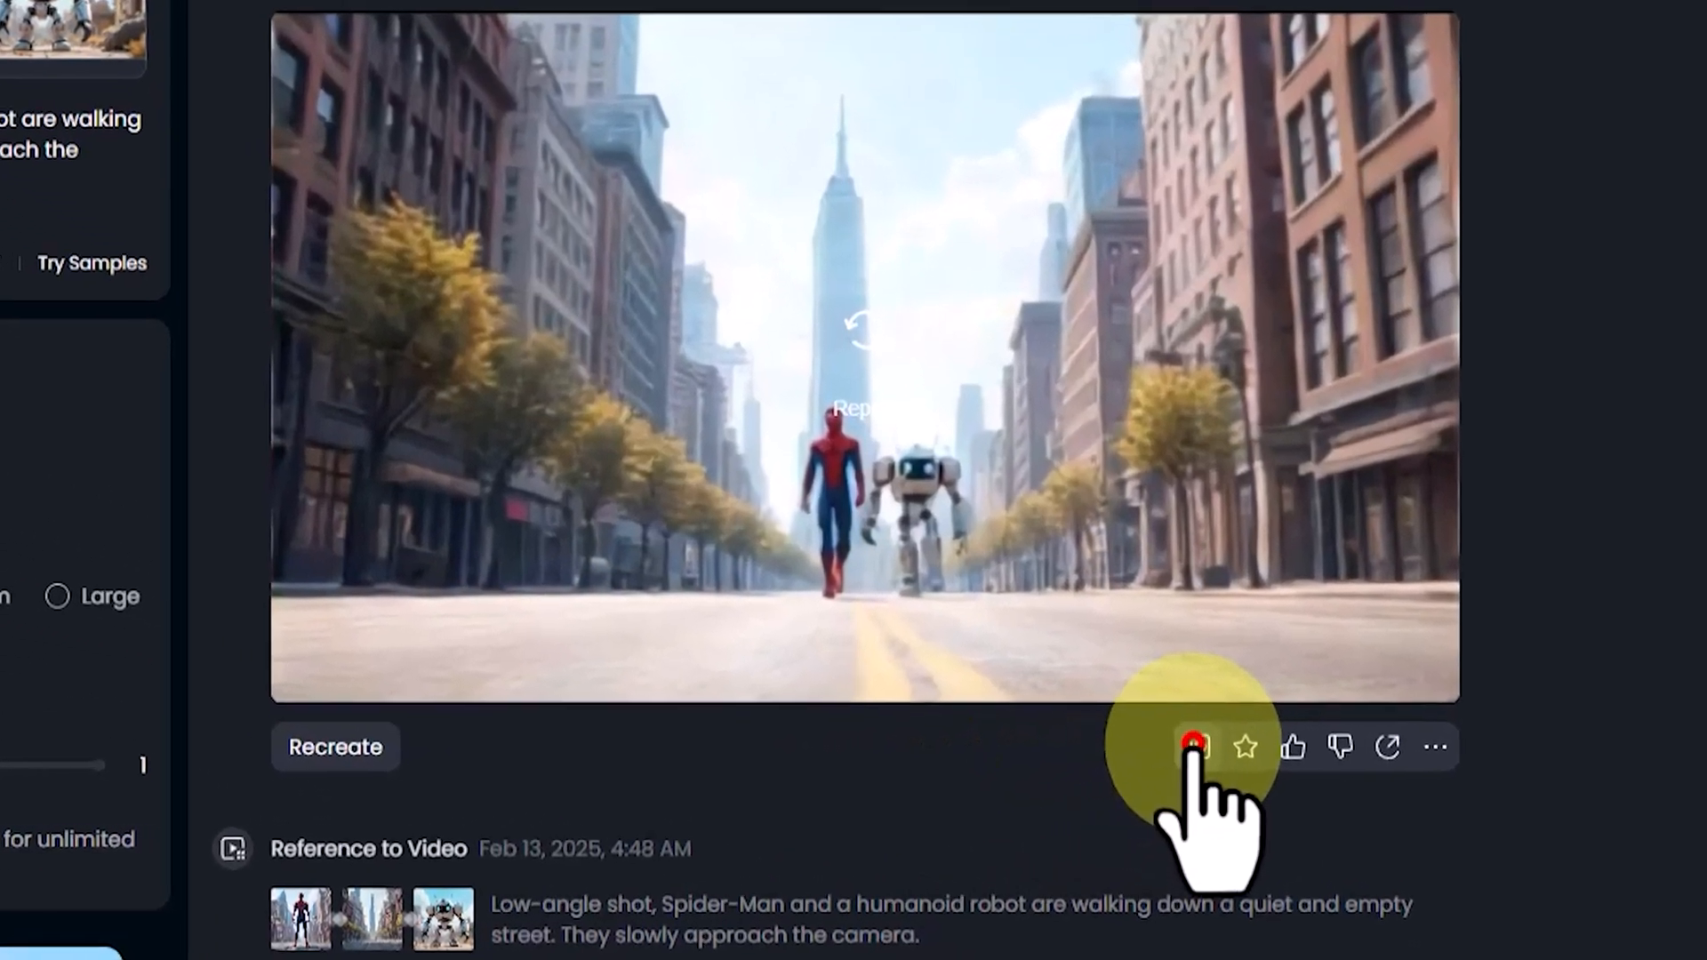
# Step: Queue and confirm an HD upscale of the latest Spider-Man and robot clip
pyautogui.click(1192, 747)
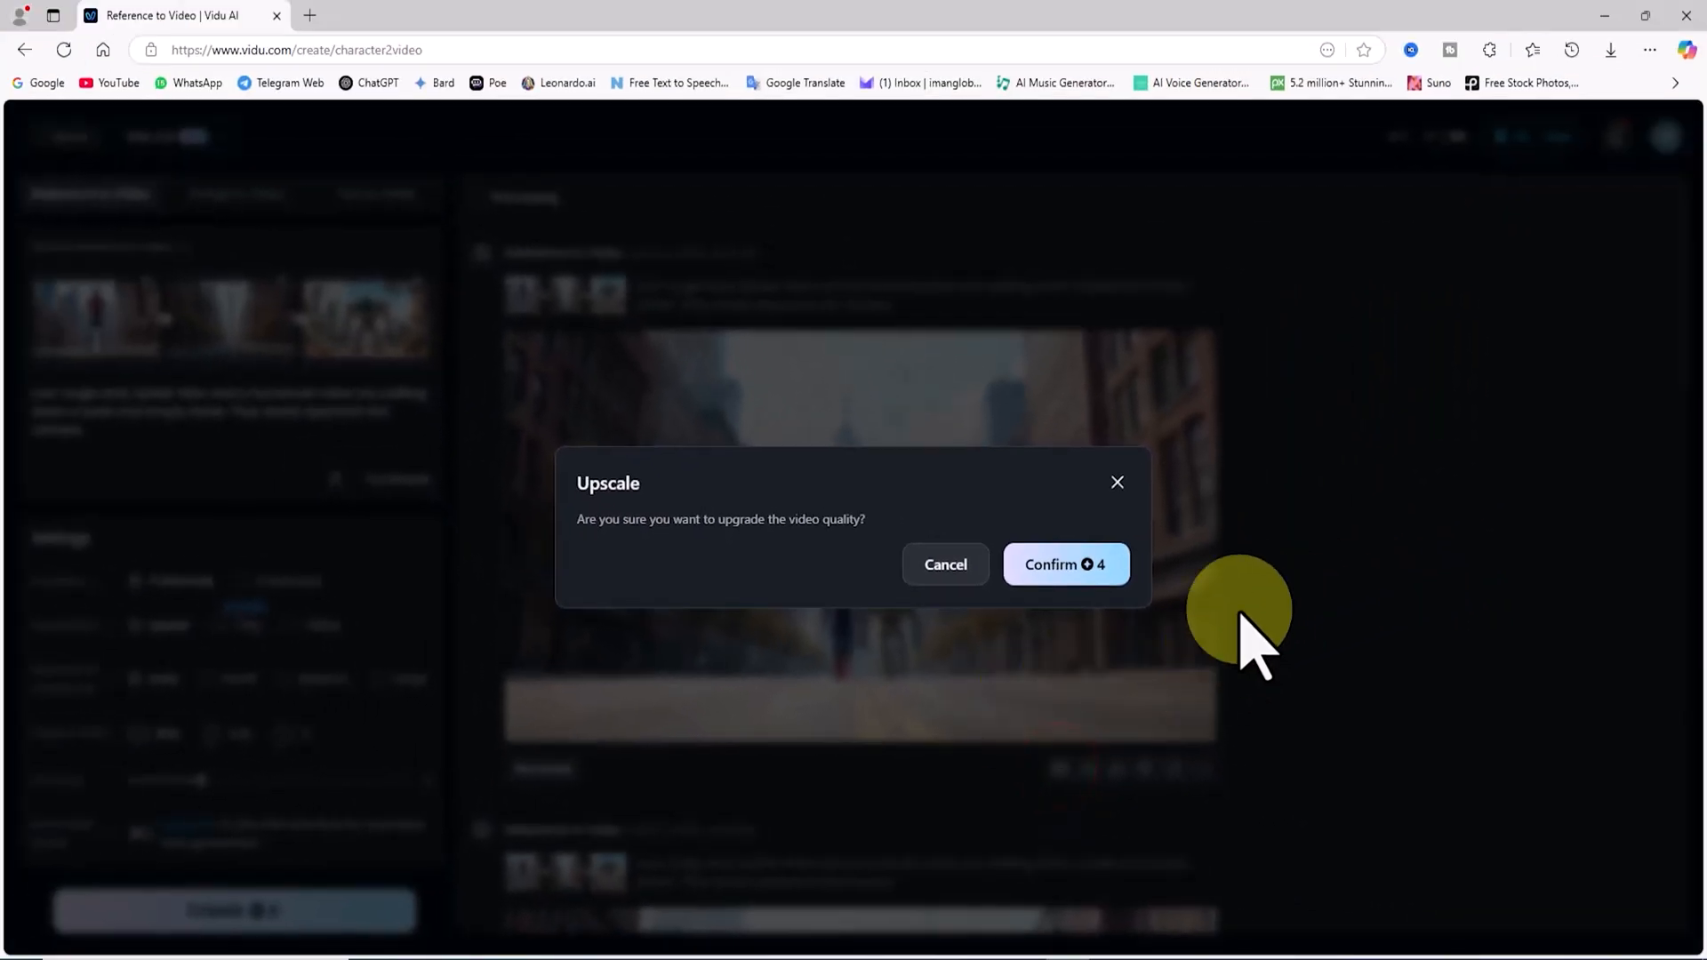
pyautogui.click(1066, 563)
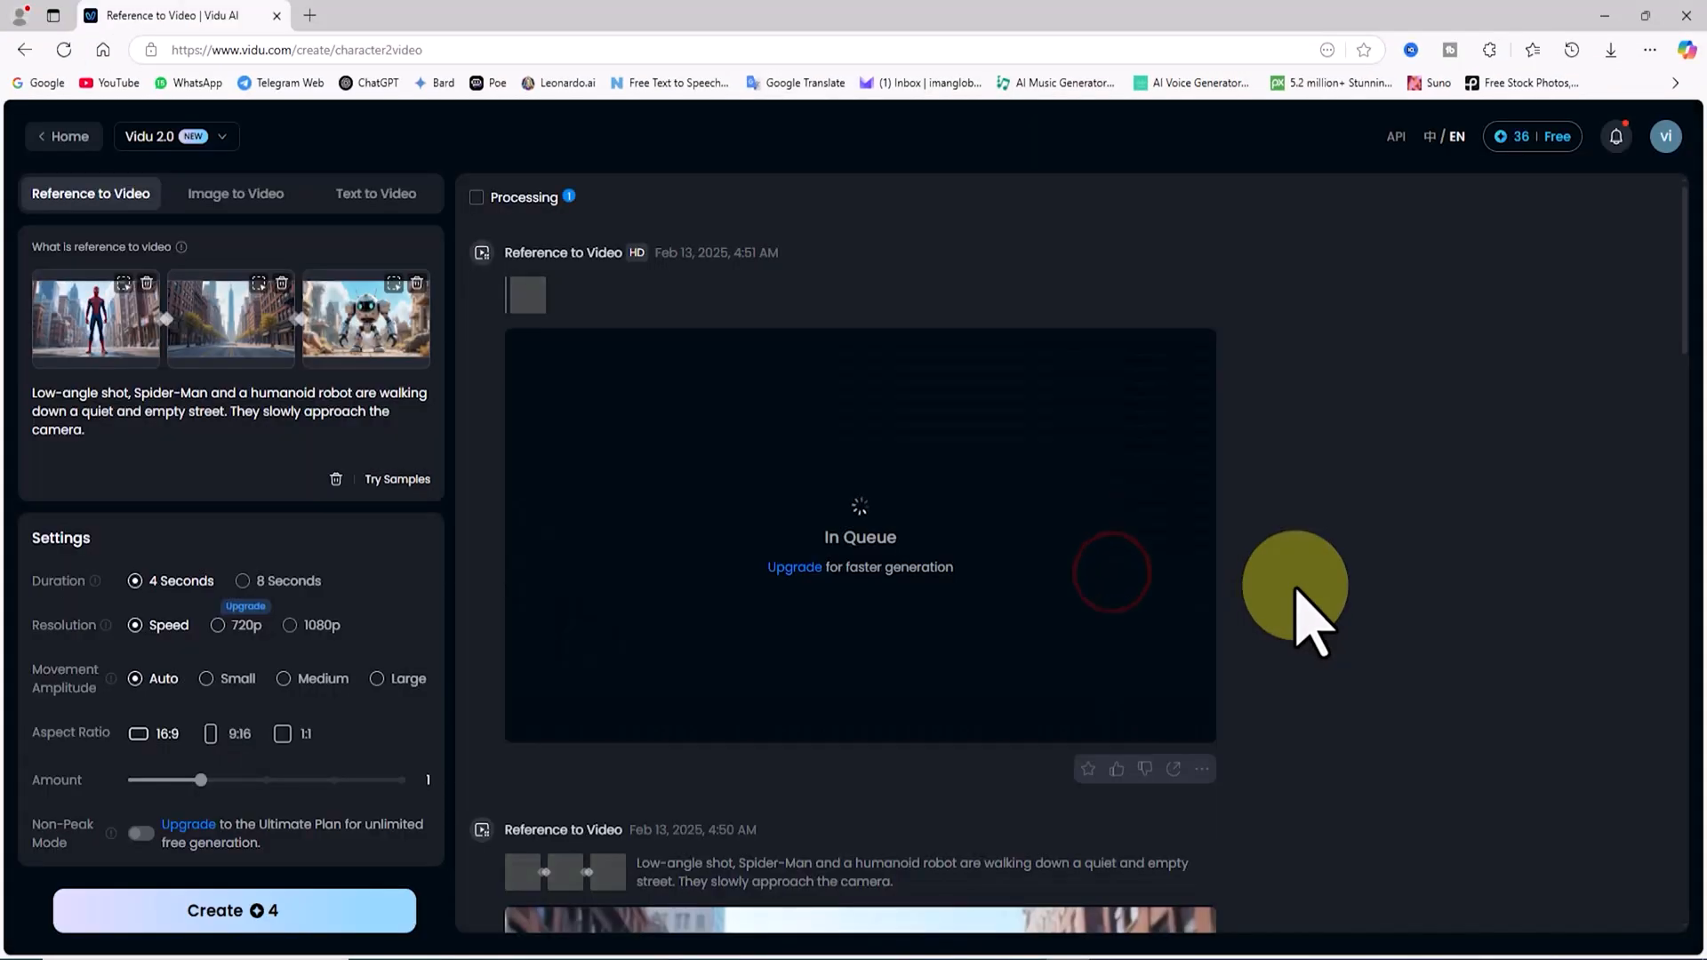